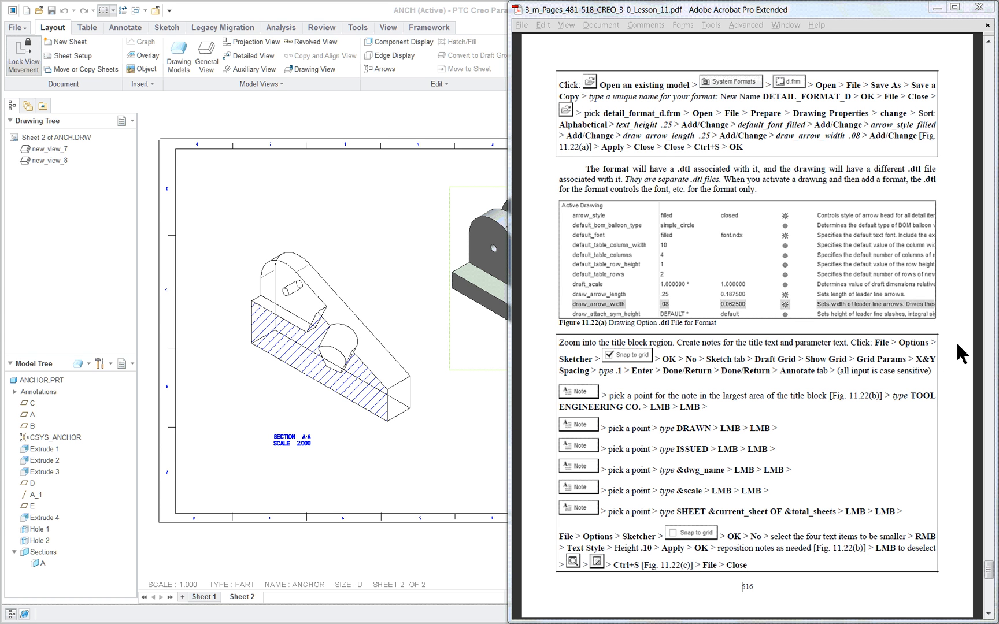
mouse_move(950, 356)
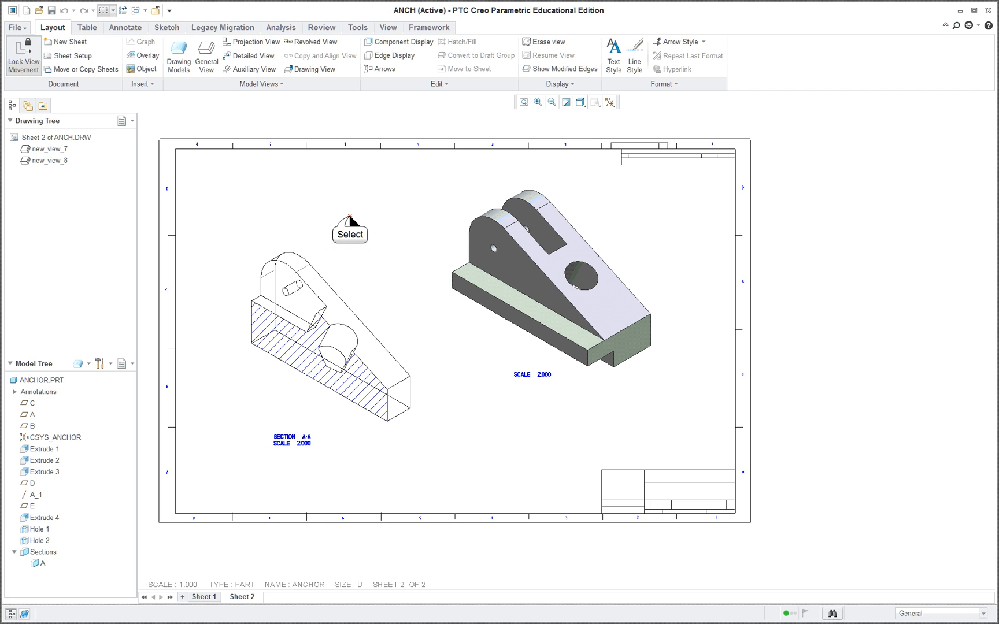
mouse_move(266, 566)
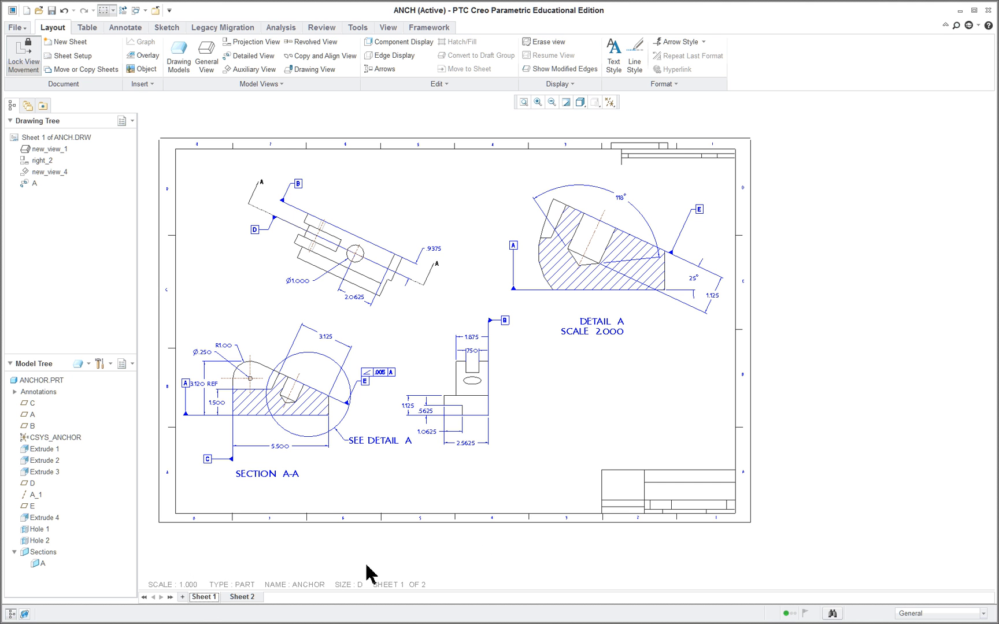
Bring the lesson PDF back beside the ANCH drawing's Sheet 1 views.
click(465, 389)
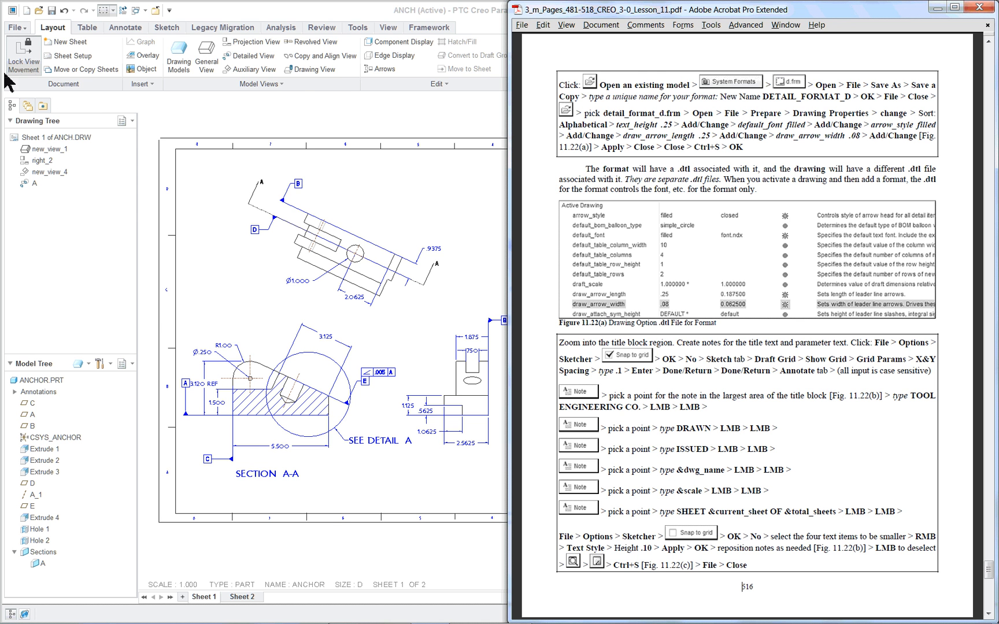
Open the system D-size format d.frm as a copy named detail-frm.
click(14, 28)
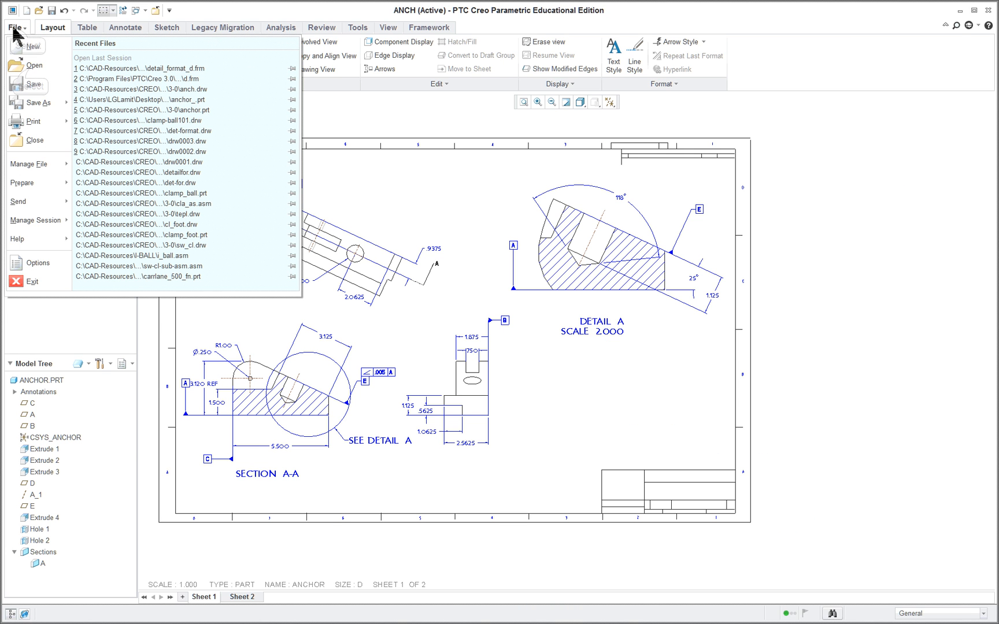
click(32, 64)
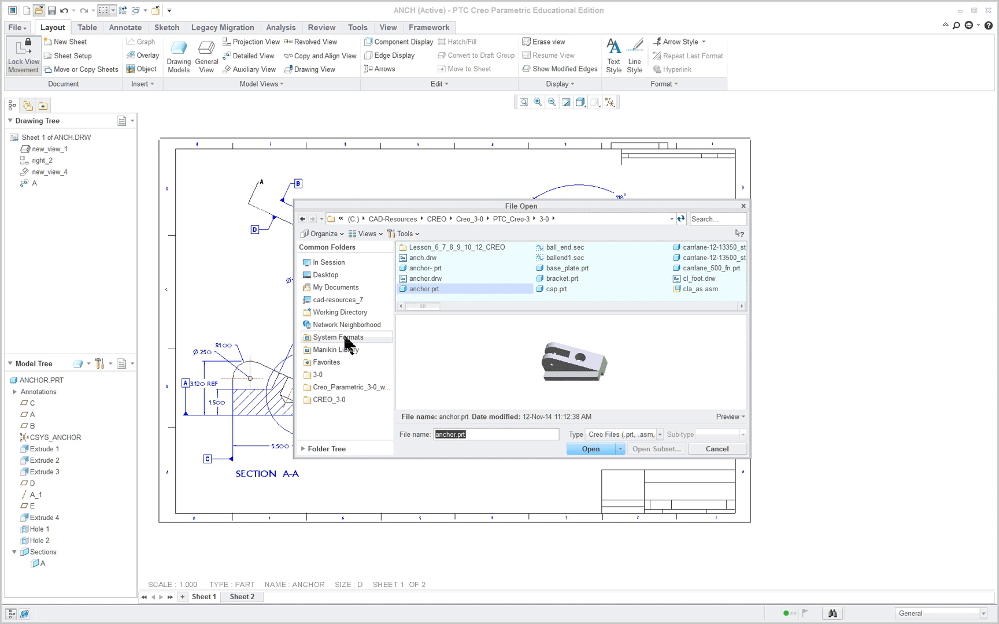
click(338, 337)
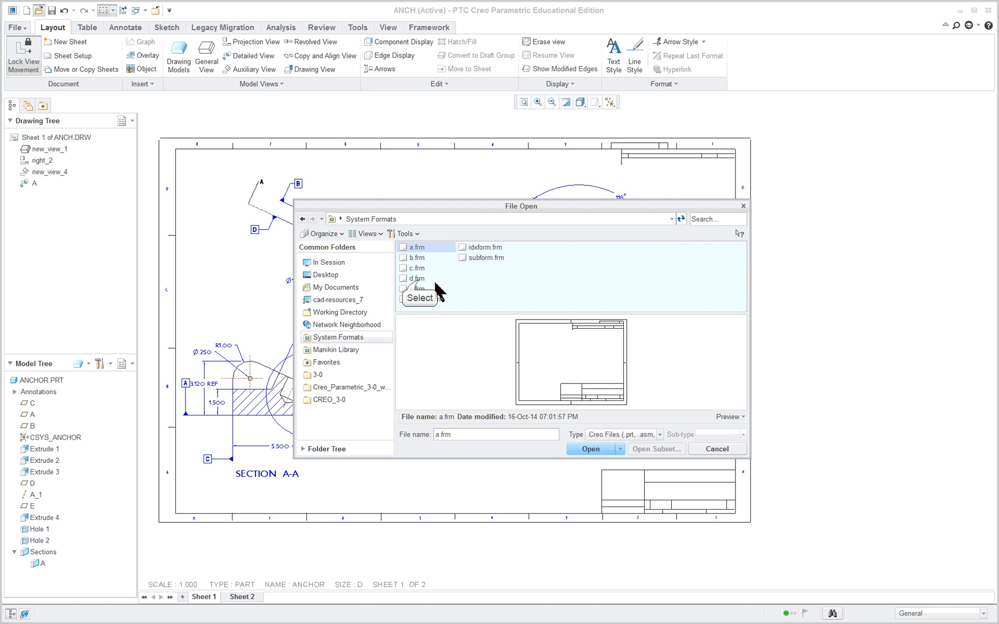
click(417, 279)
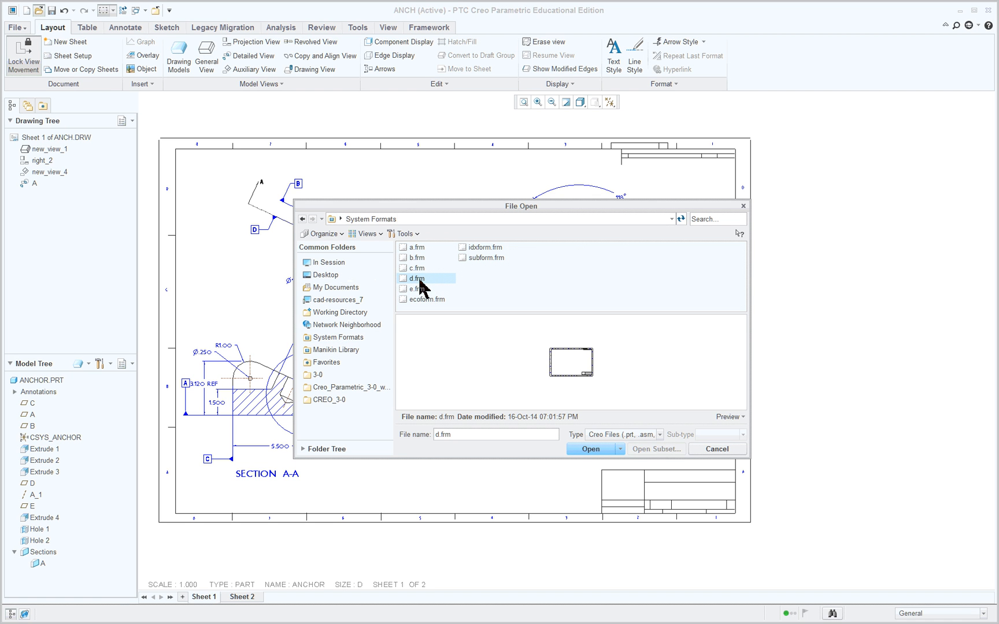
mouse_move(590, 449)
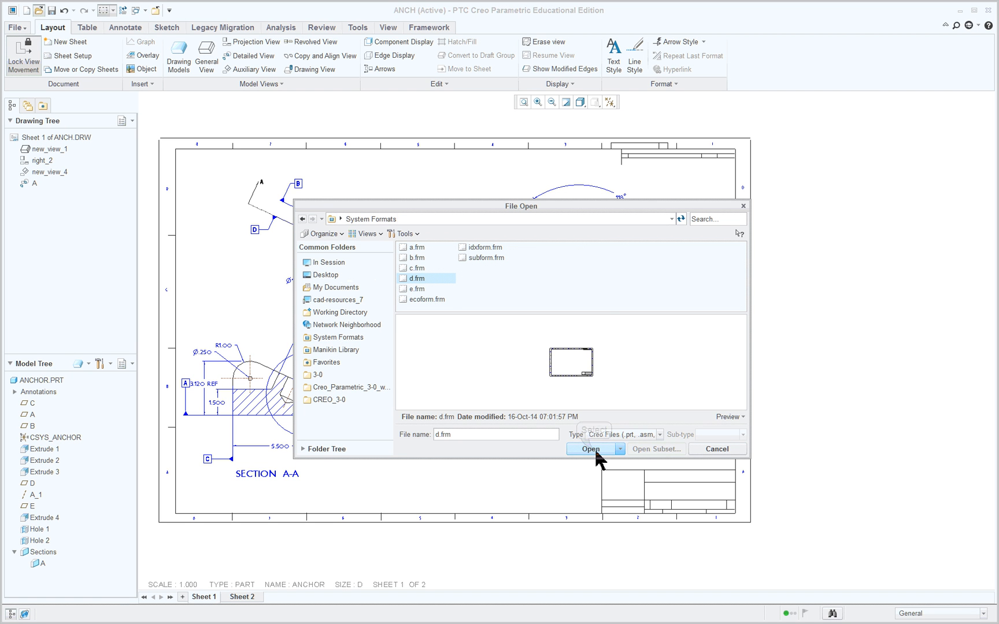
click(589, 448)
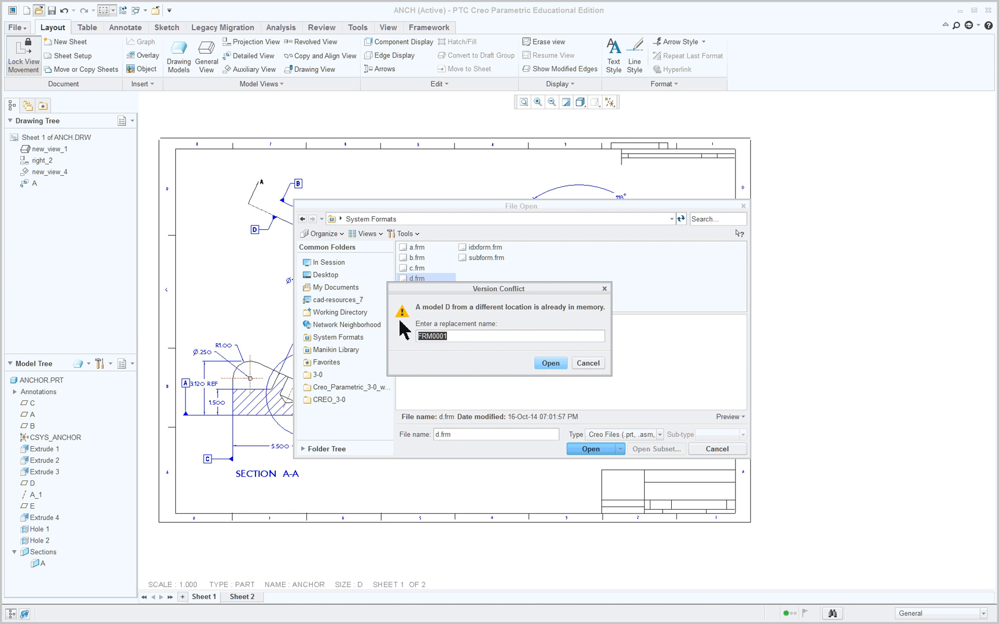
text(detail-f)
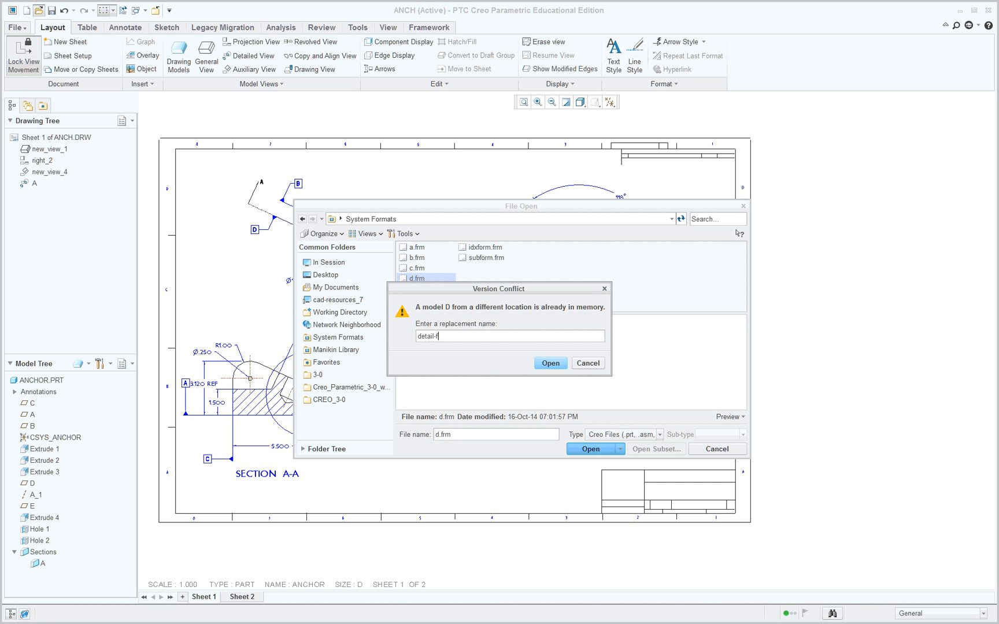
text(rm)
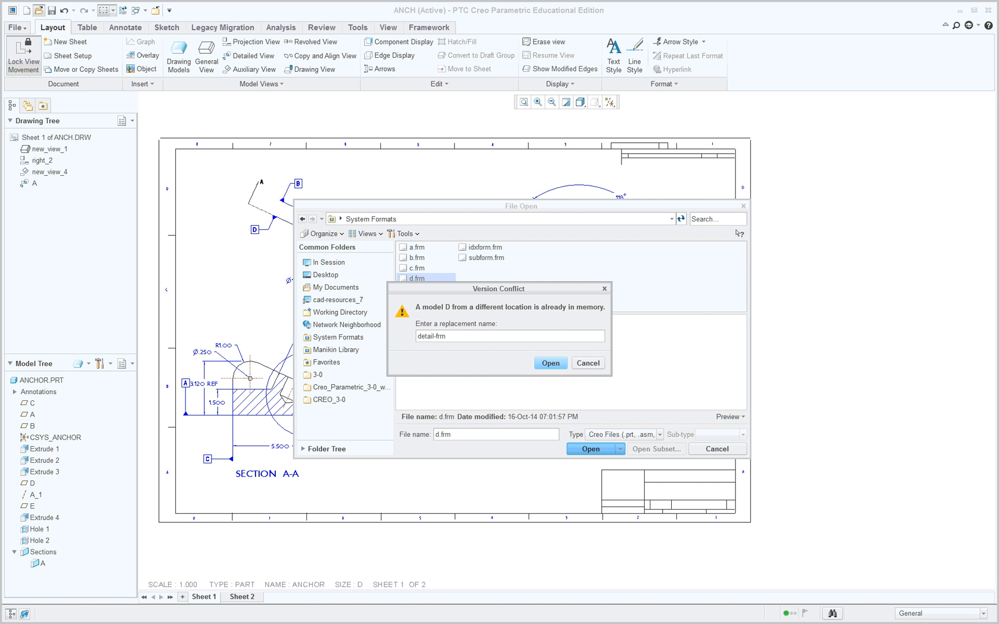
click(549, 363)
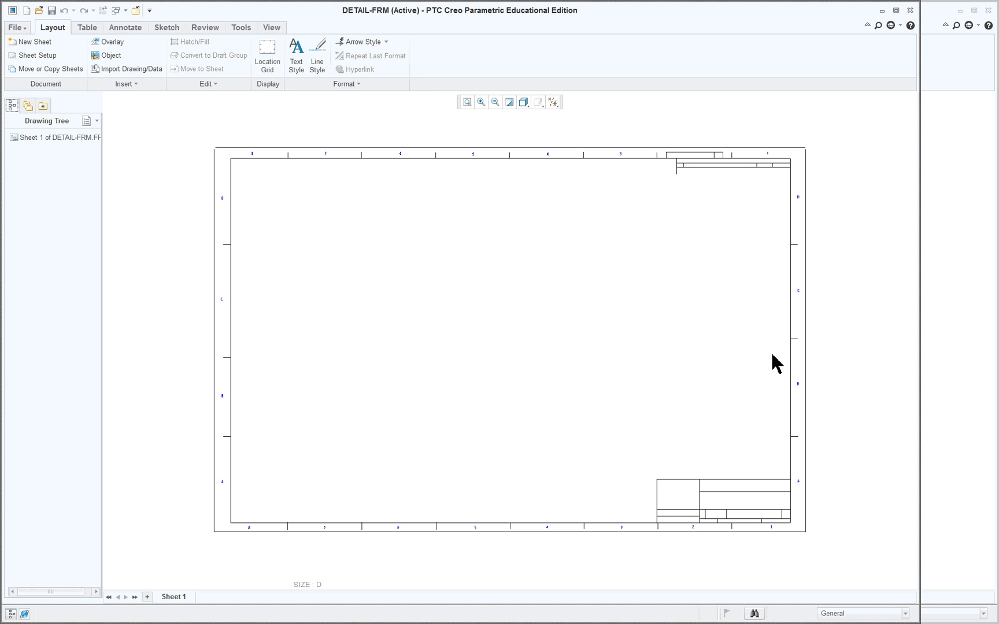
mouse_move(822, 536)
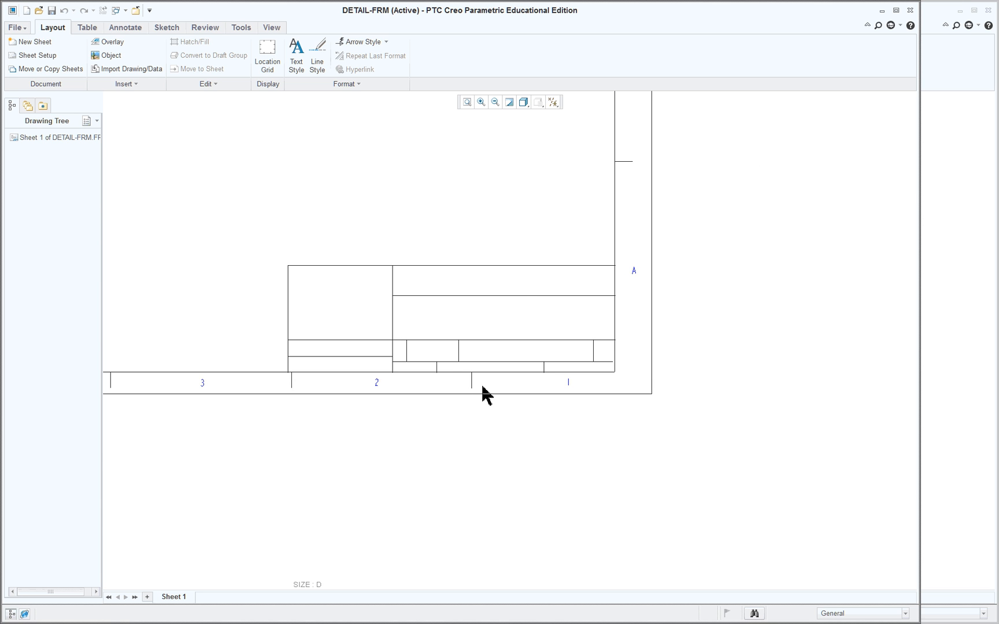
mouse_move(665, 258)
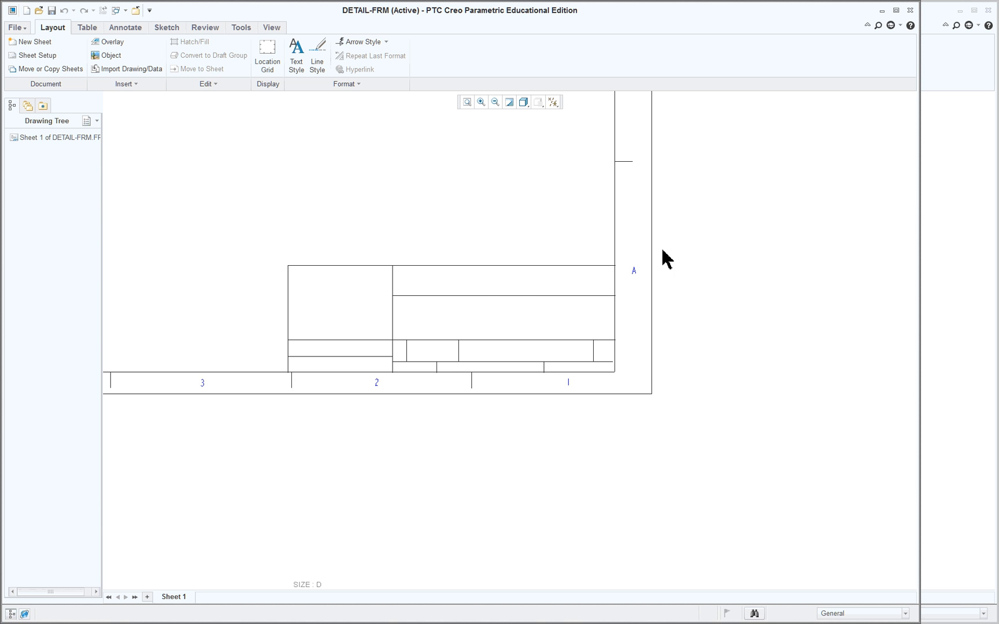
mouse_move(606, 289)
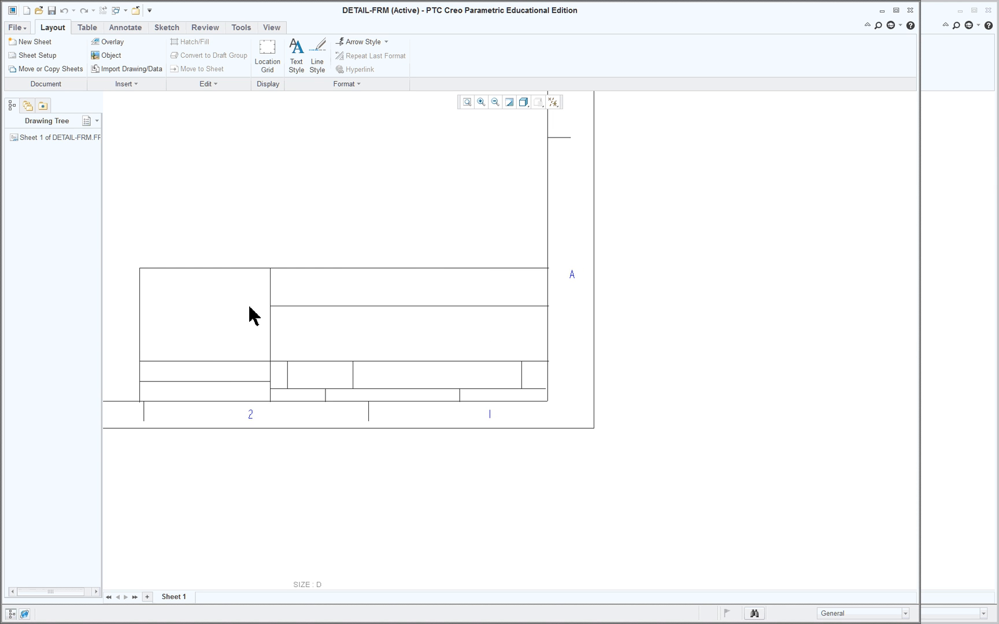
mouse_move(292, 254)
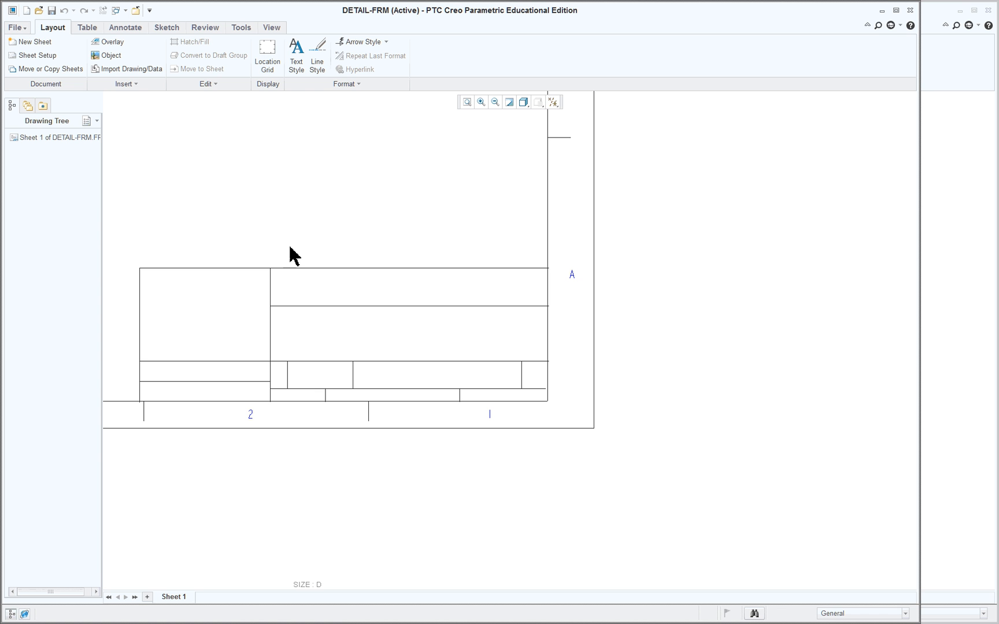
Examine the DETAIL-FRM title block and bring up the File > Prepare options.
click(15, 27)
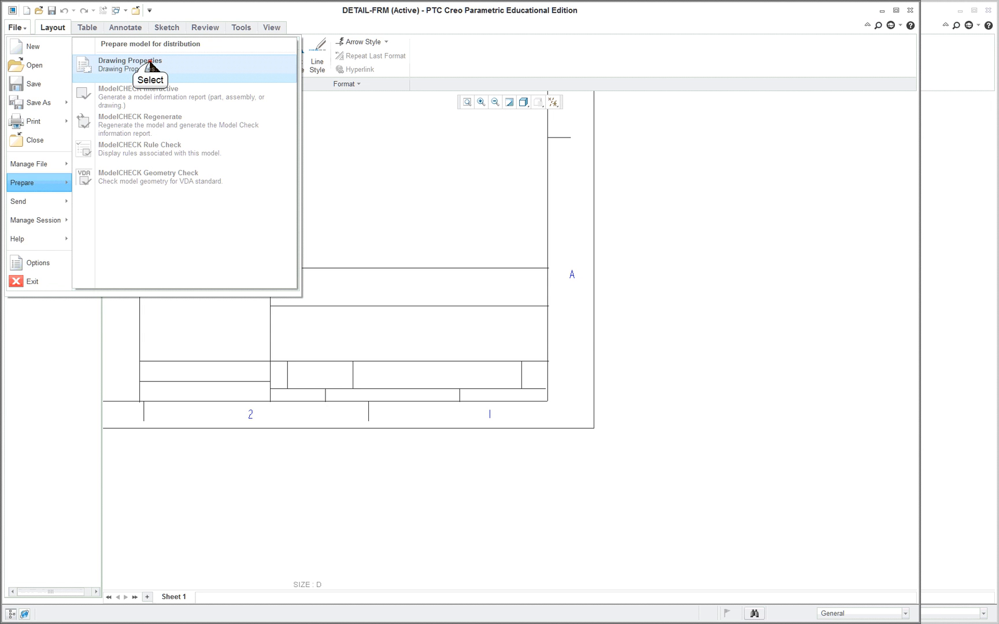
In the format's detail options, set arrow_style to filled.
click(130, 64)
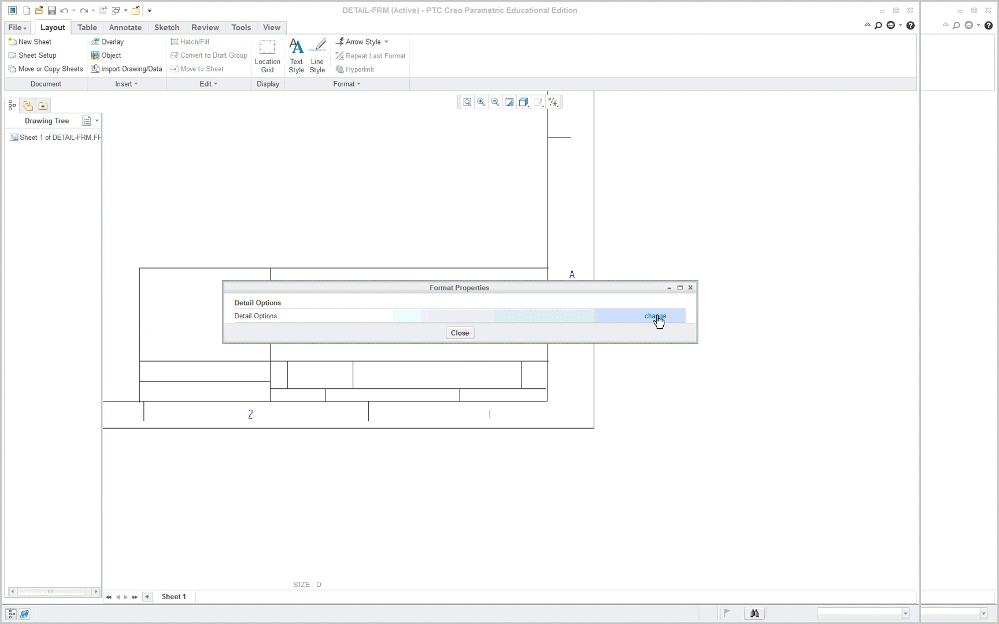
mouse_move(656, 324)
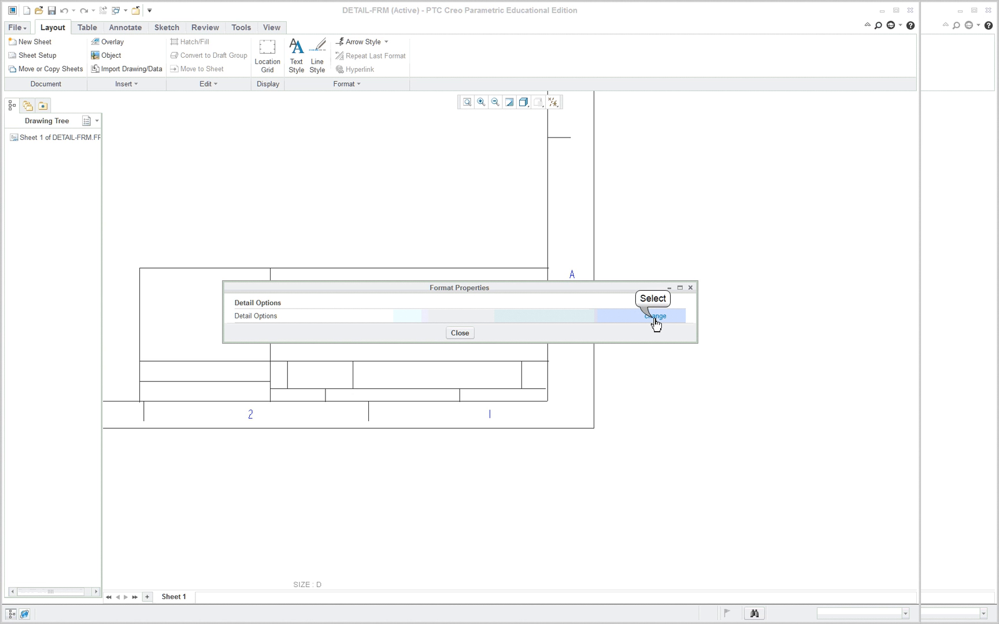
click(653, 317)
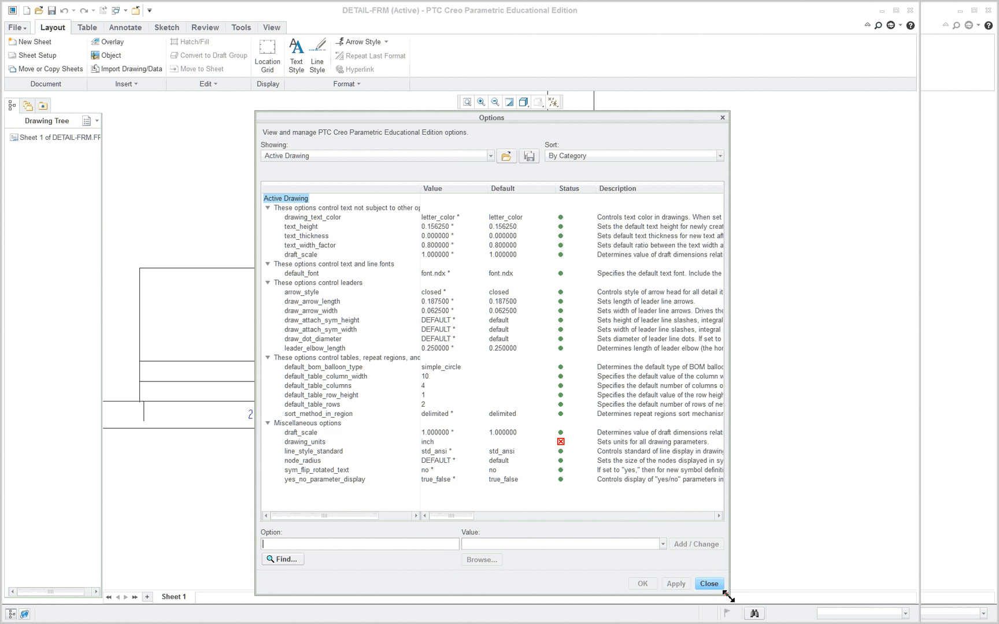
drag(489, 117, 471, 97)
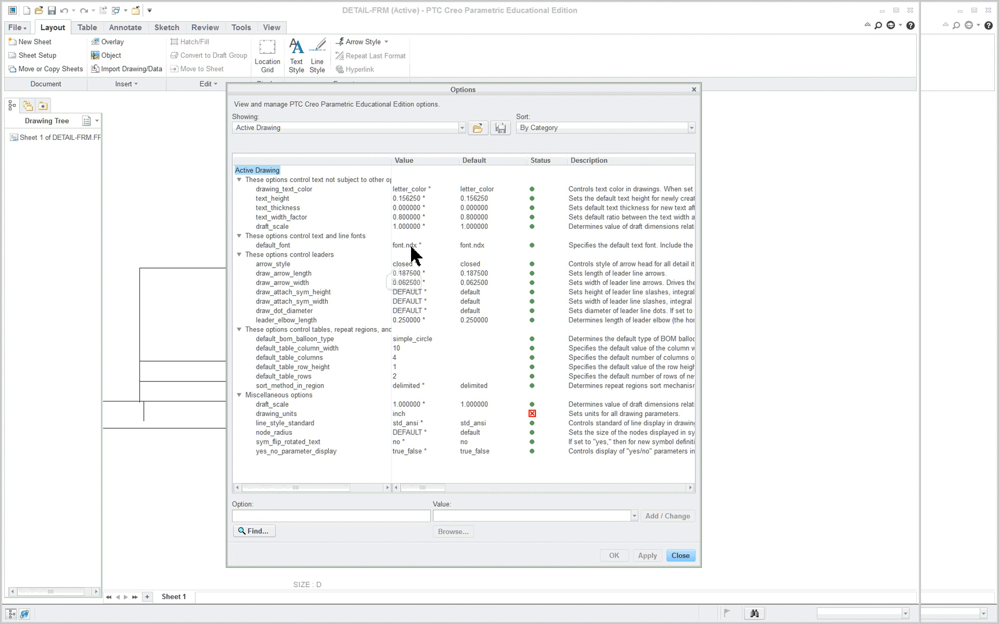
click(273, 263)
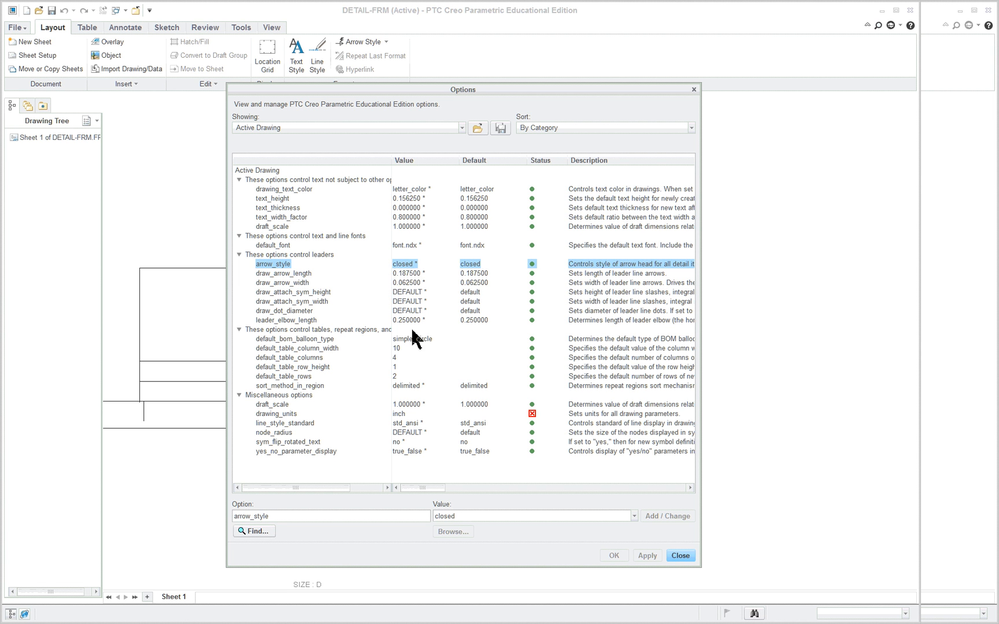
click(632, 516)
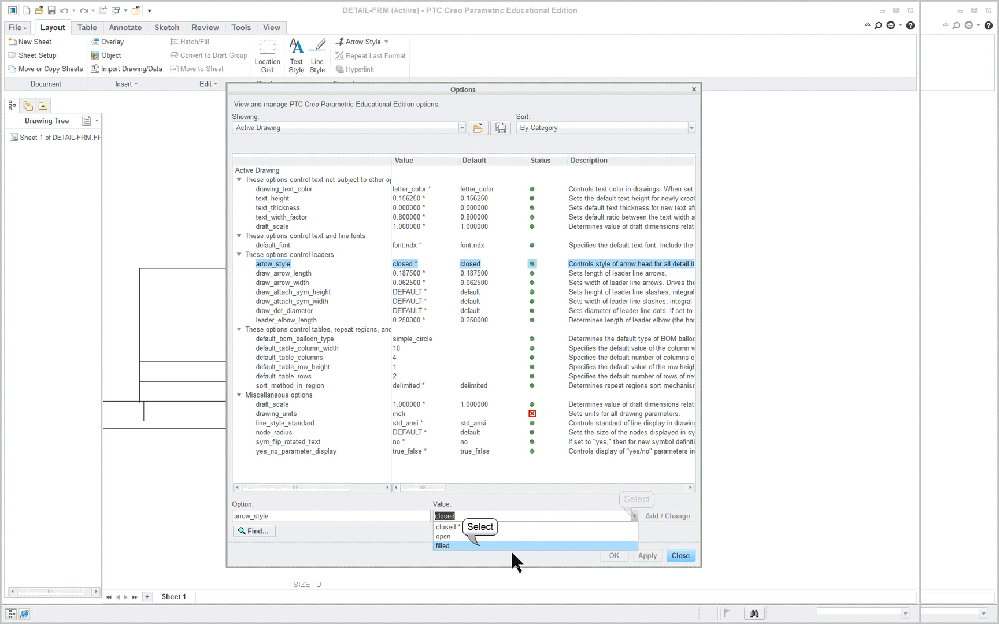
click(441, 546)
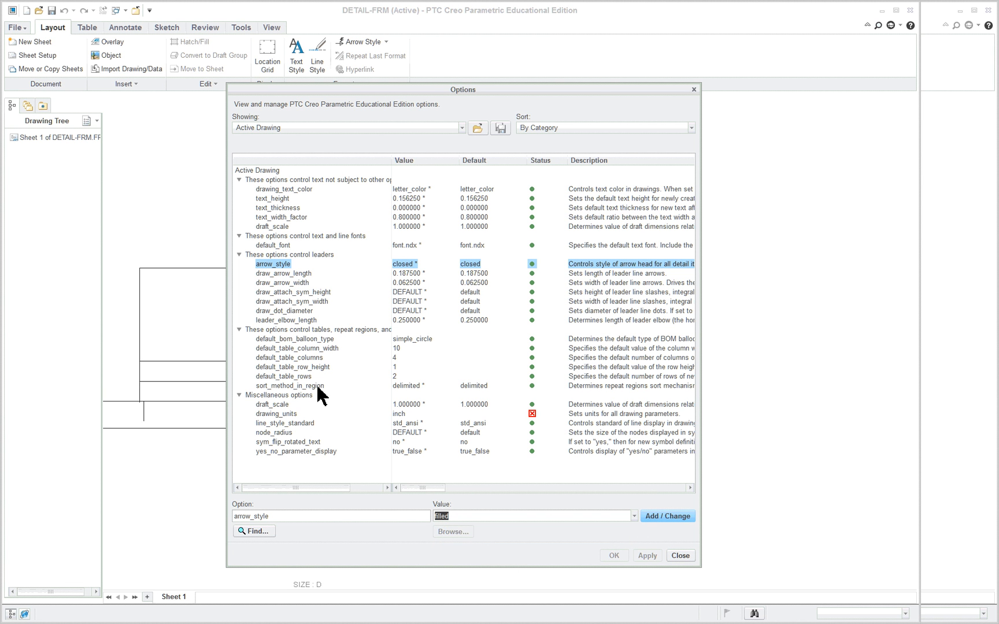
mouse_move(398, 210)
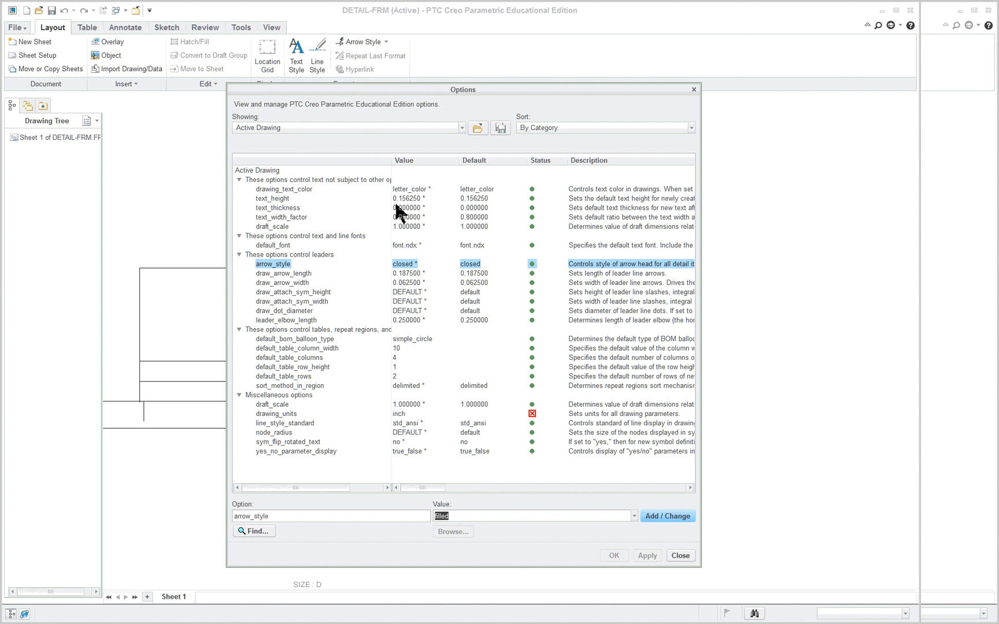
mouse_move(400, 215)
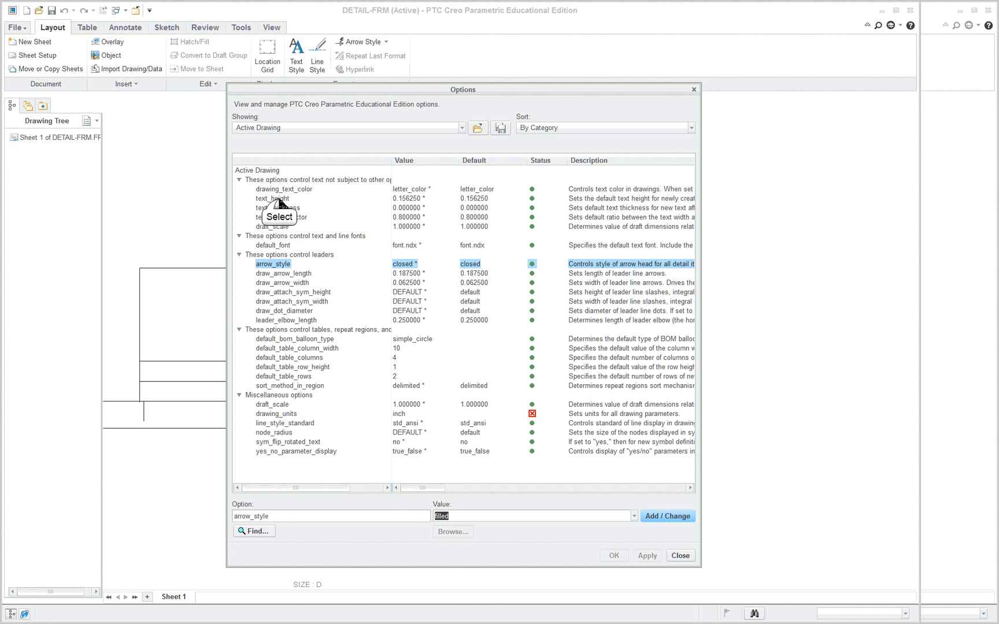
Change the text_height detail option to .25.
click(272, 198)
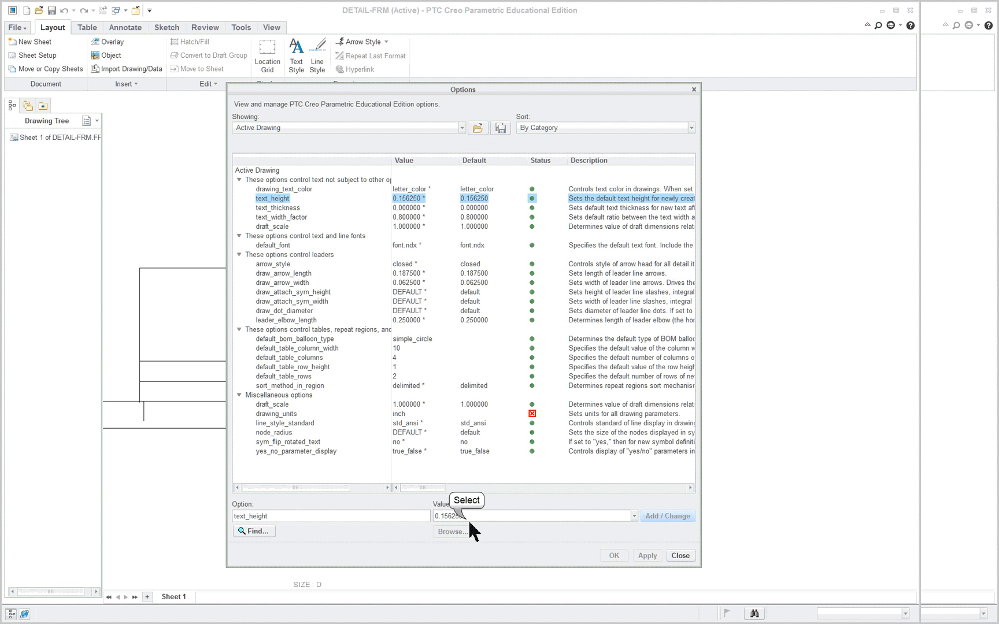
text(.25)
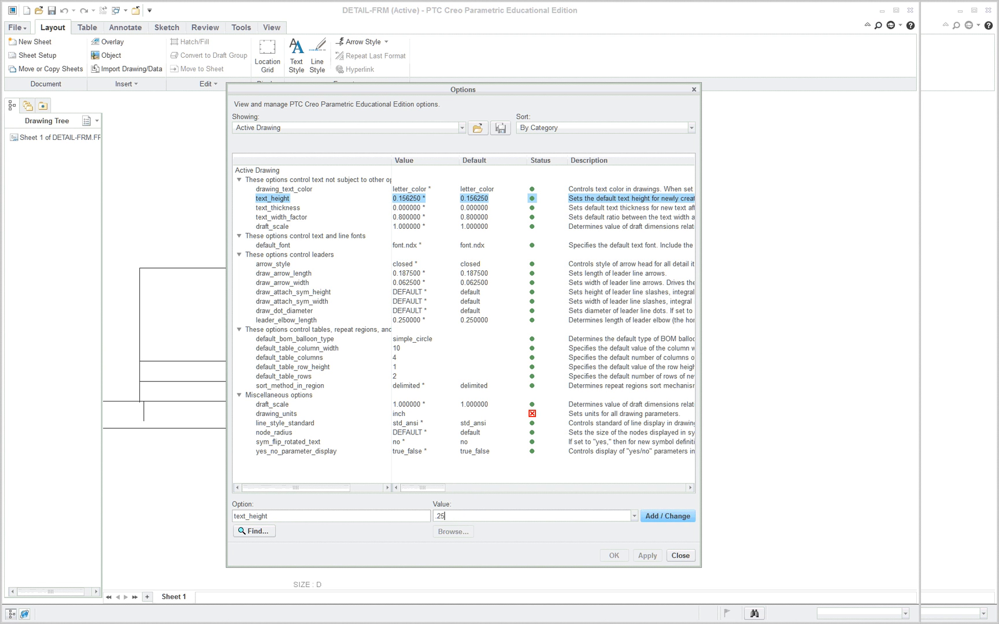
click(667, 516)
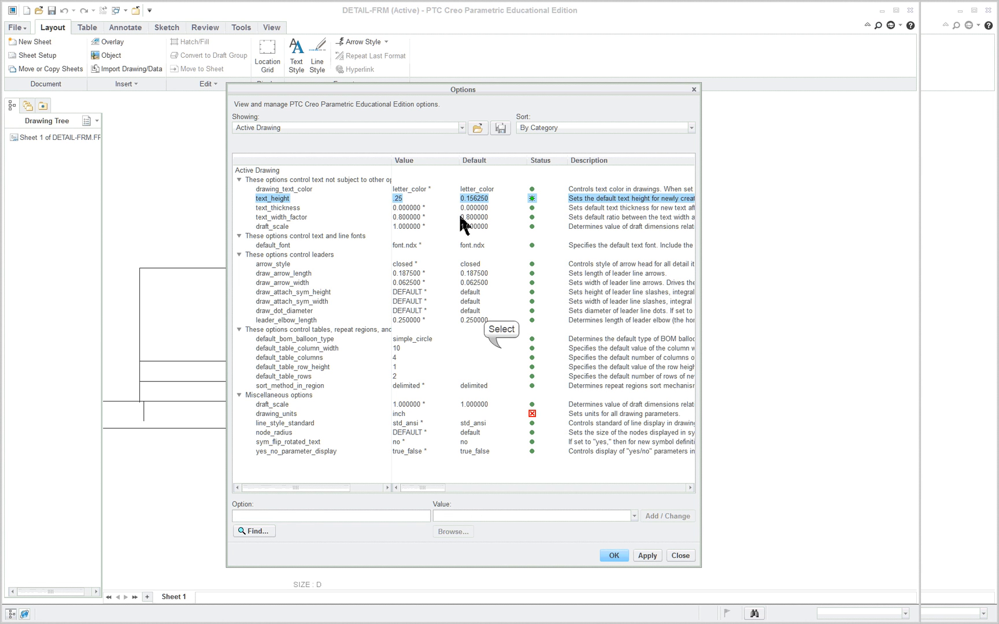
Set default_font and arrow_style to filled, then confirm the drawing options.
click(298, 348)
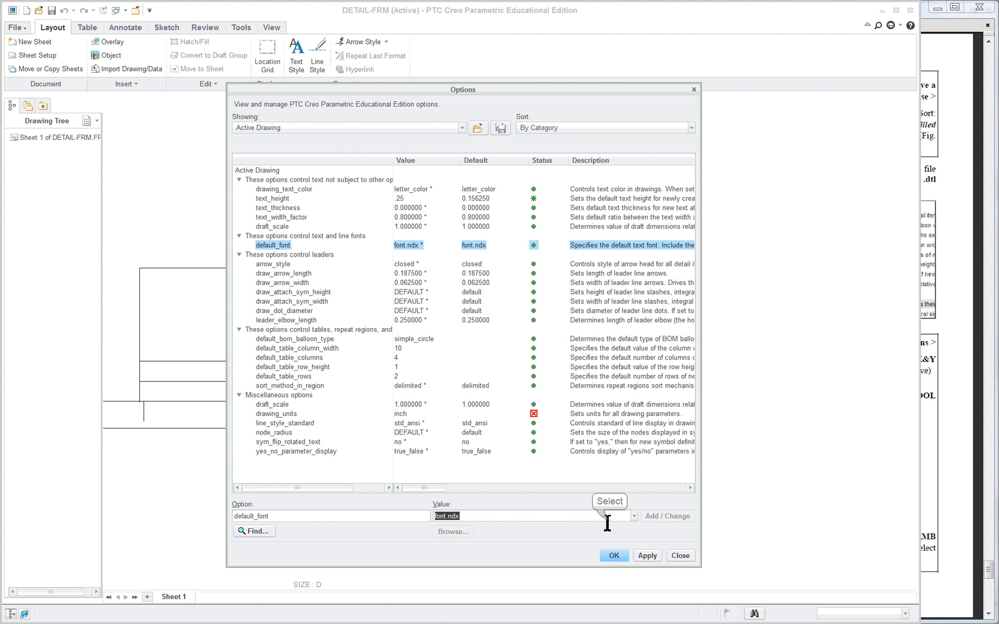
text(fil)
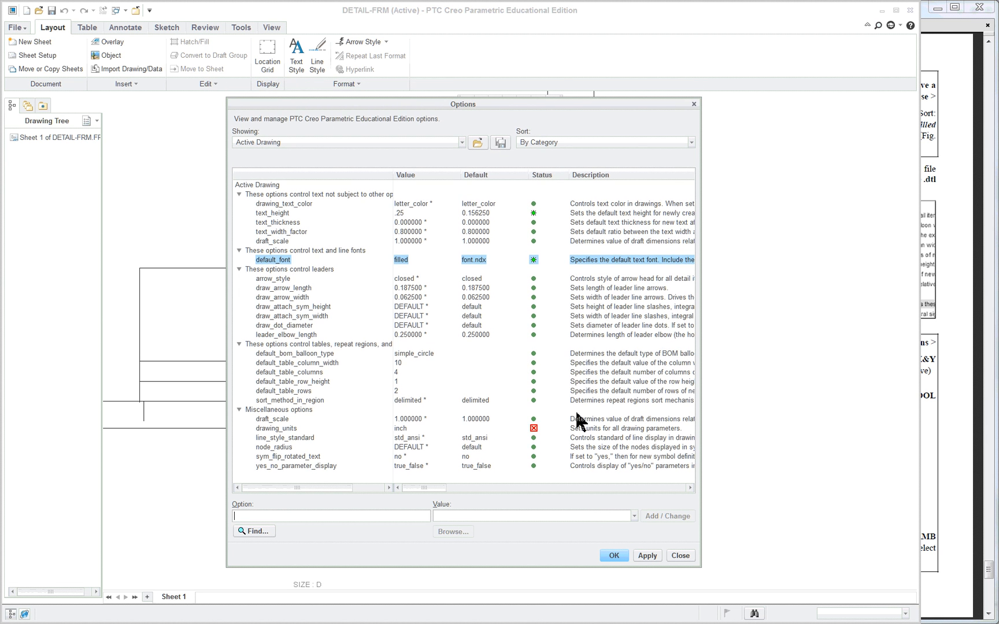
mouse_move(426, 230)
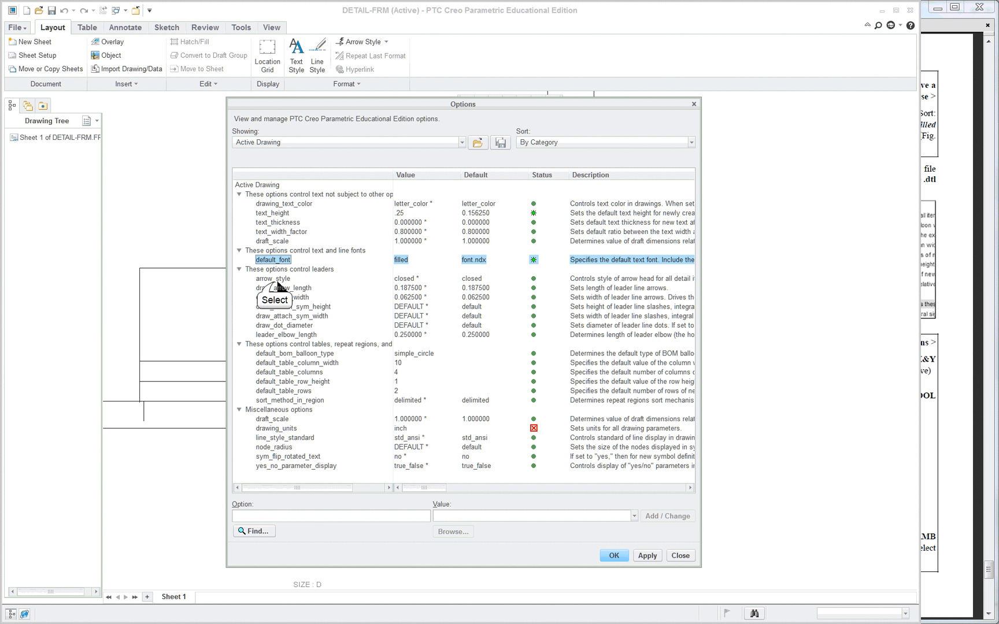
click(272, 279)
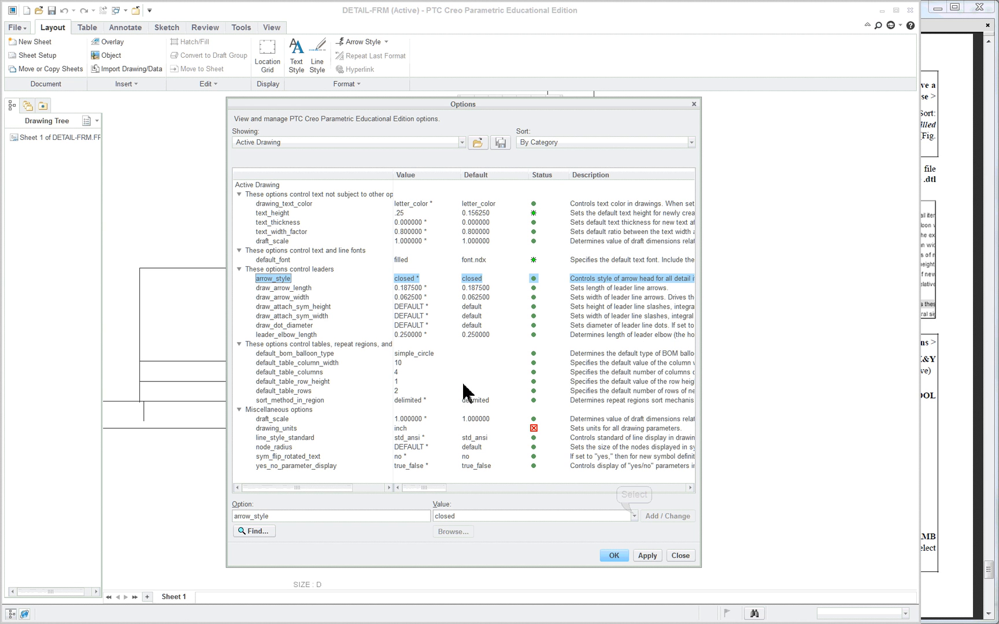
click(633, 517)
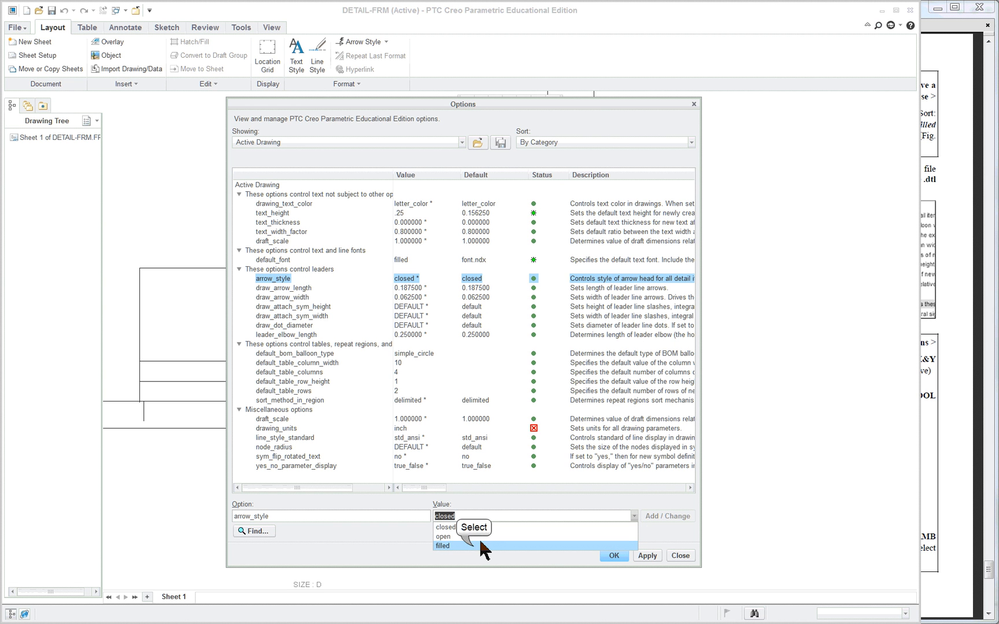
click(442, 546)
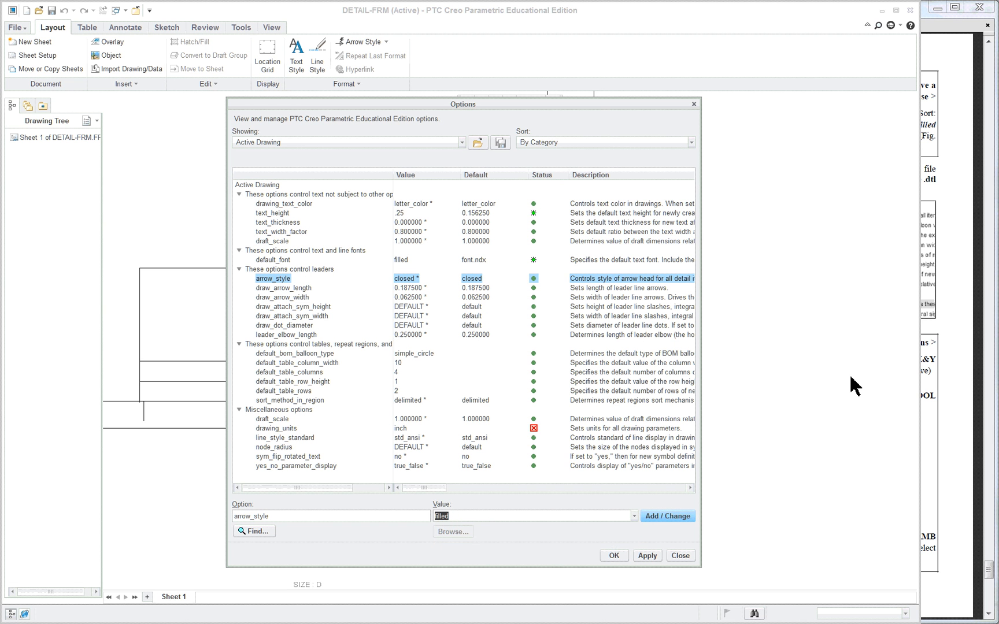
mouse_move(737, 521)
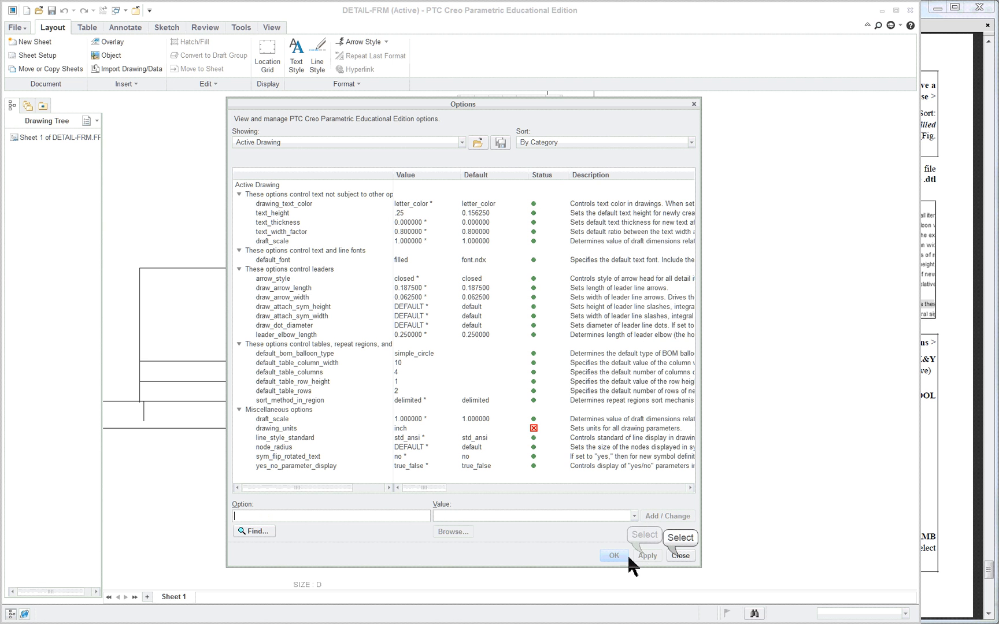
click(612, 556)
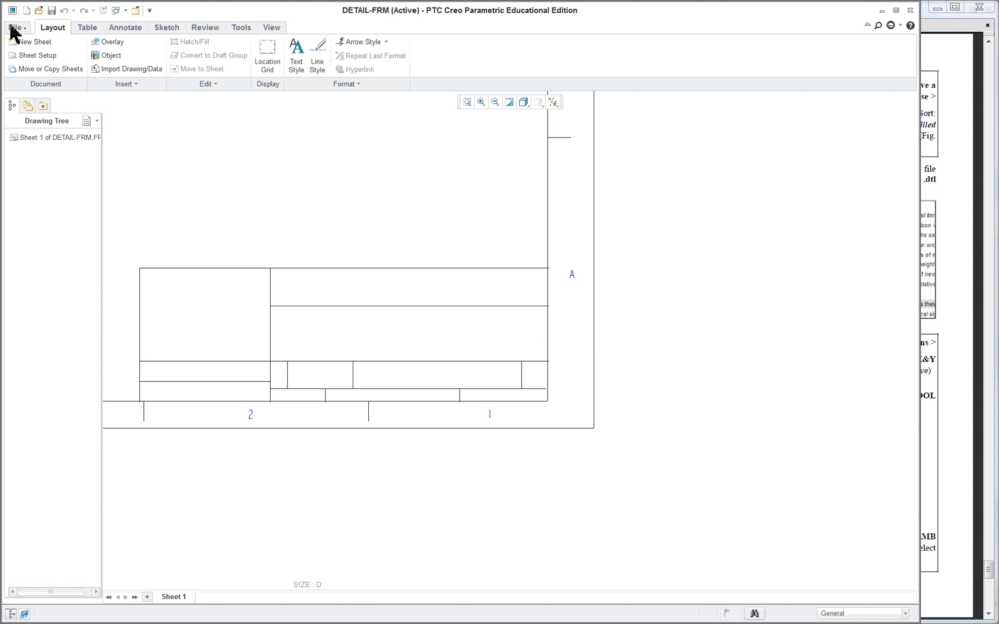
click(15, 27)
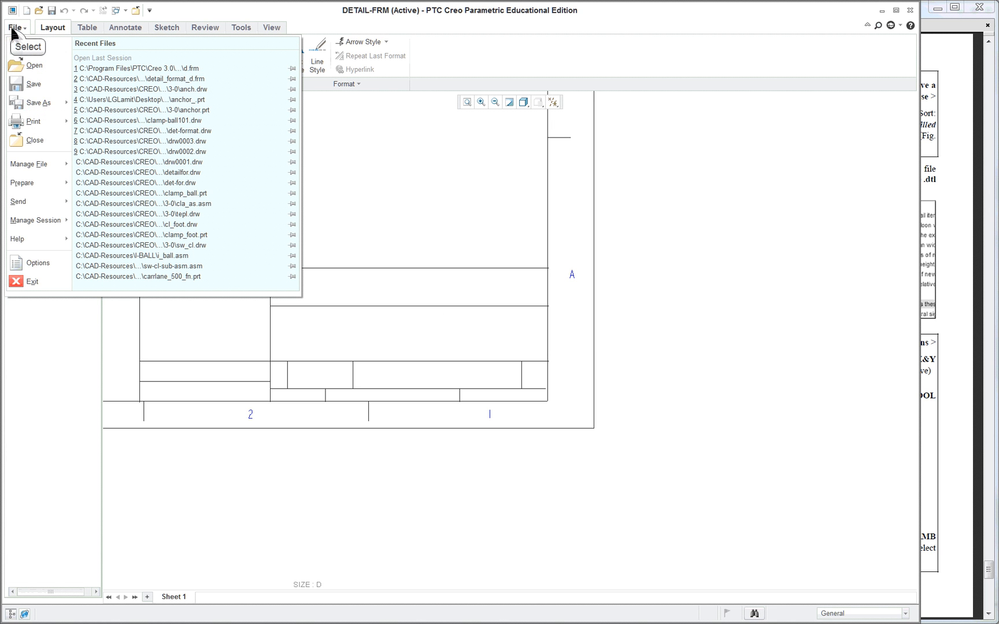
mouse_move(38, 262)
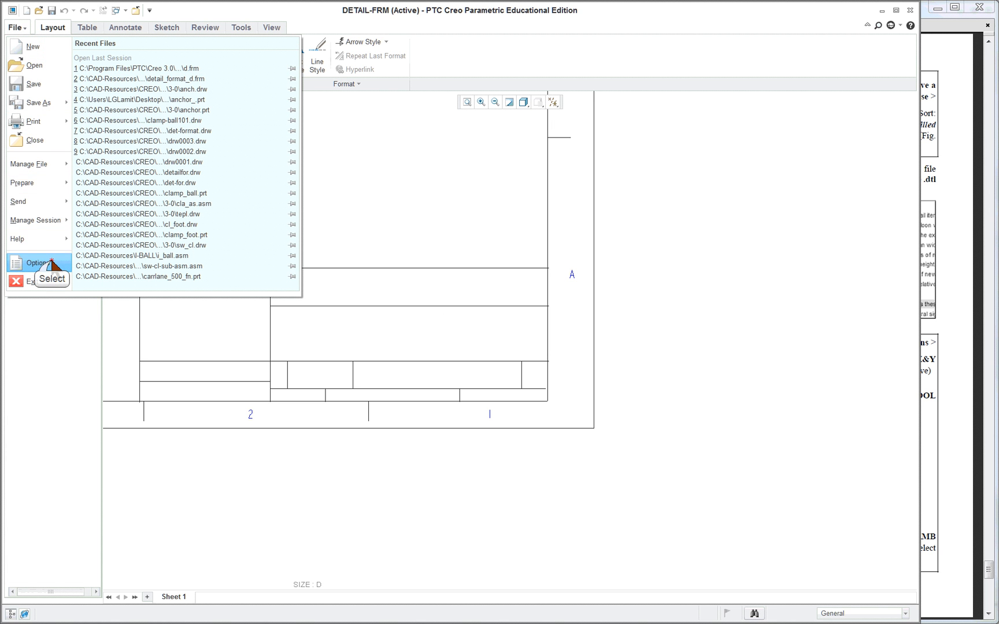
click(40, 262)
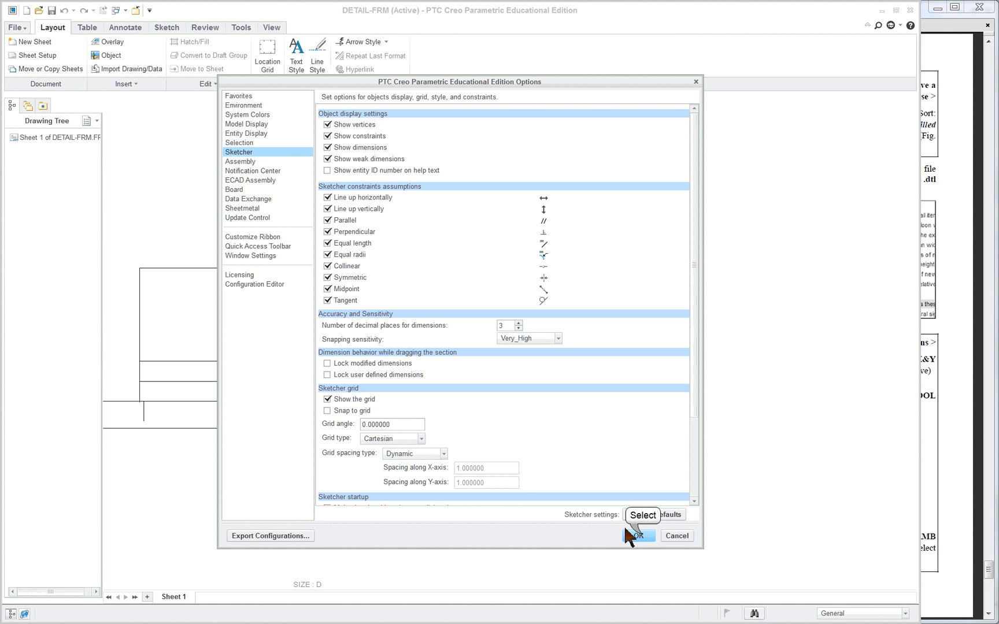
click(638, 536)
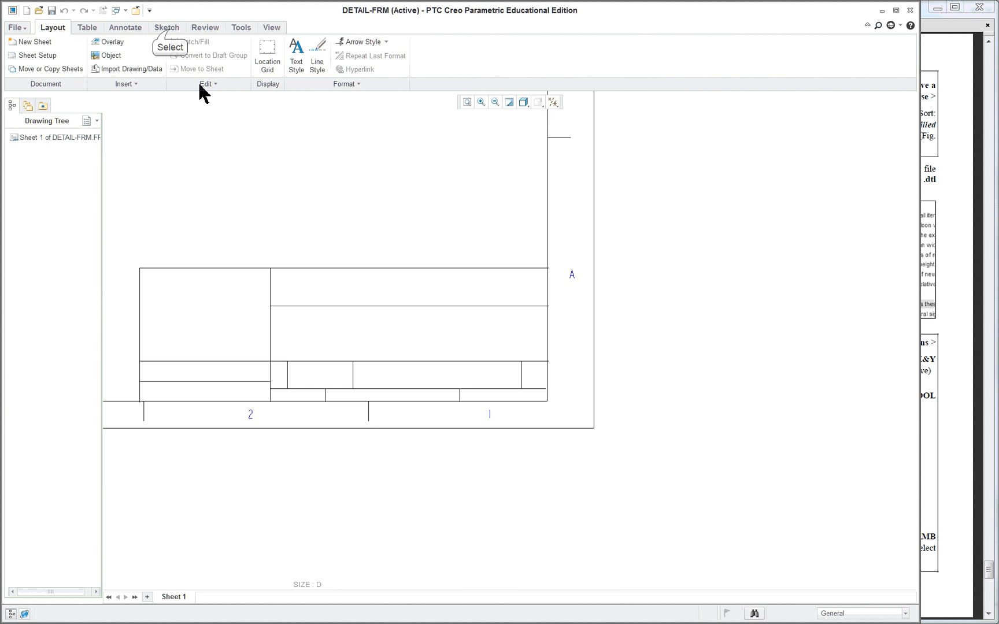
Display a drafting grid with 1-unit X and Y spacing.
click(166, 26)
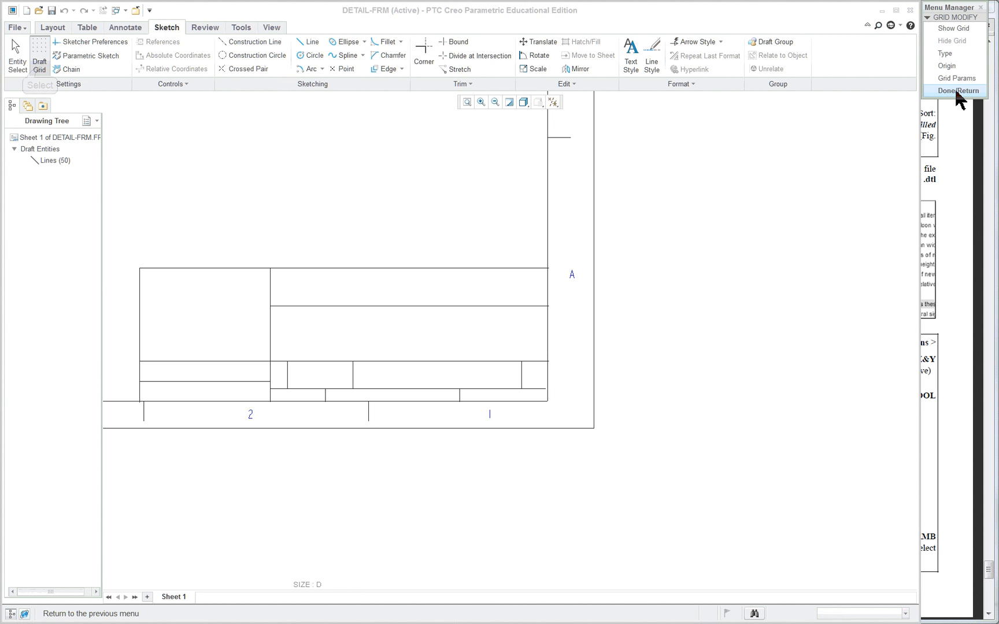
mouse_move(955, 78)
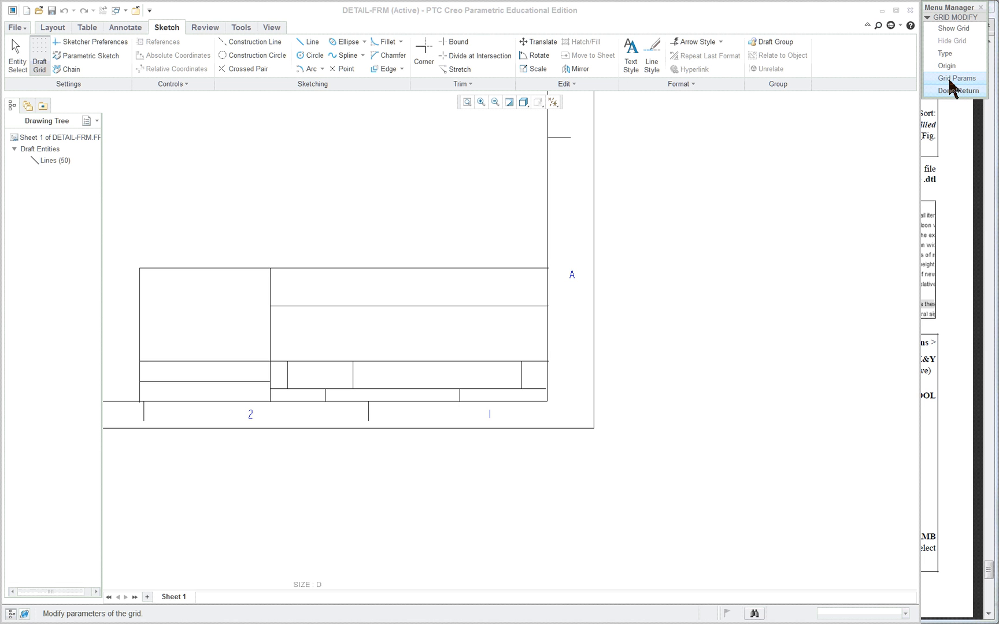
mouse_move(956, 91)
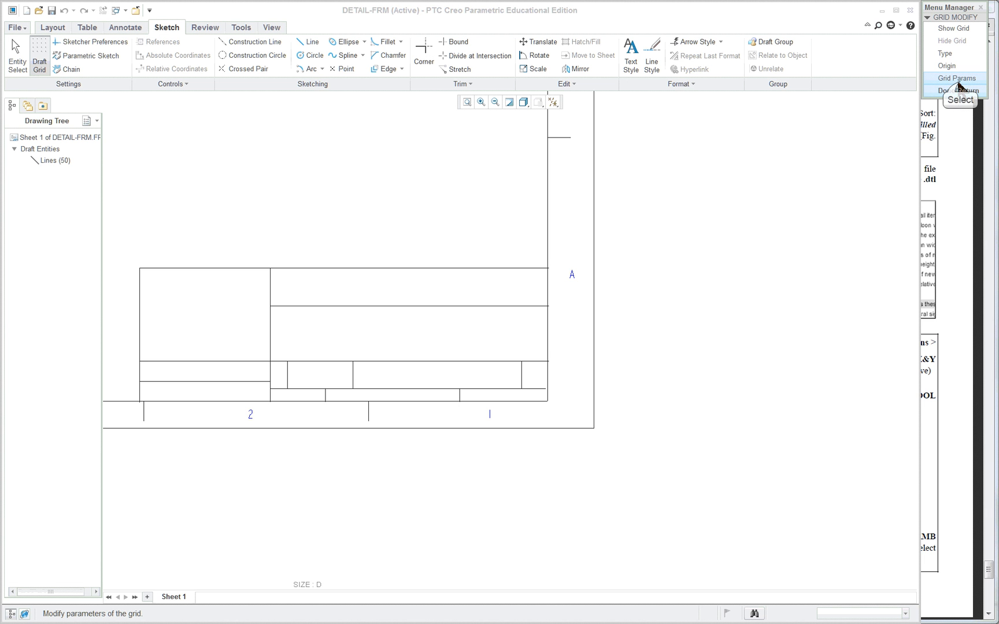
click(956, 77)
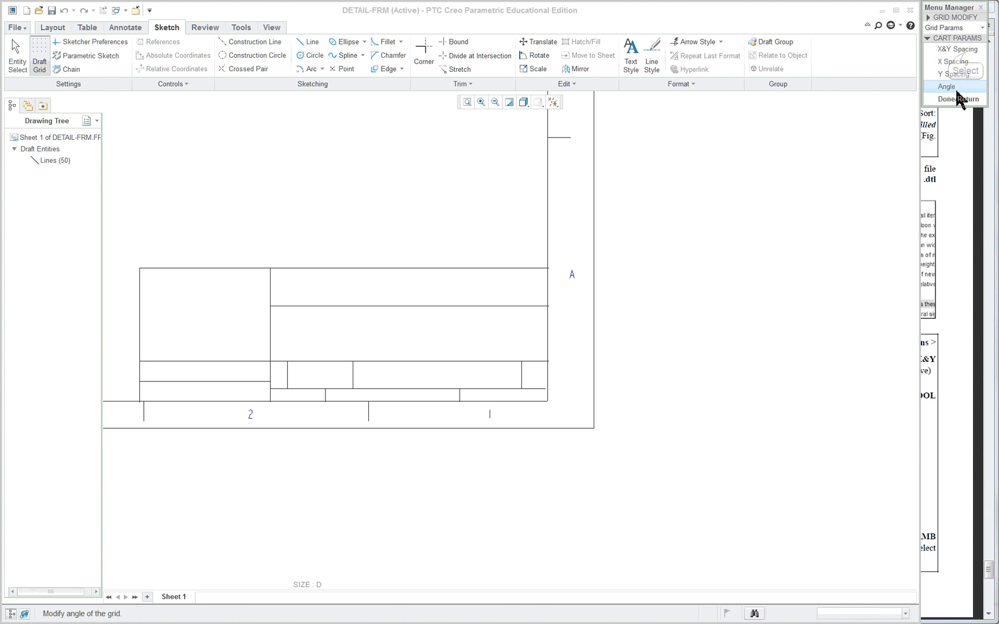
click(955, 49)
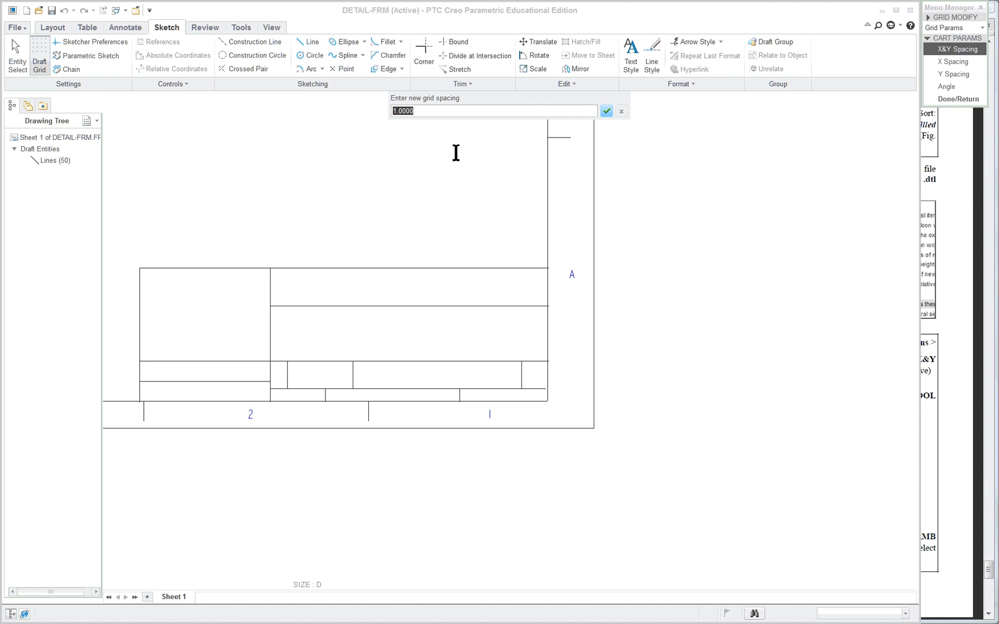
mouse_move(430, 115)
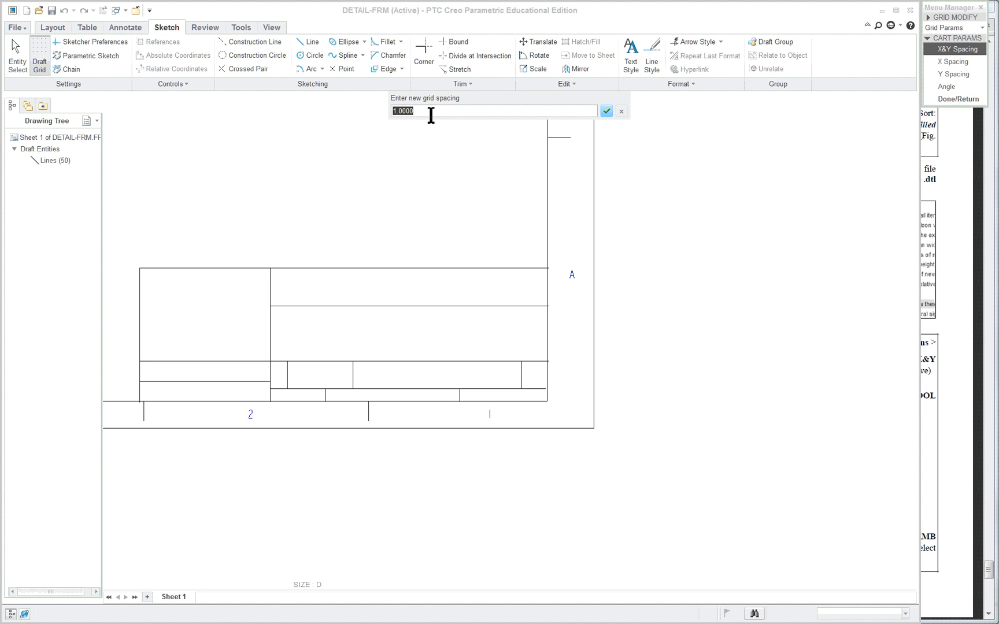
mouse_move(429, 112)
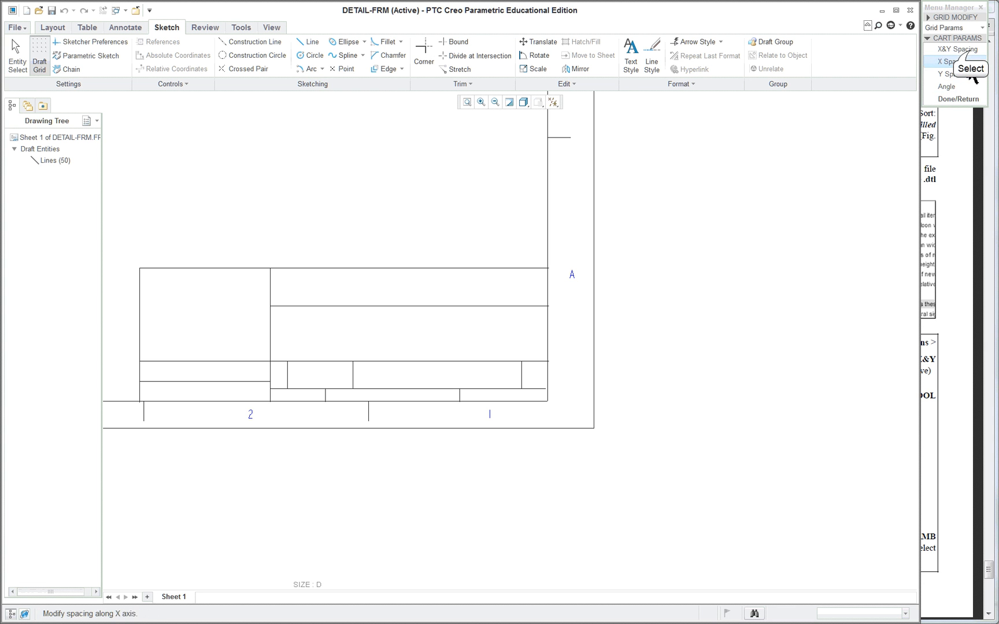
click(954, 49)
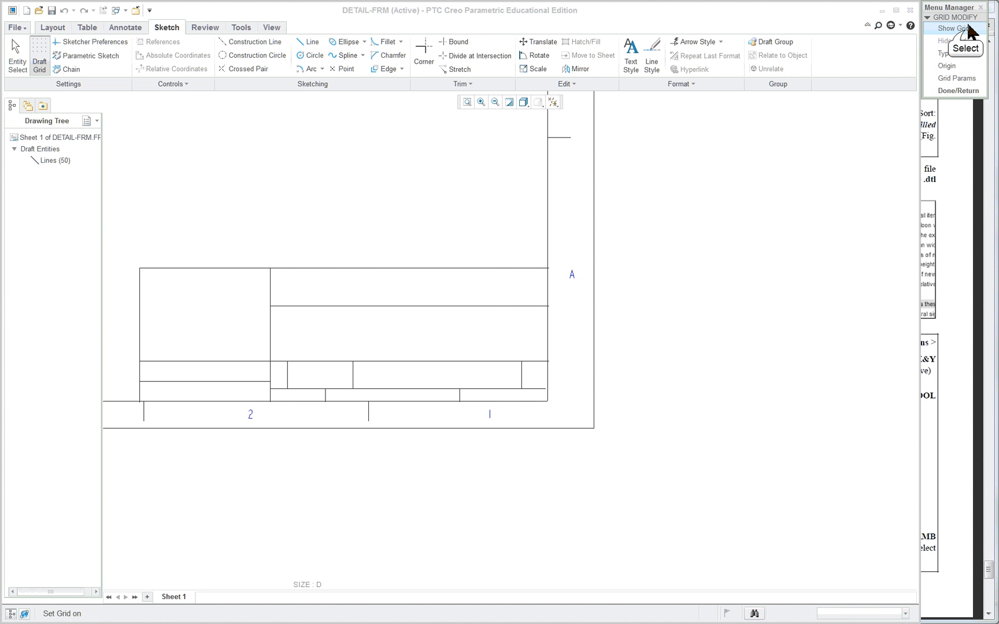
click(953, 27)
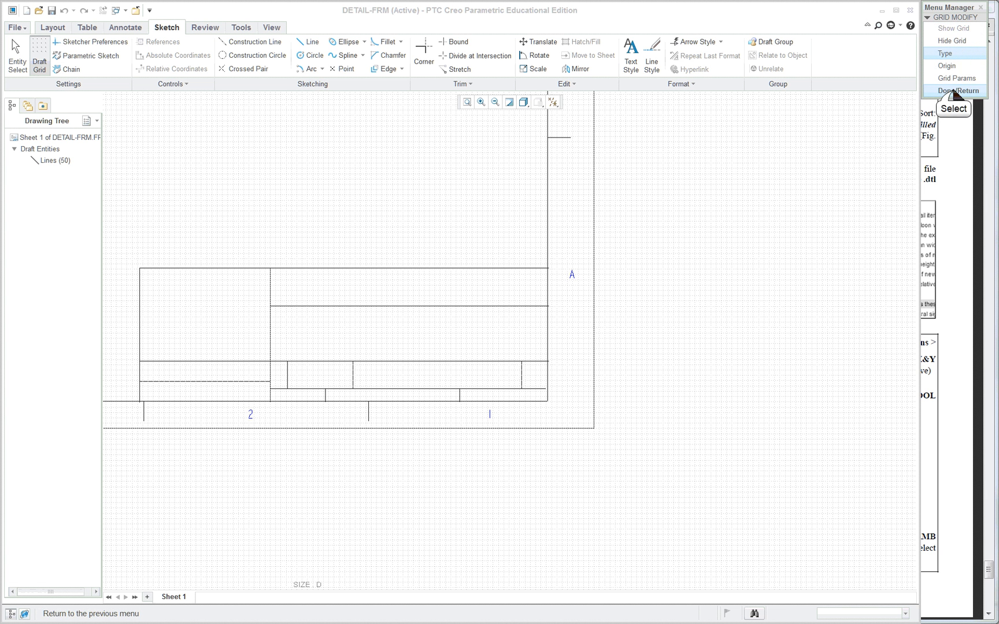
click(15, 27)
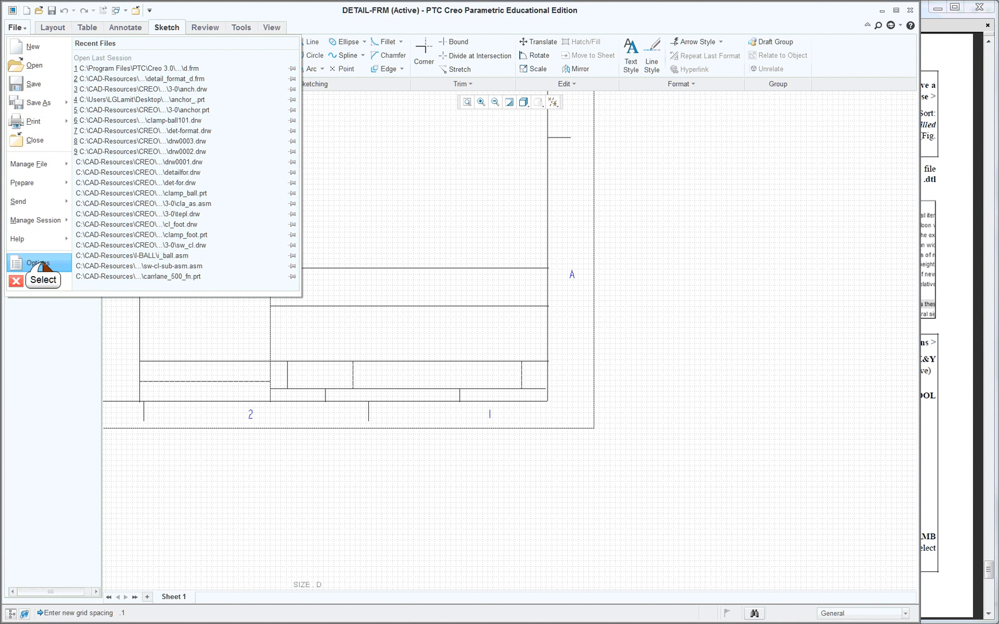
Enable Snap to grid in Sketcher options for this session without saving config.
click(37, 262)
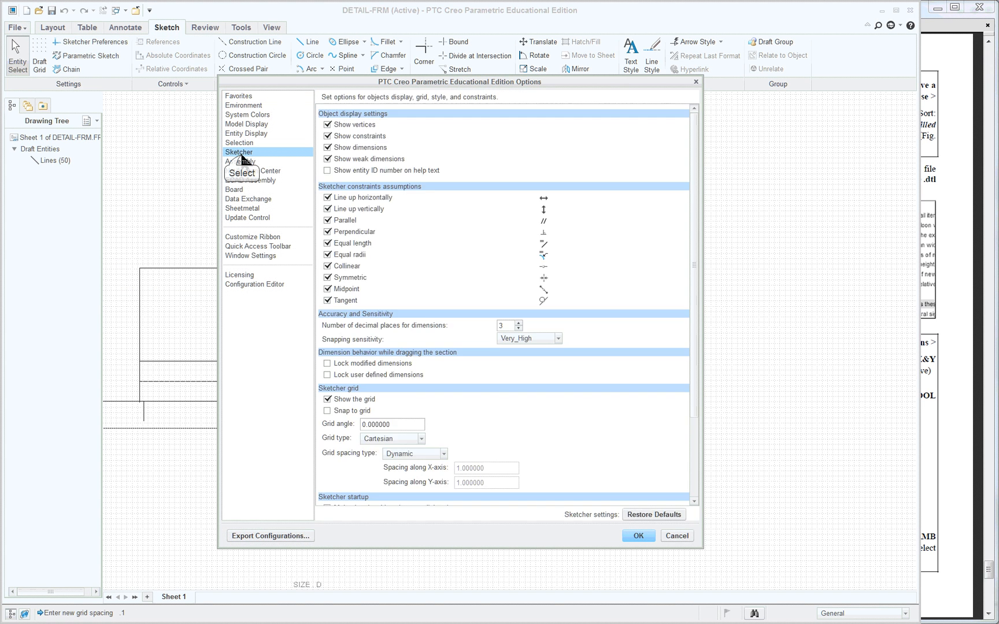
click(327, 410)
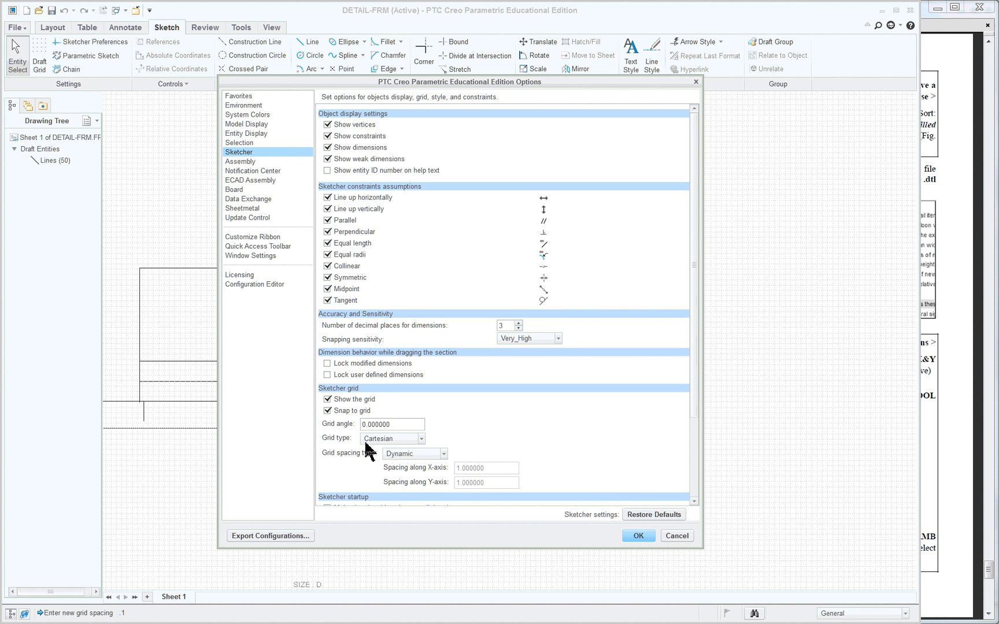
mouse_move(641, 539)
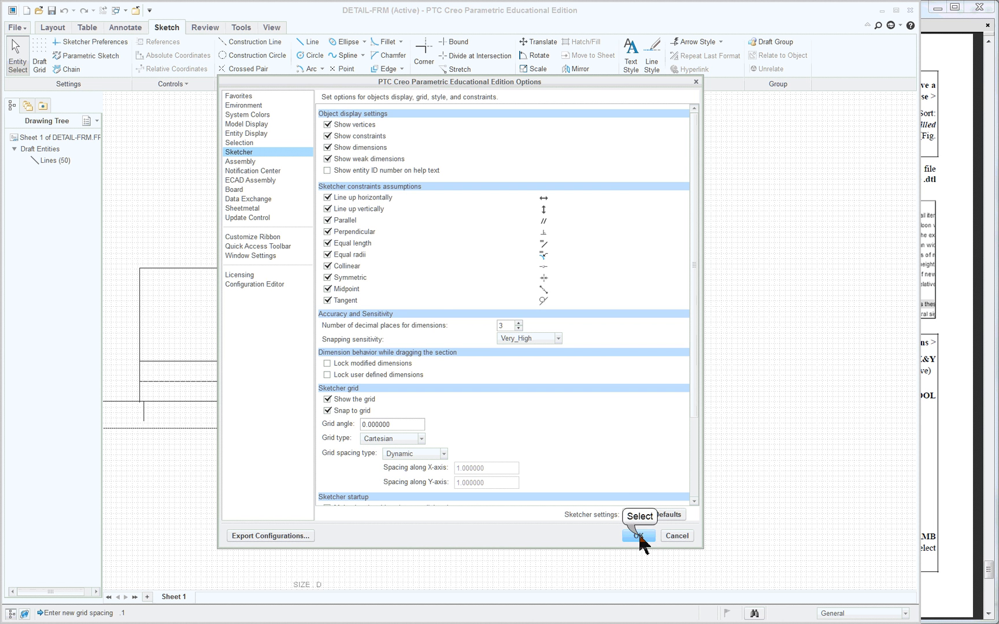
click(638, 536)
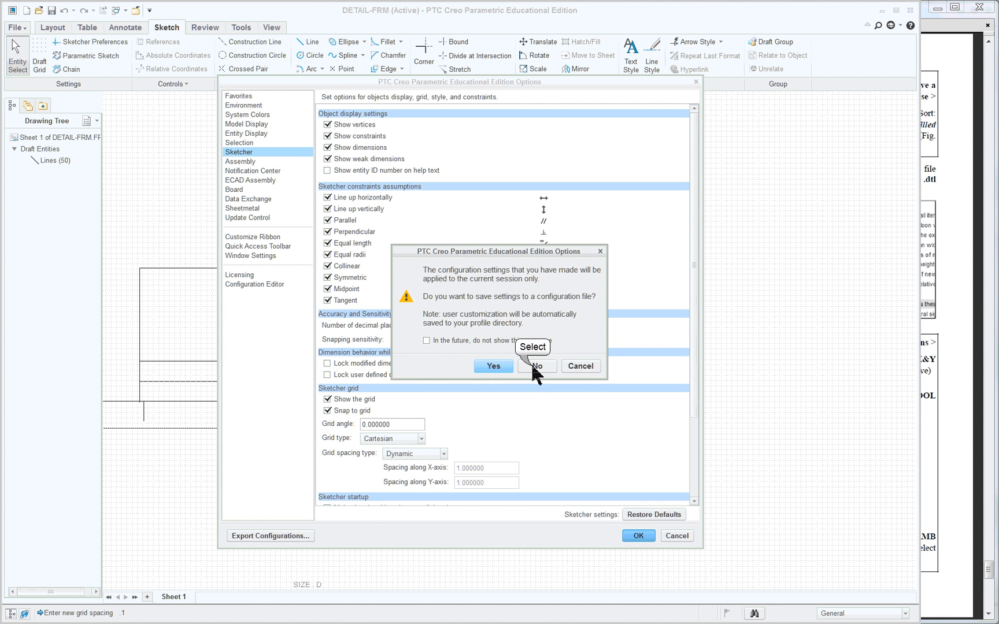
click(536, 367)
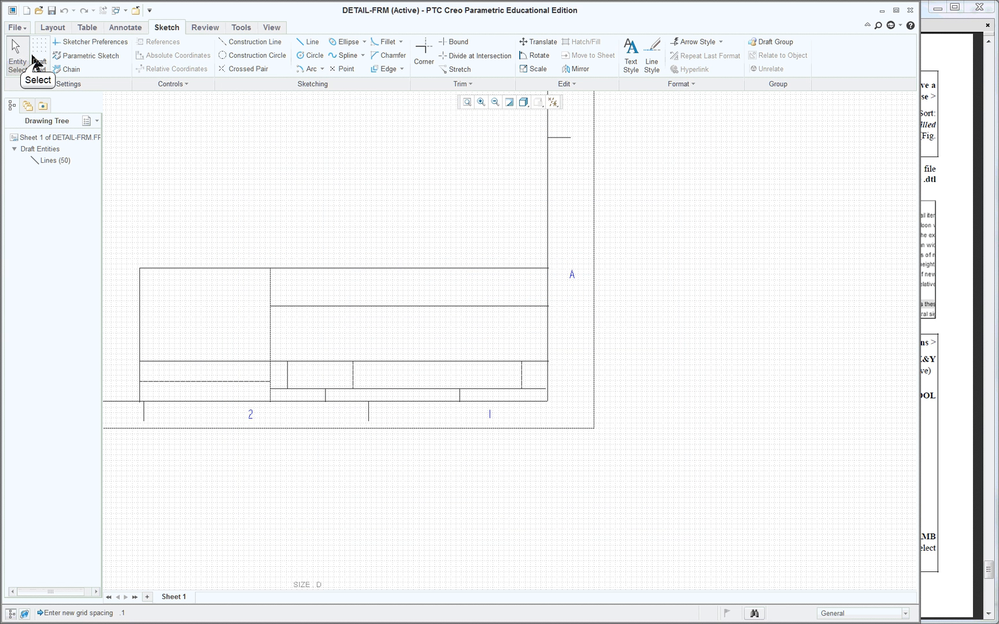
click(39, 56)
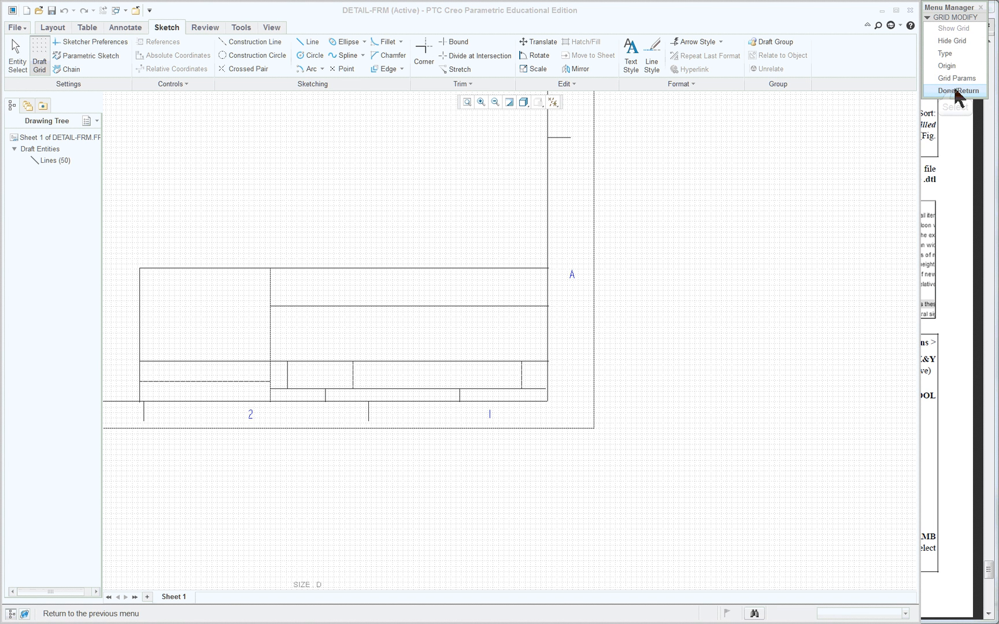
click(954, 90)
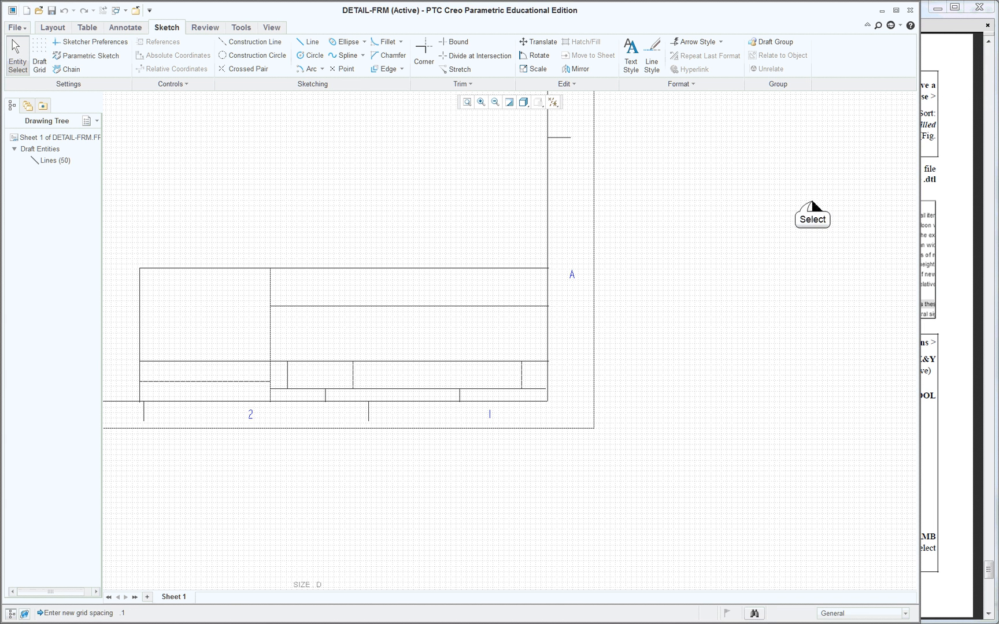
mouse_move(338, 302)
text(.1)
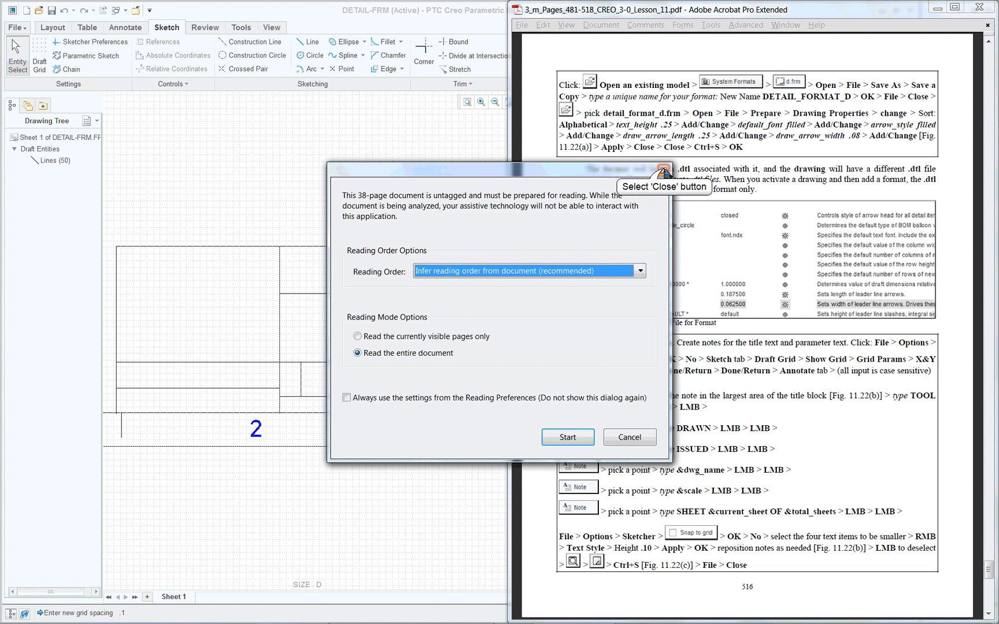
Scroll the lesson PDF to the title-block note steps and Figure 11.22(b).
click(566, 437)
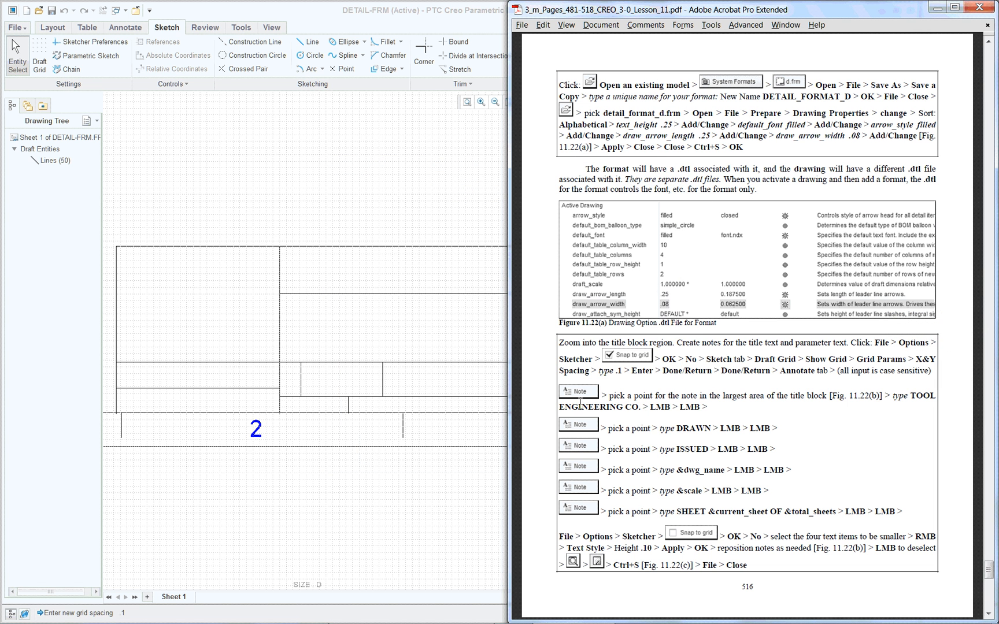
scroll(down, 3)
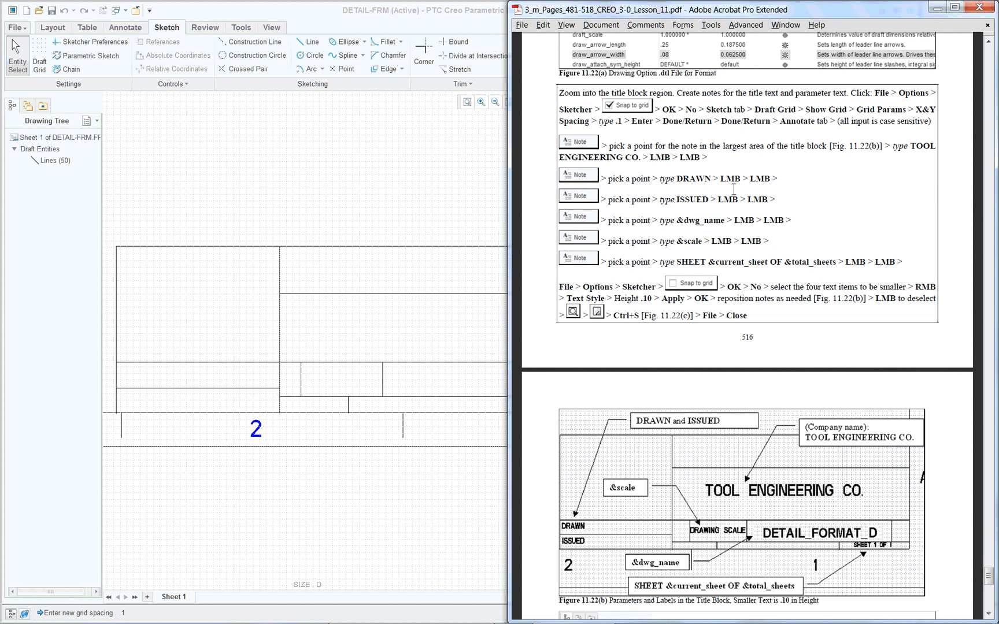
mouse_move(632, 117)
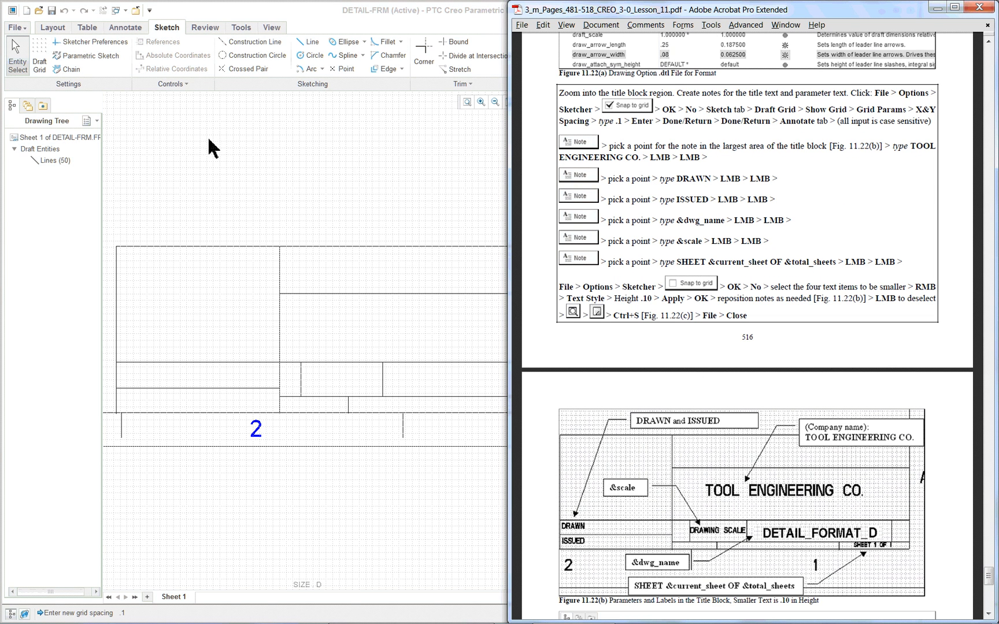
mouse_move(130, 33)
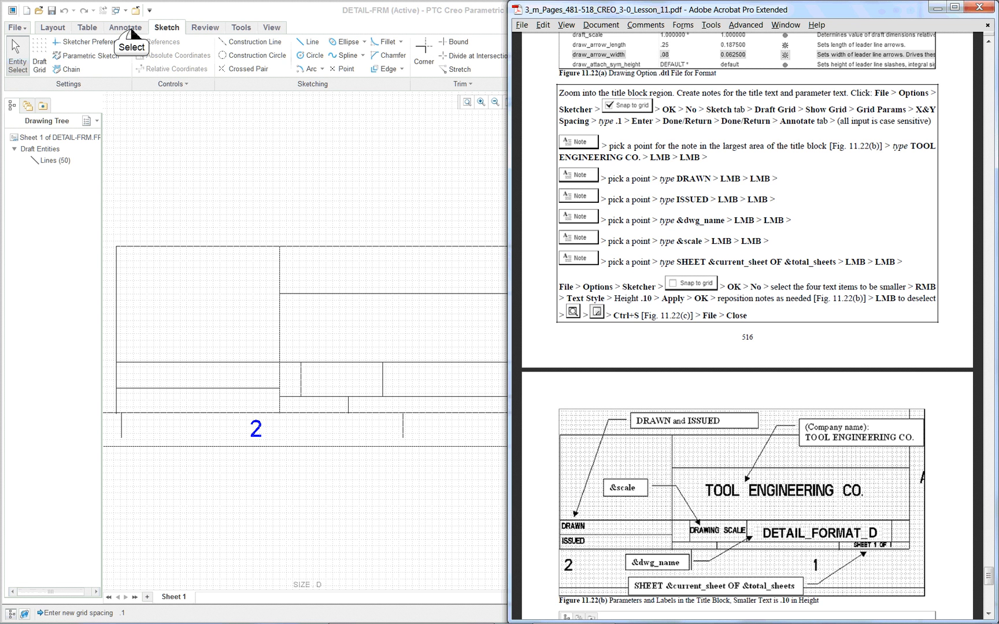
Add a 'TOLL ENGN' note in the title block's largest area.
click(125, 26)
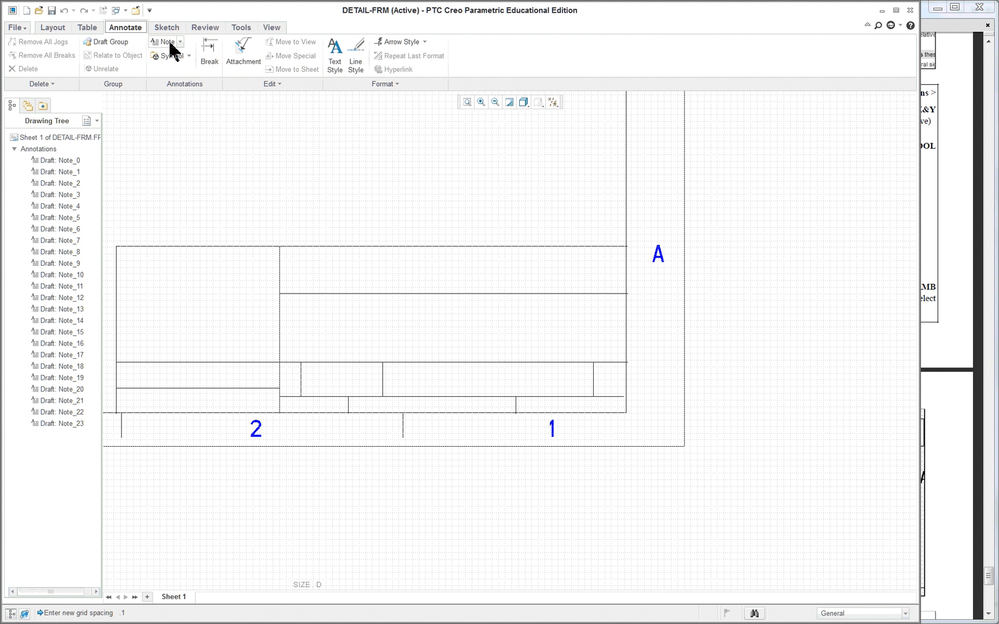
click(164, 42)
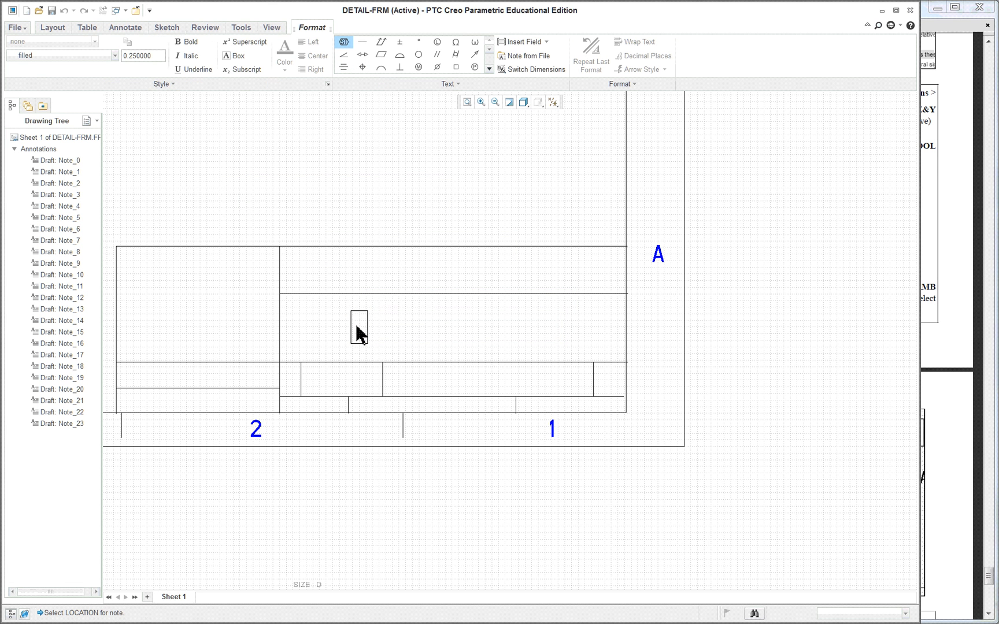
text(TOLL EN)
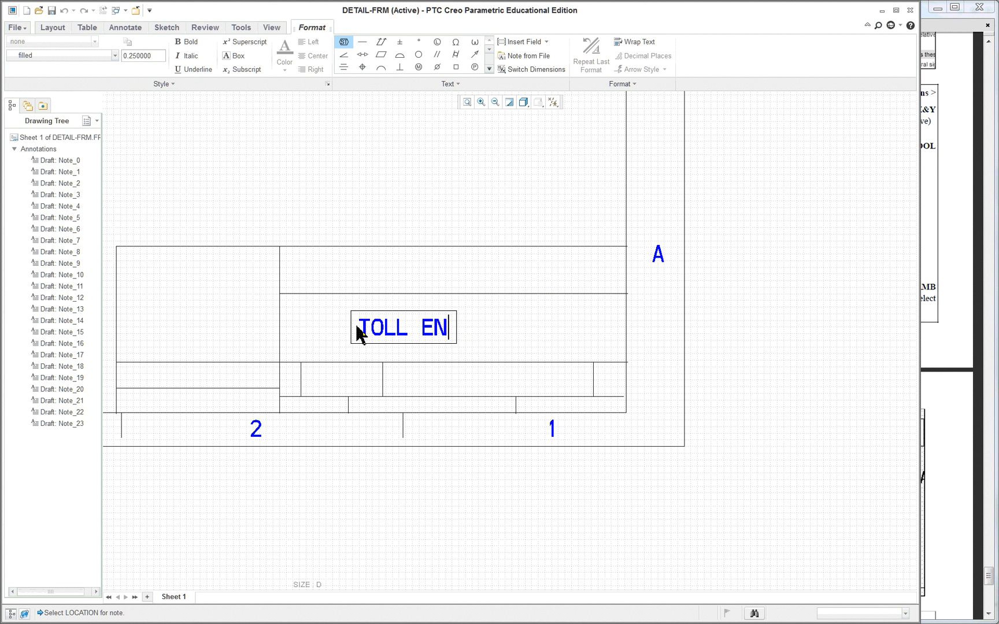
text(GN)
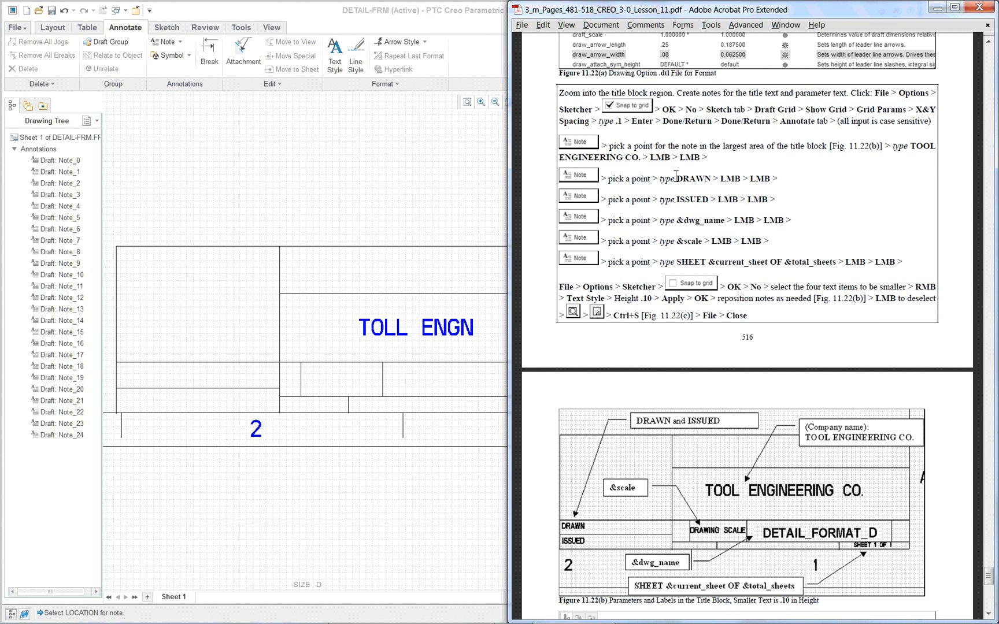
click(415, 328)
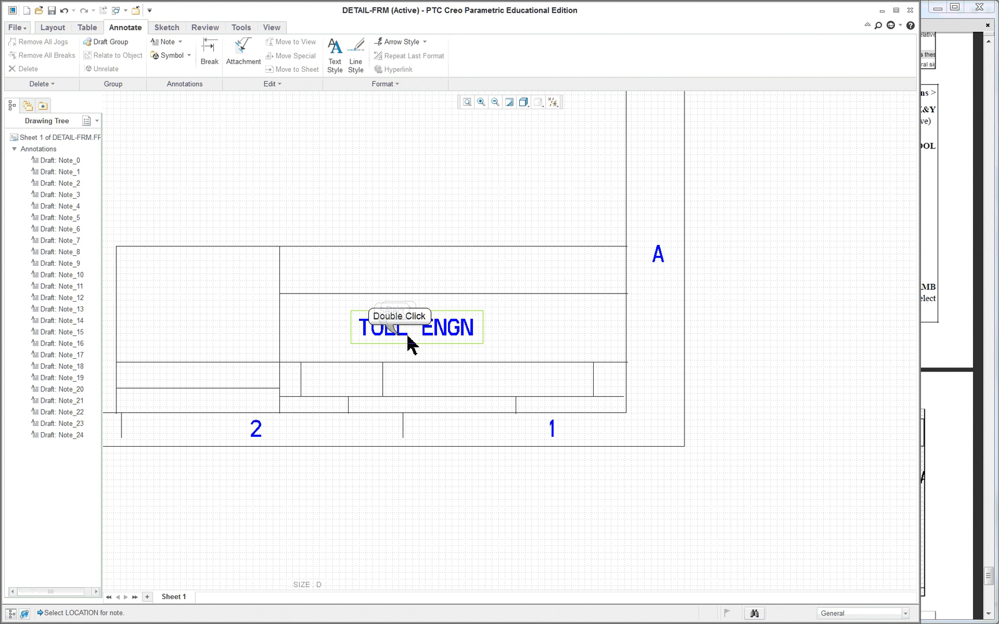
double_click(417, 329)
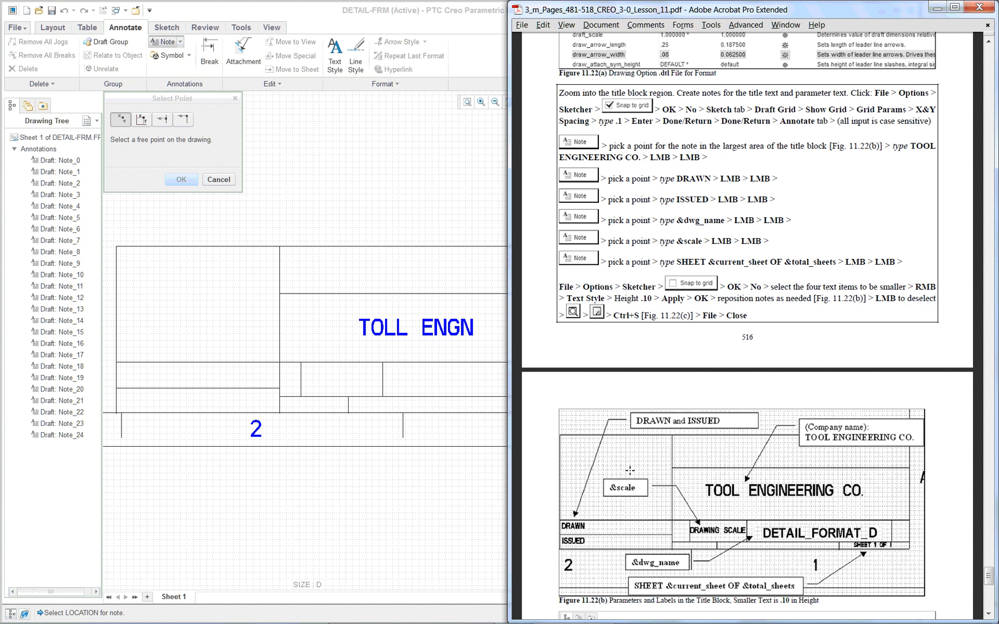
mouse_move(161, 420)
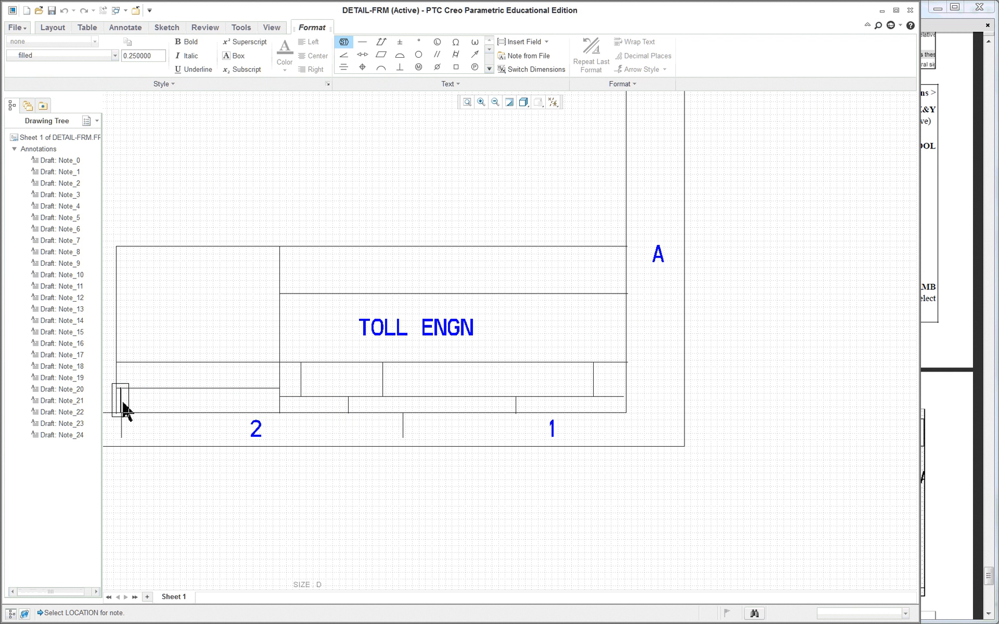
Add an 'Issued' note in the title block's lower-left cell.
text(Issude)
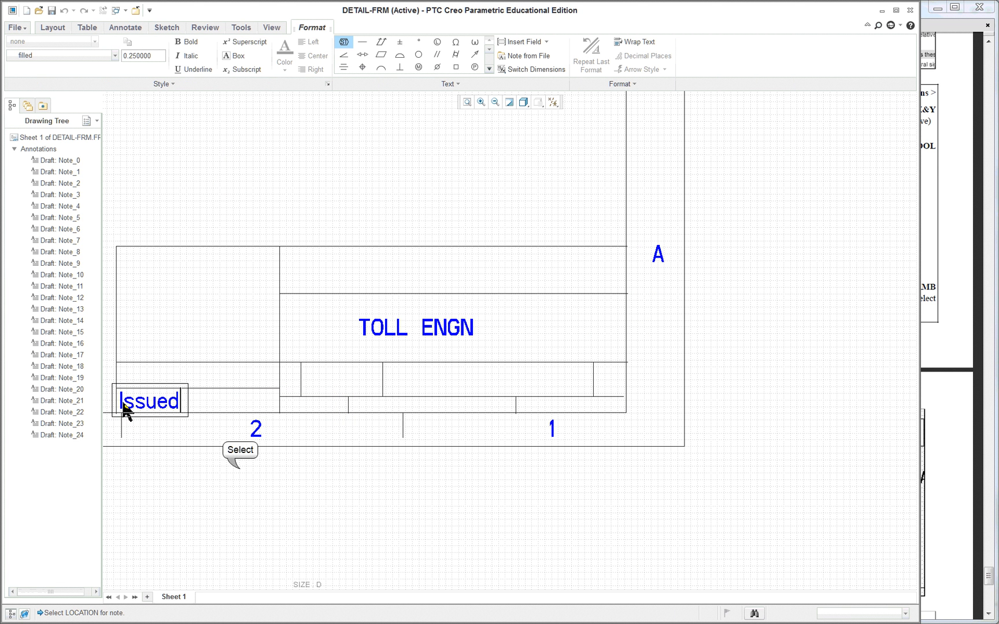
click(150, 400)
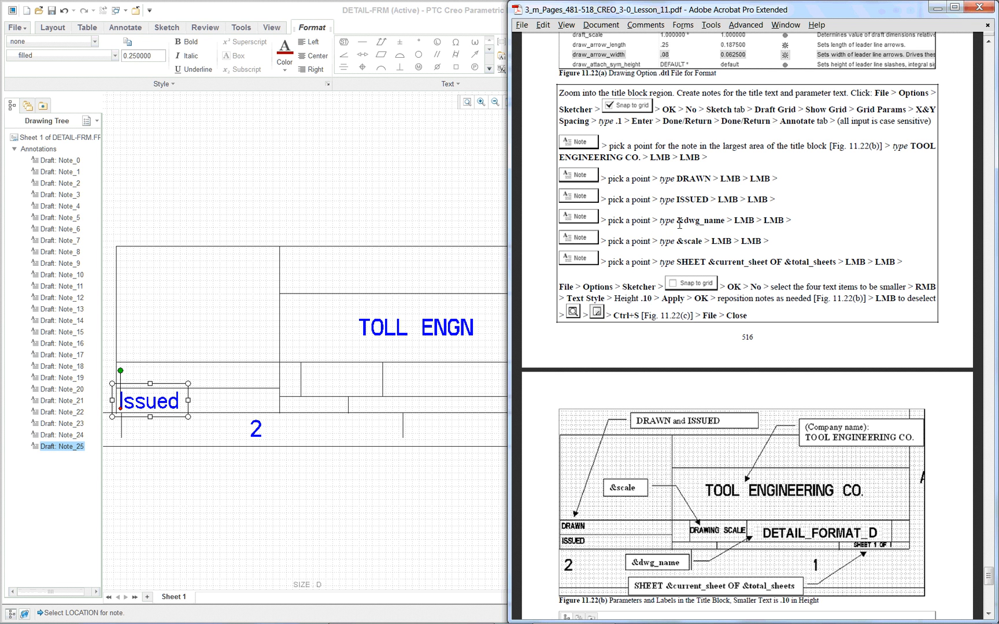
mouse_move(679, 223)
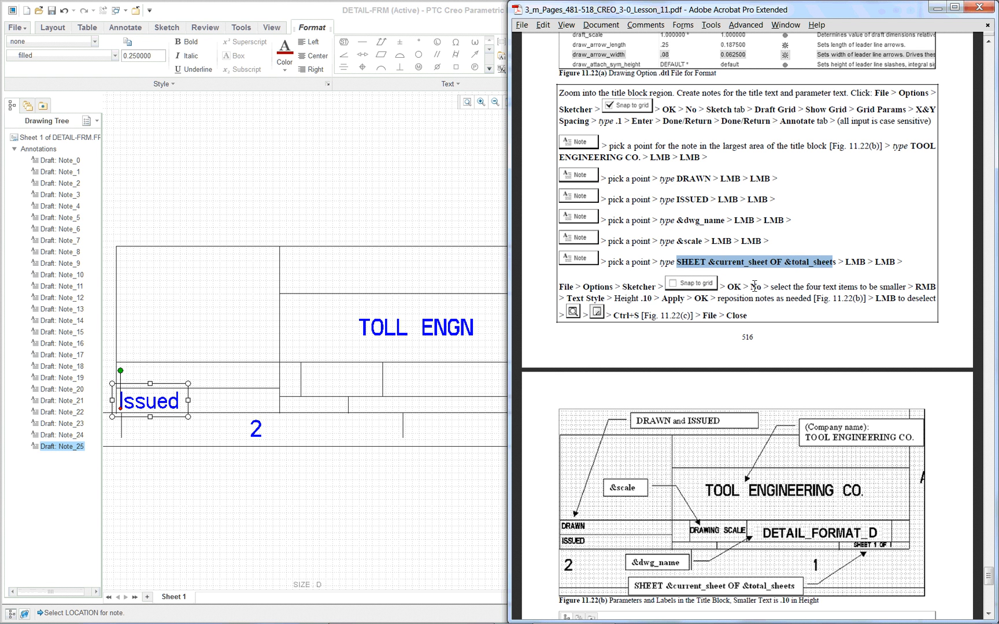
mouse_move(805, 287)
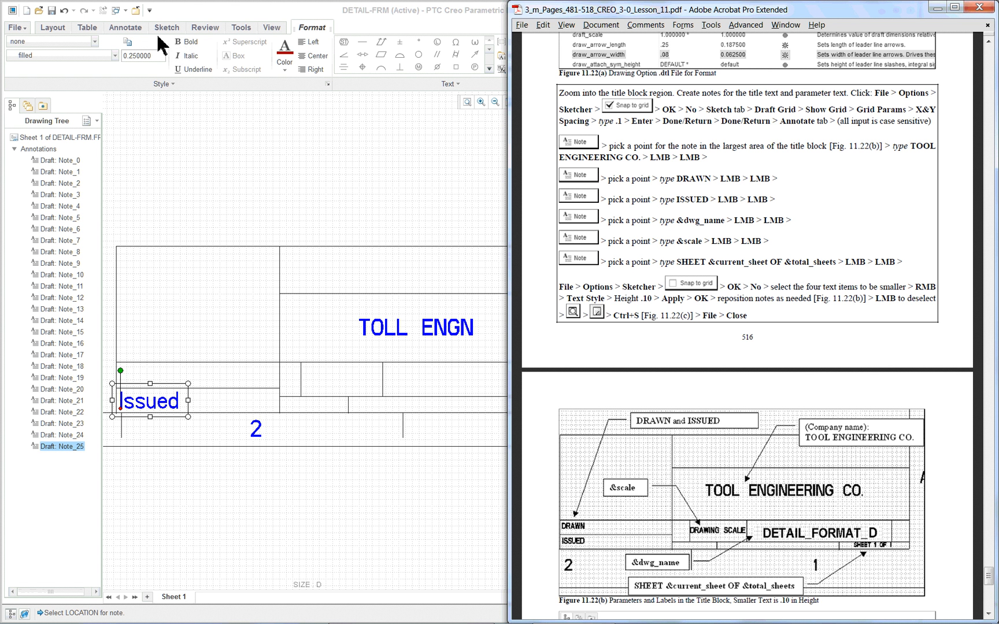
Return to the DETAIL-FRM format drawing in Creo after rereading the lesson's title-block steps.
click(166, 26)
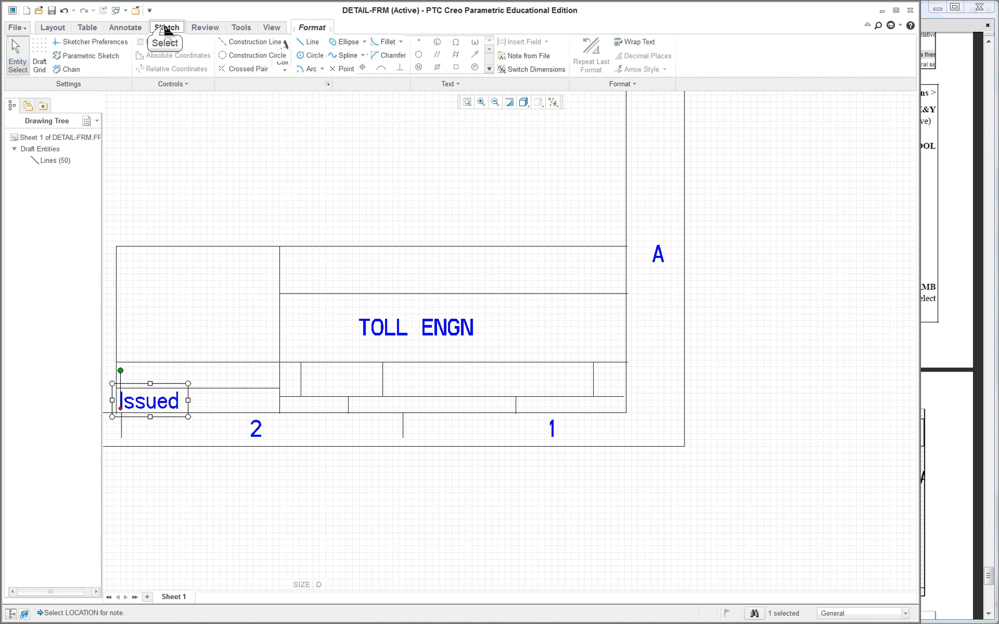
Place a &scale note reading DRAWING SCALE in the small middle title-block cell.
click(166, 27)
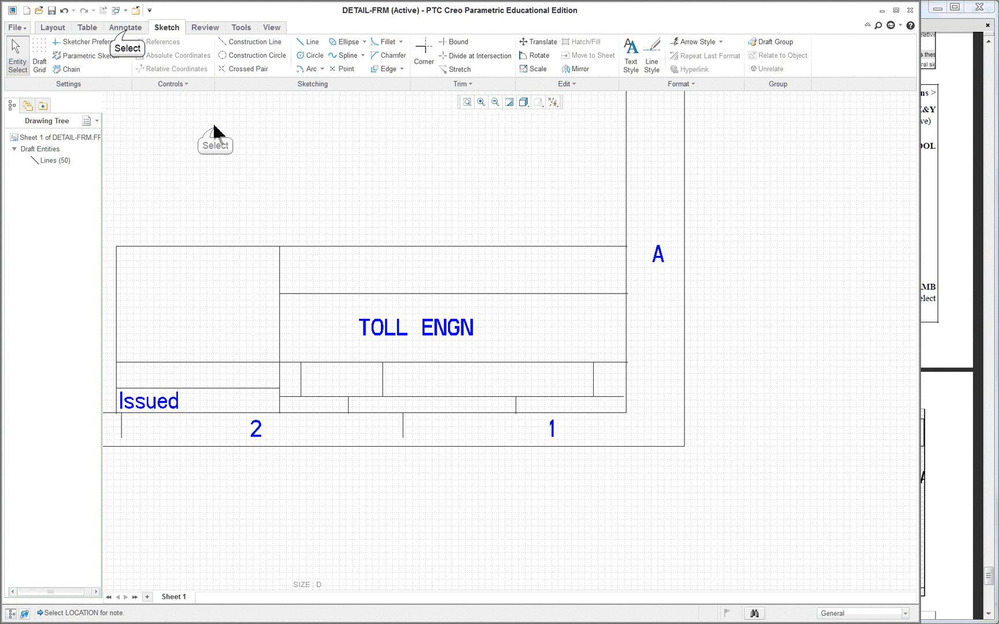
click(125, 27)
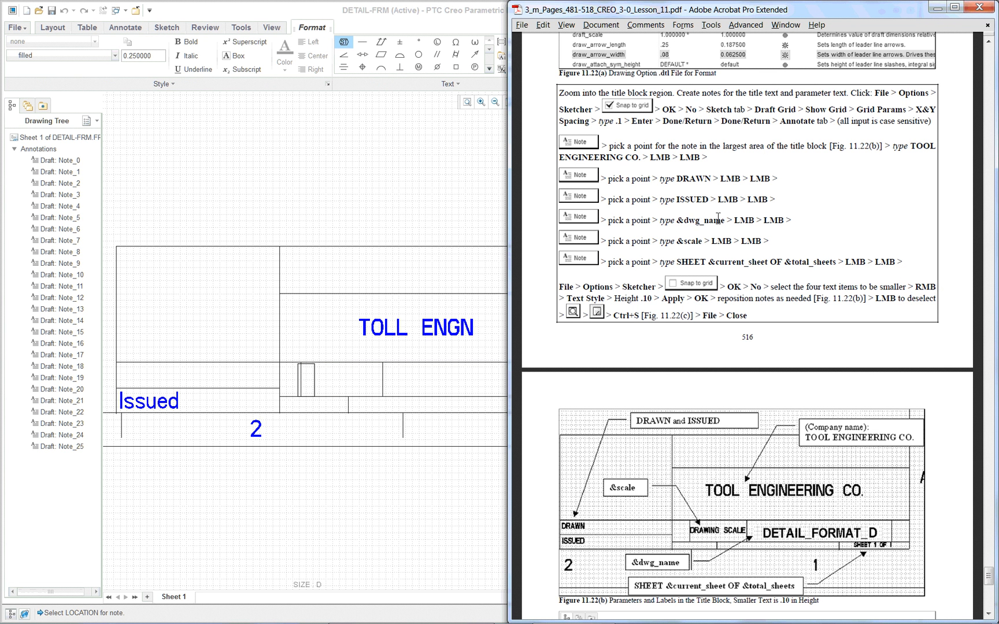
mouse_move(319, 392)
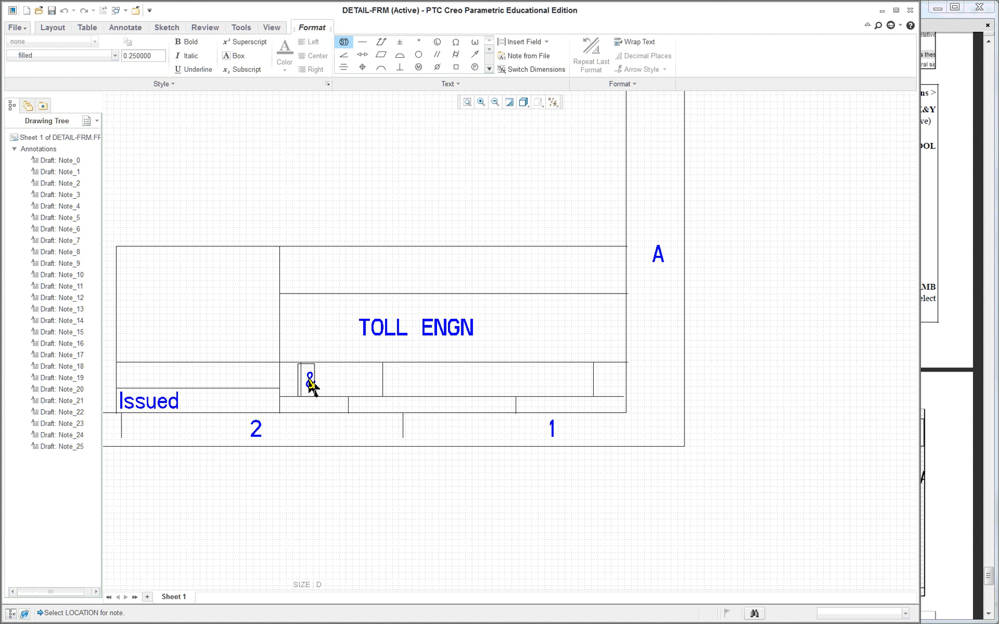
text(scale)
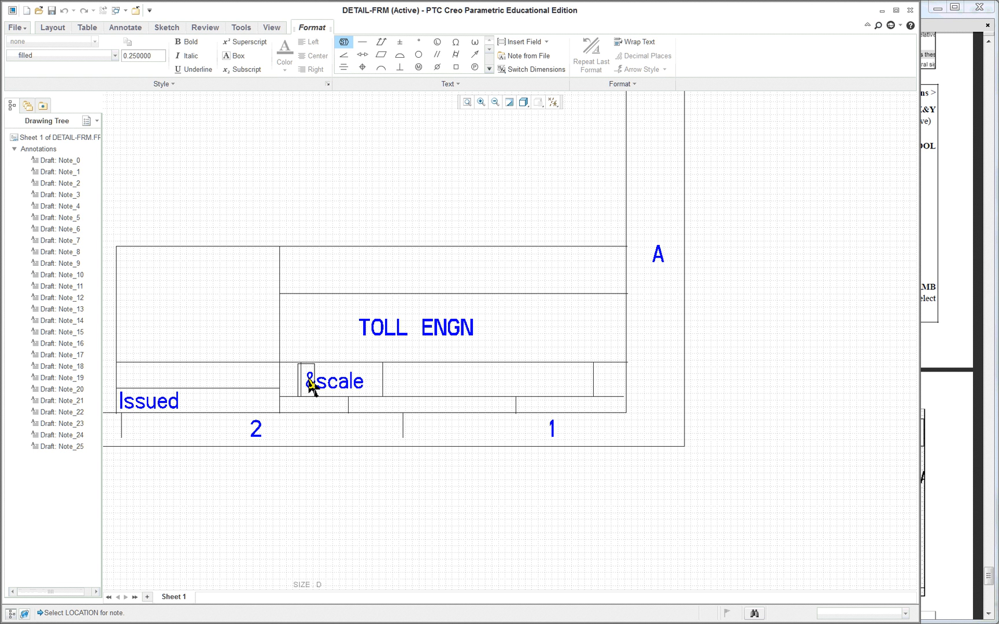
mouse_move(428, 384)
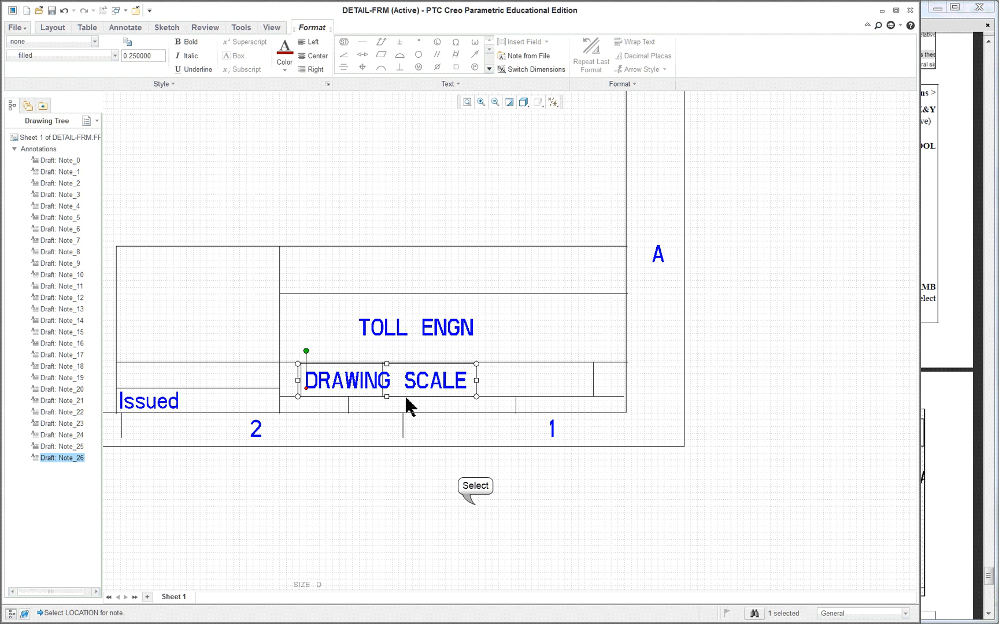
click(125, 27)
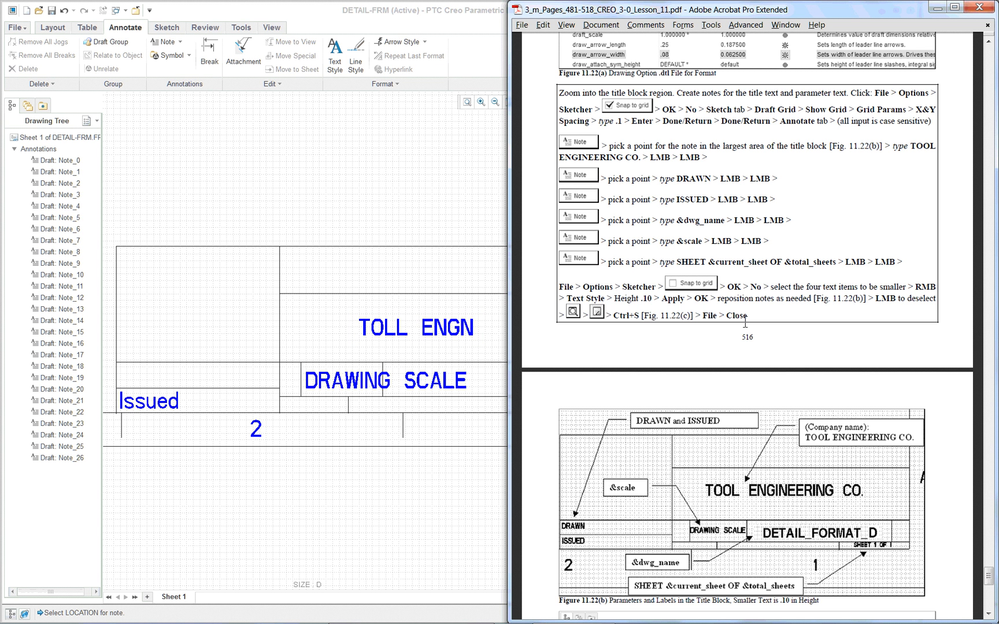
mouse_move(285, 177)
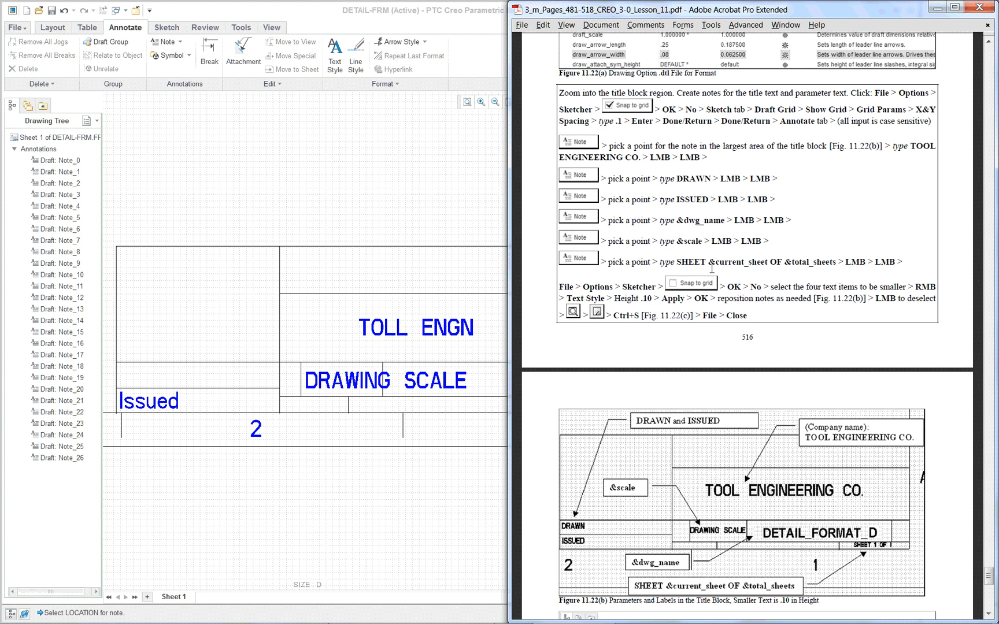
mouse_move(682, 268)
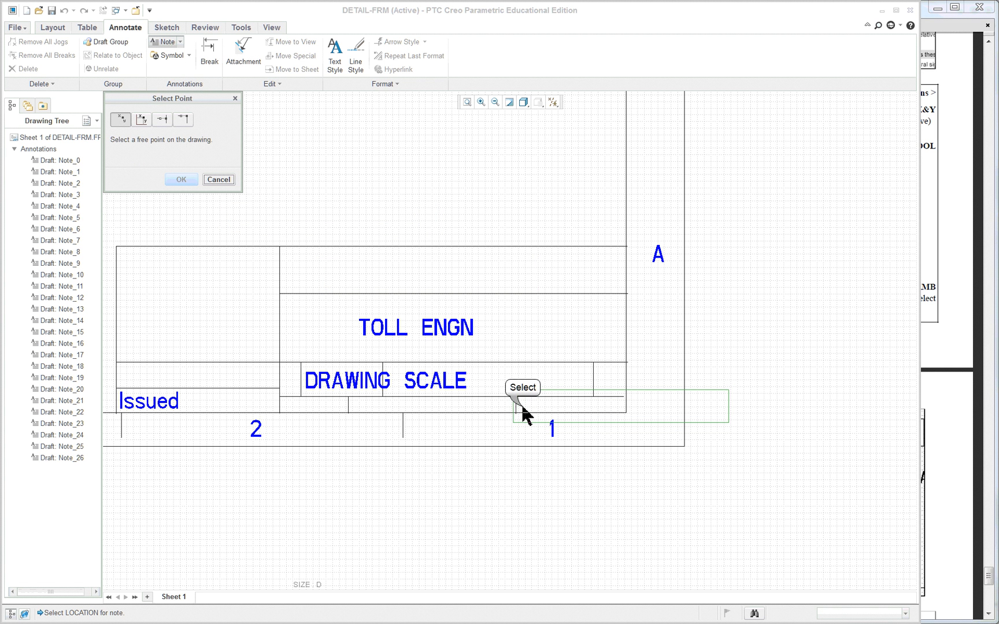
Place the SHEET 1 OF 1 sheet-number note at the title block's lower right.
click(524, 405)
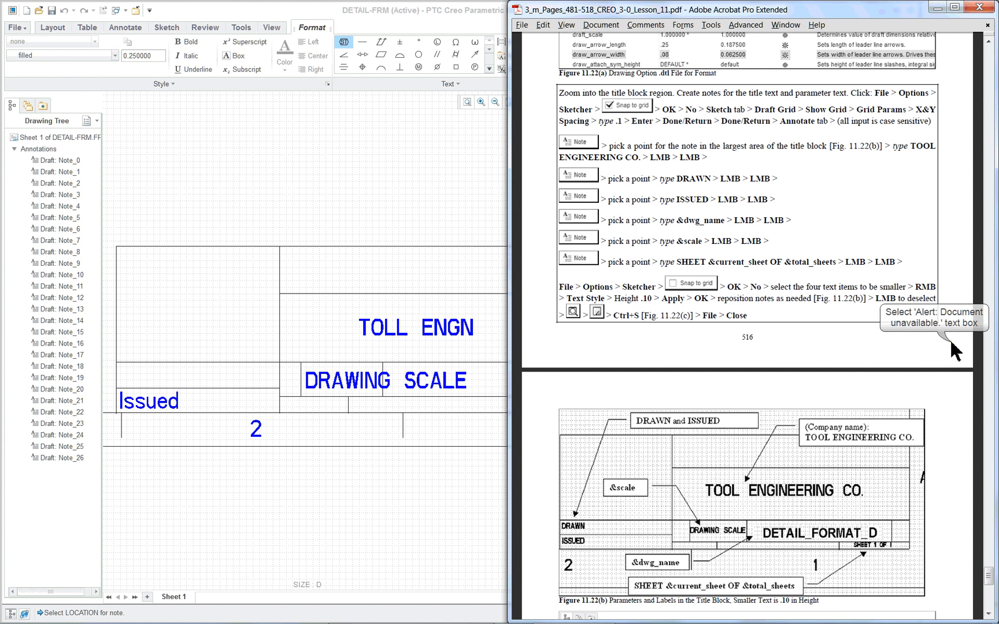
mouse_move(670, 263)
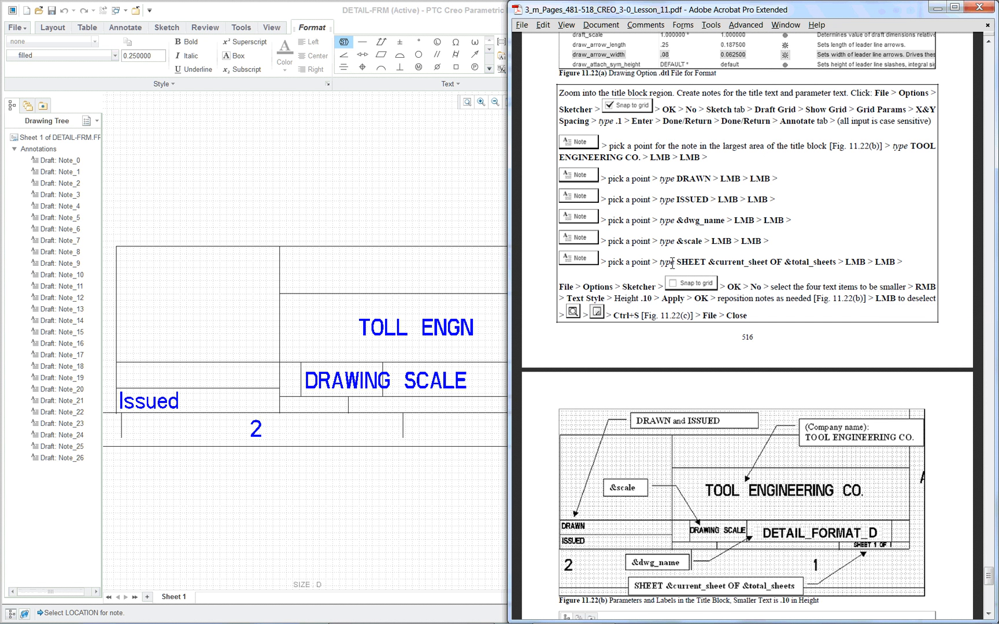
mouse_move(714, 268)
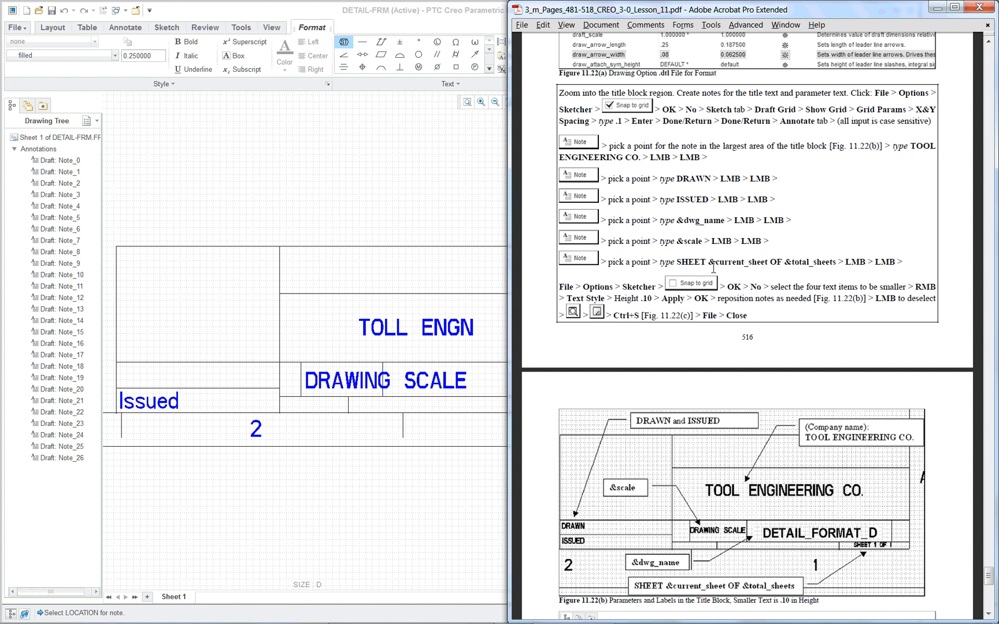
mouse_move(748, 264)
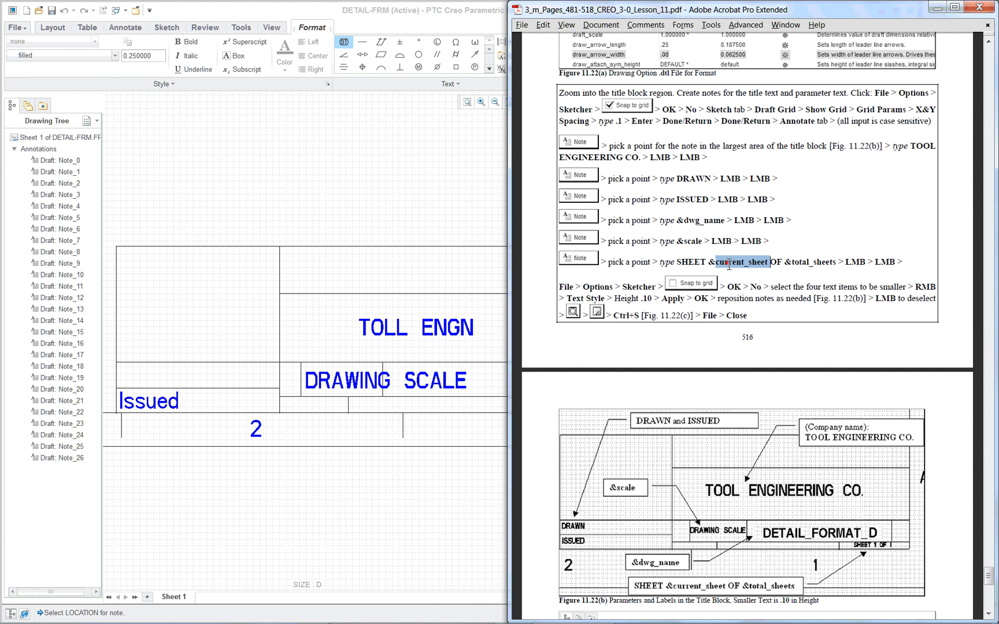
double_click(739, 262)
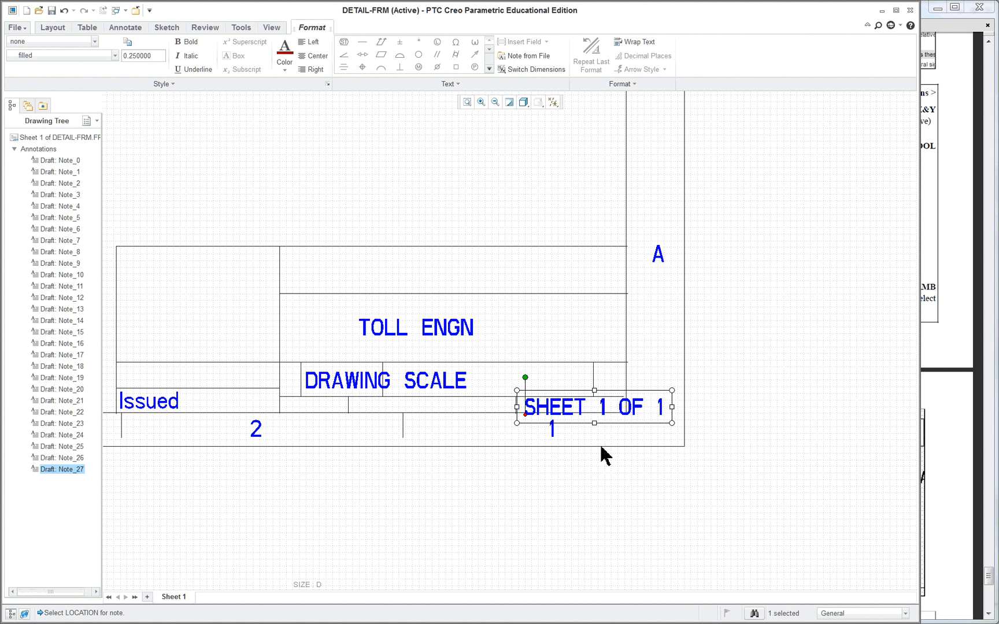
mouse_move(782, 407)
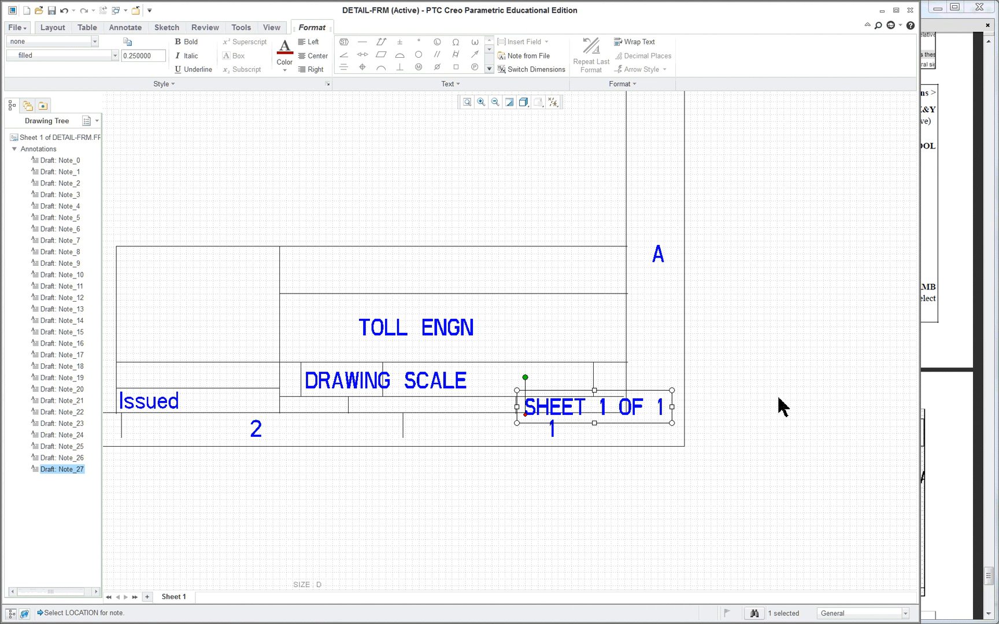
mouse_move(884, 366)
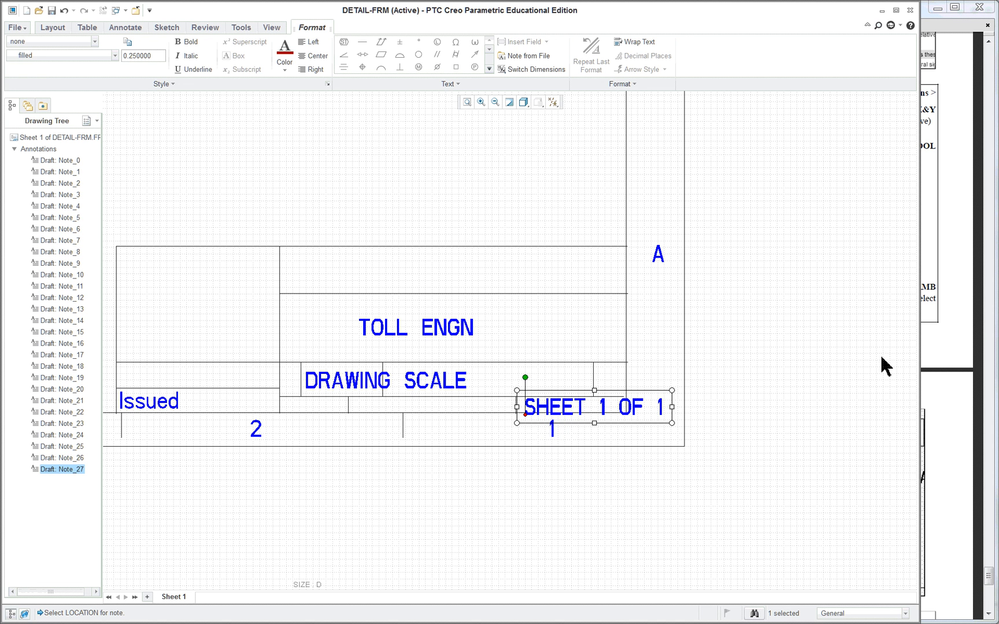
mouse_move(764, 372)
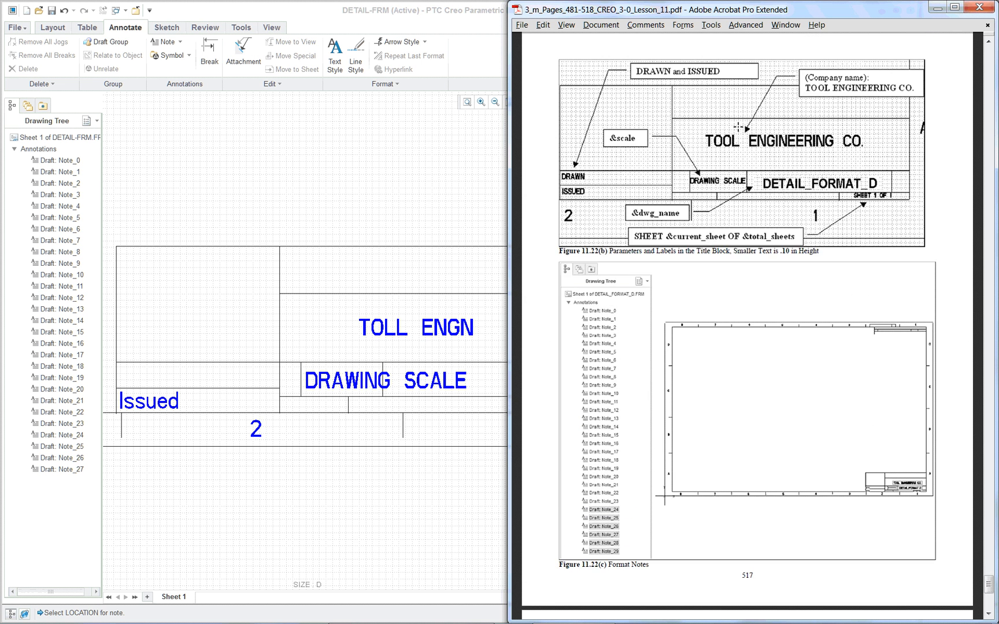
mouse_move(402, 179)
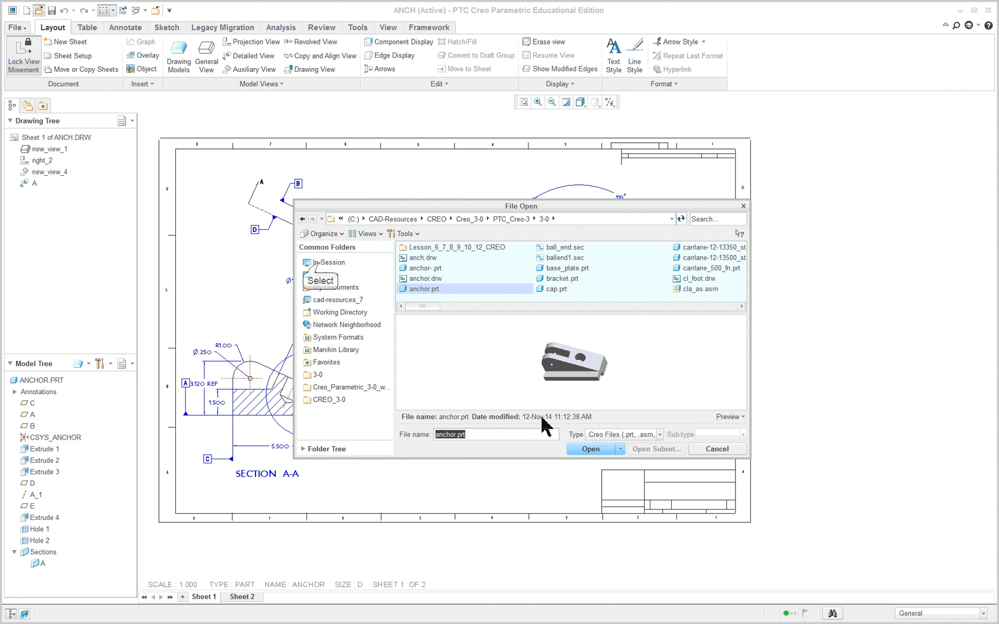
Open detail_format_d.frm from the In Session file list.
click(329, 261)
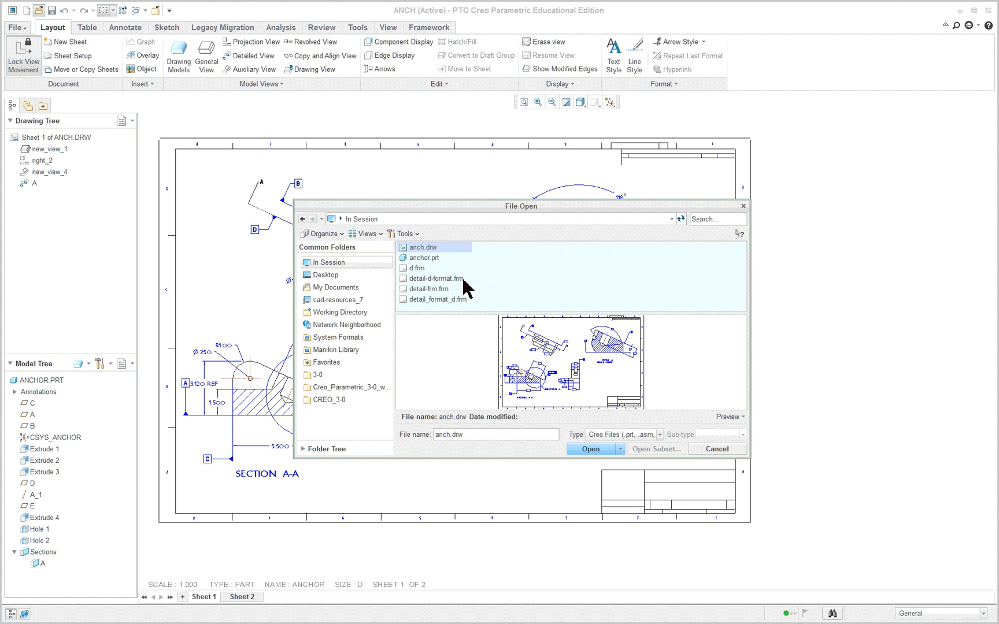
mouse_move(445, 286)
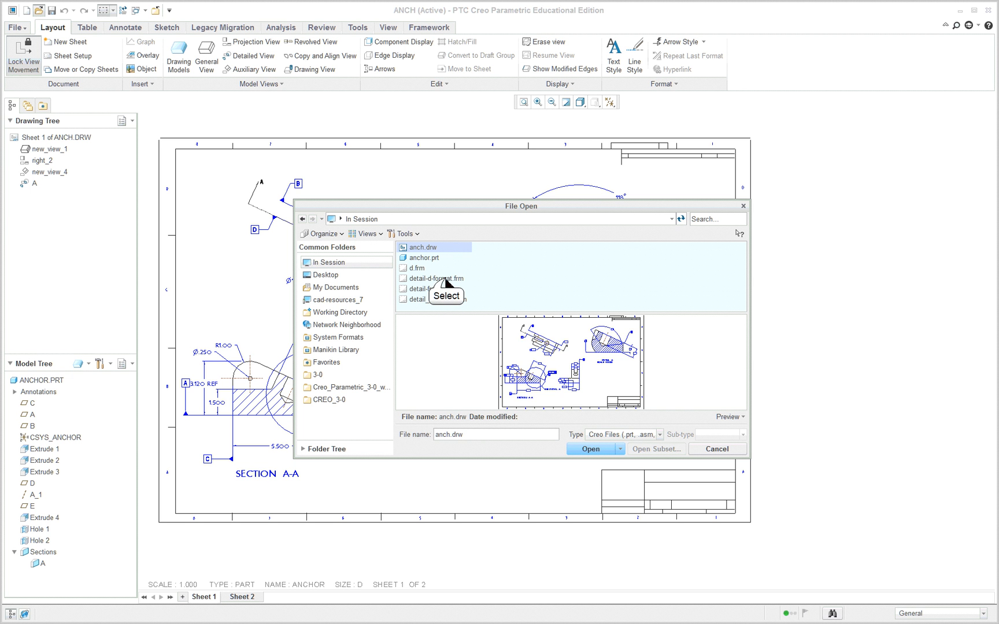
click(434, 300)
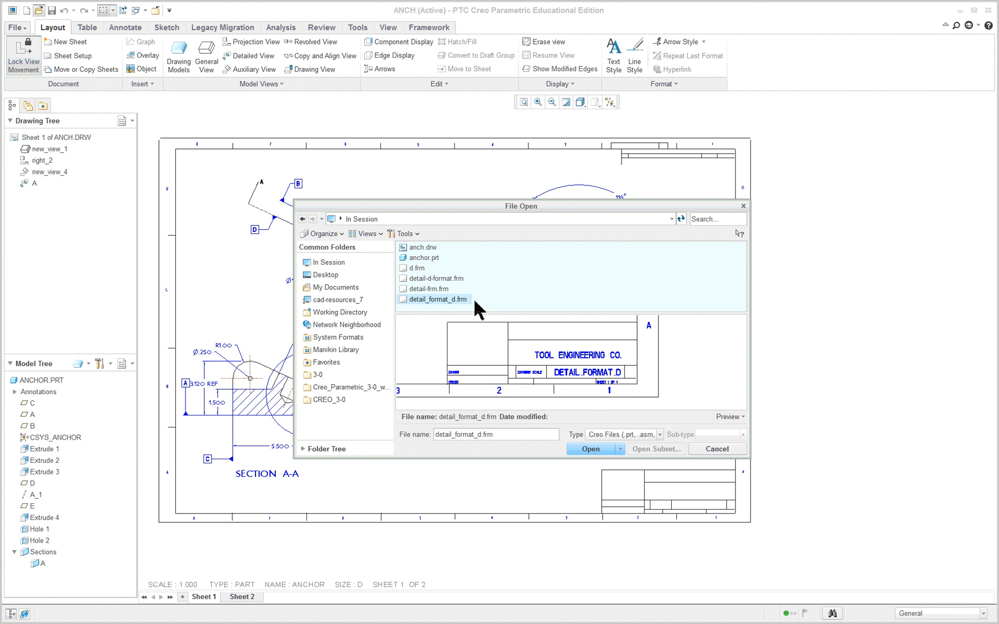
click(588, 449)
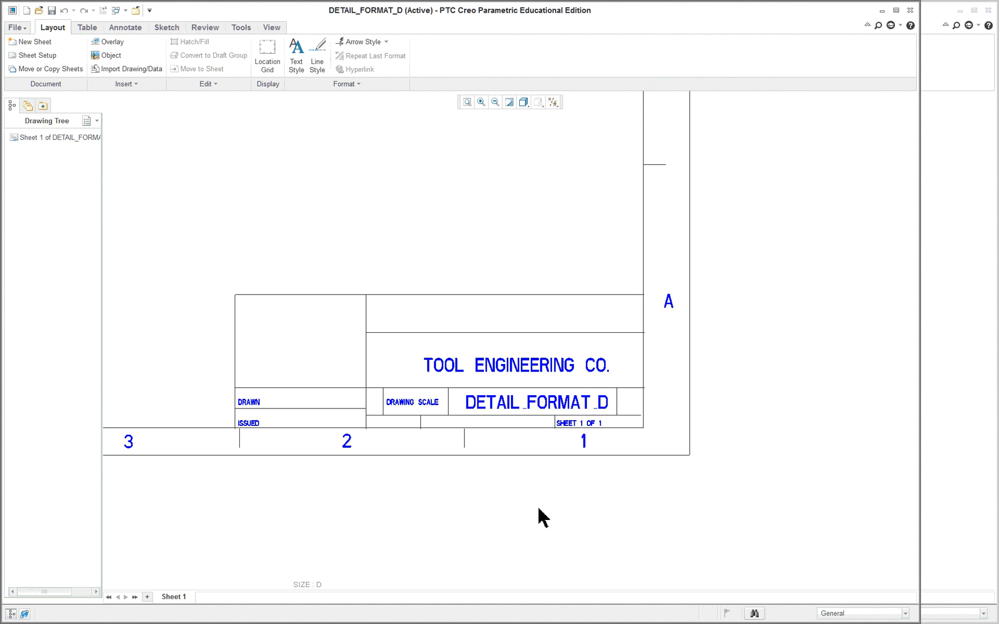
Inspect the DETAIL_FORMAT_D title-block notes, including DRAWING SCALE and ISSUED, without changes.
click(534, 402)
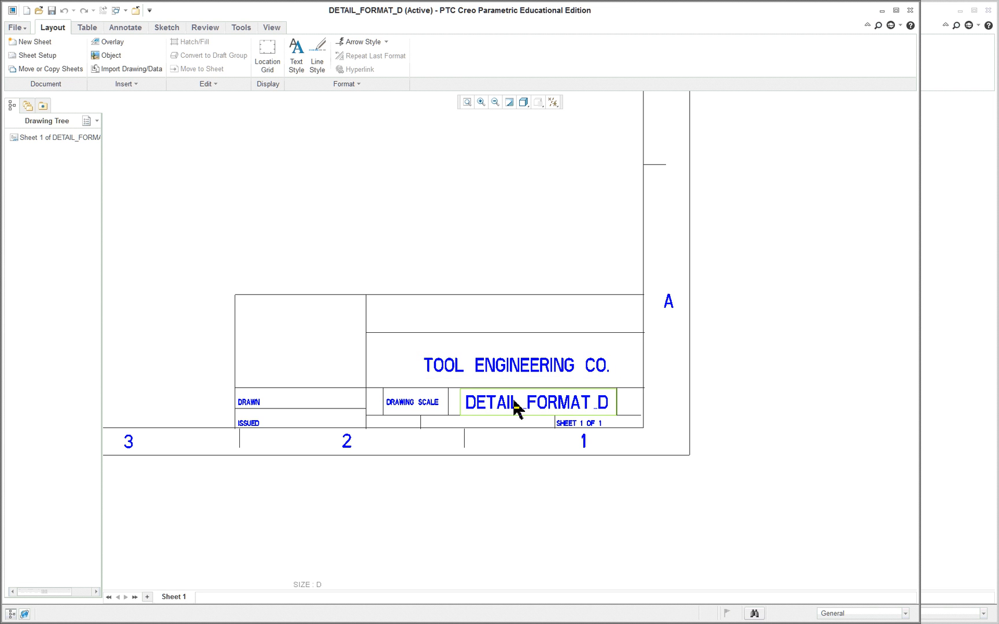
click(413, 402)
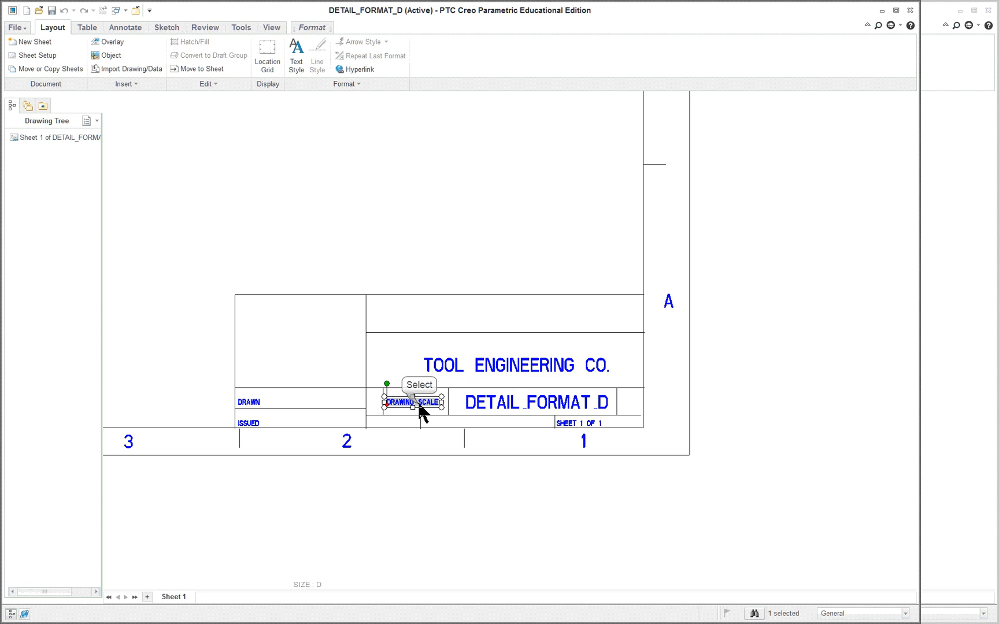
double_click(413, 402)
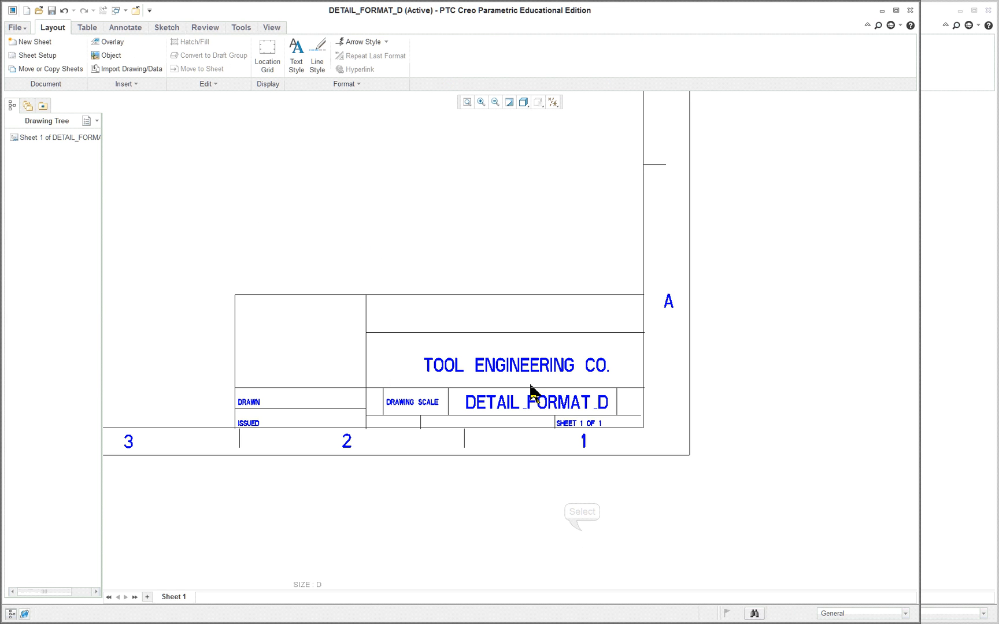
mouse_move(555, 476)
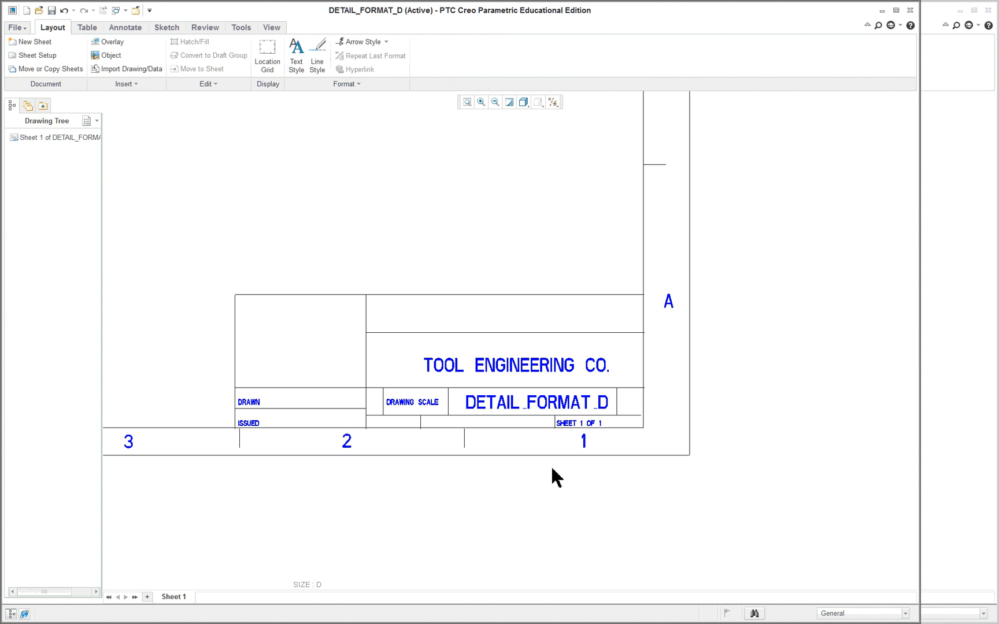
mouse_move(912, 101)
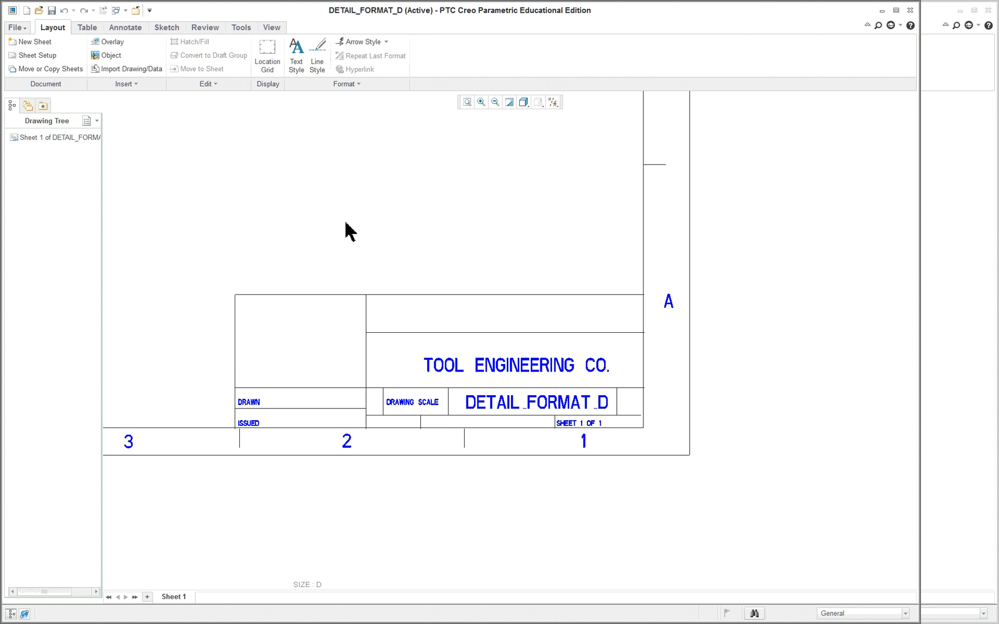
mouse_move(125, 28)
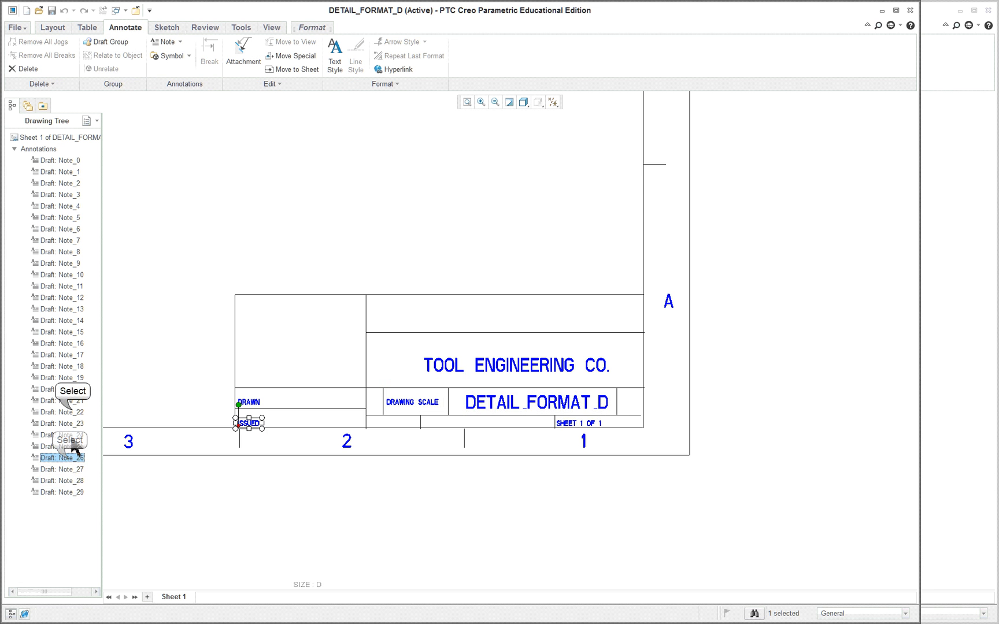
click(61, 492)
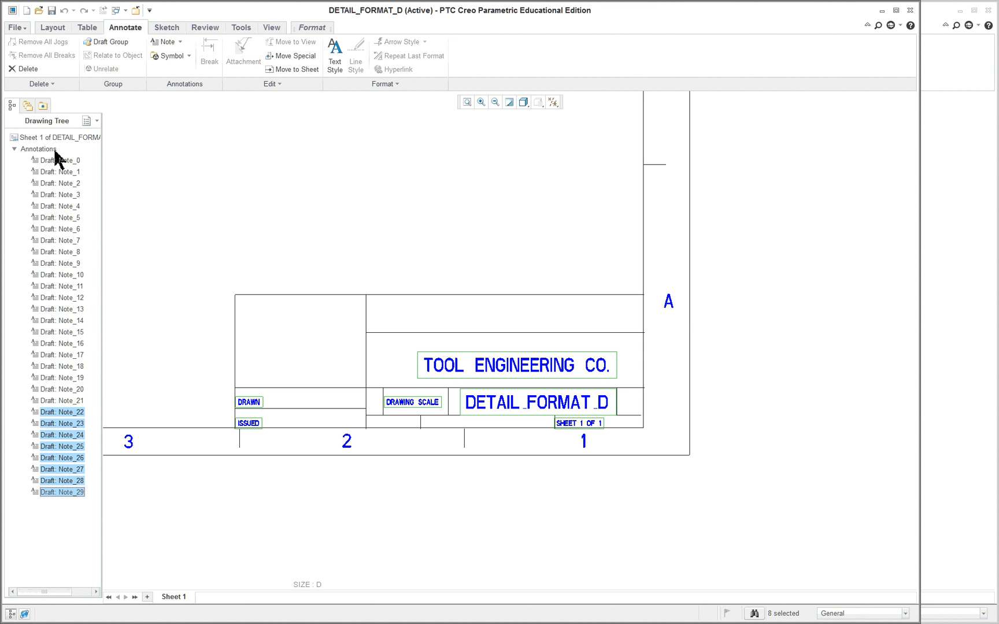
mouse_move(496, 401)
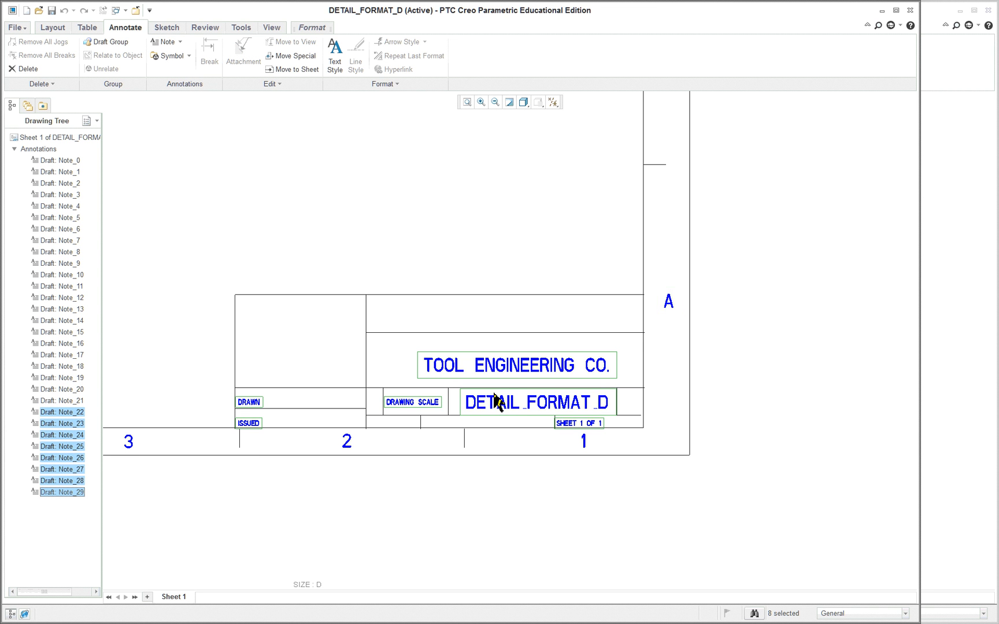
mouse_move(594, 444)
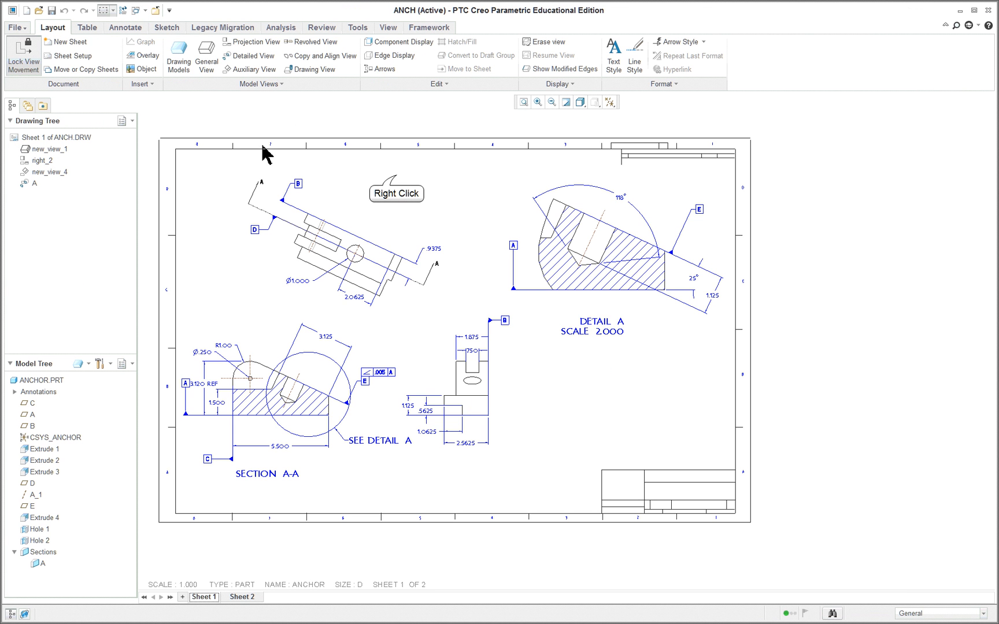
Apply the in-session DETAIL_FORMAT_D format to ANCH Sheet 1 through Sheet Setup.
right_click(672, 458)
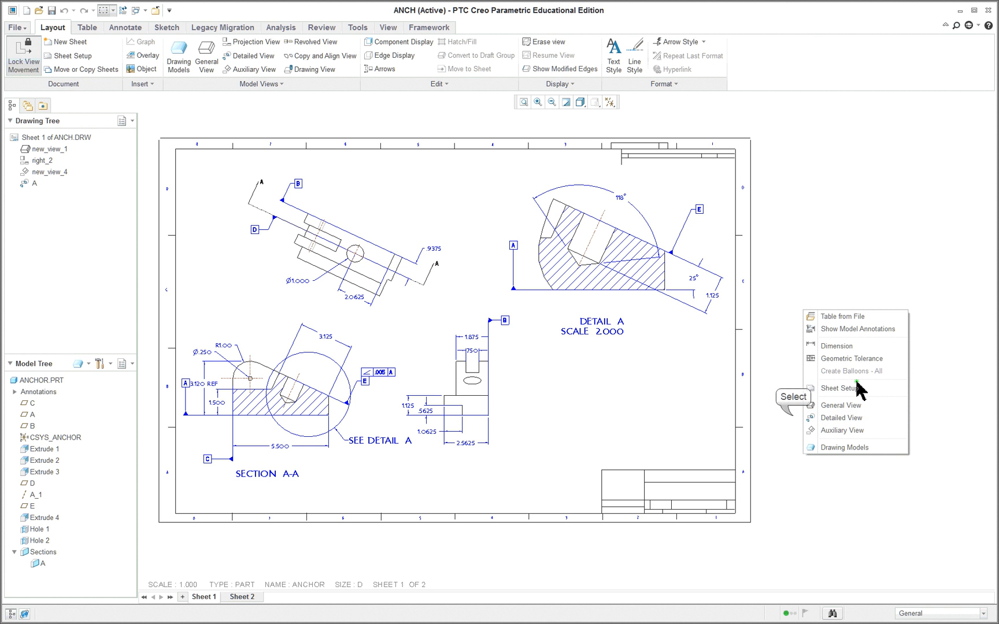
double_click(408, 584)
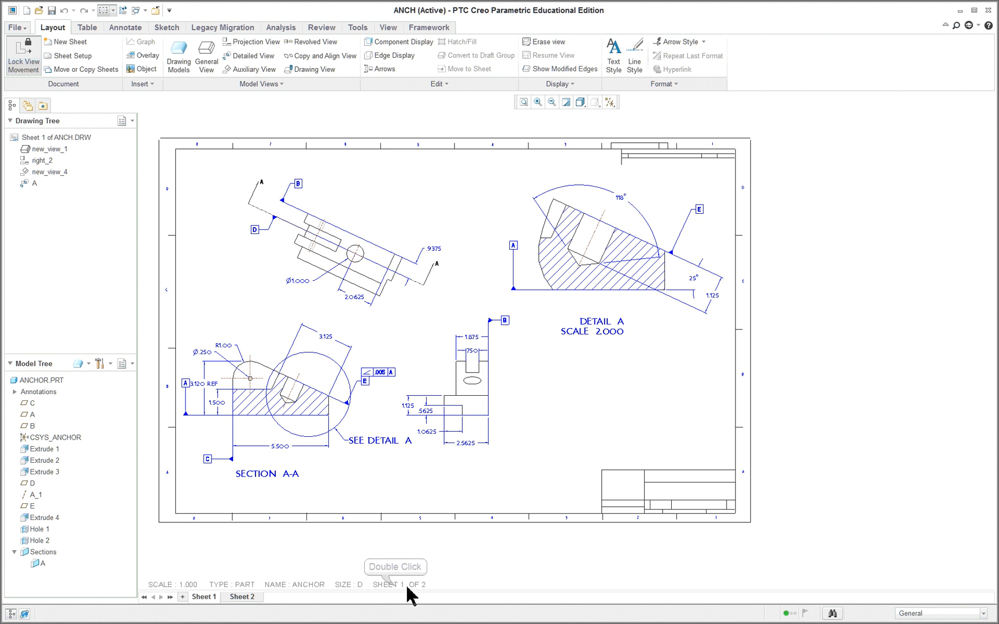
double_click(395, 584)
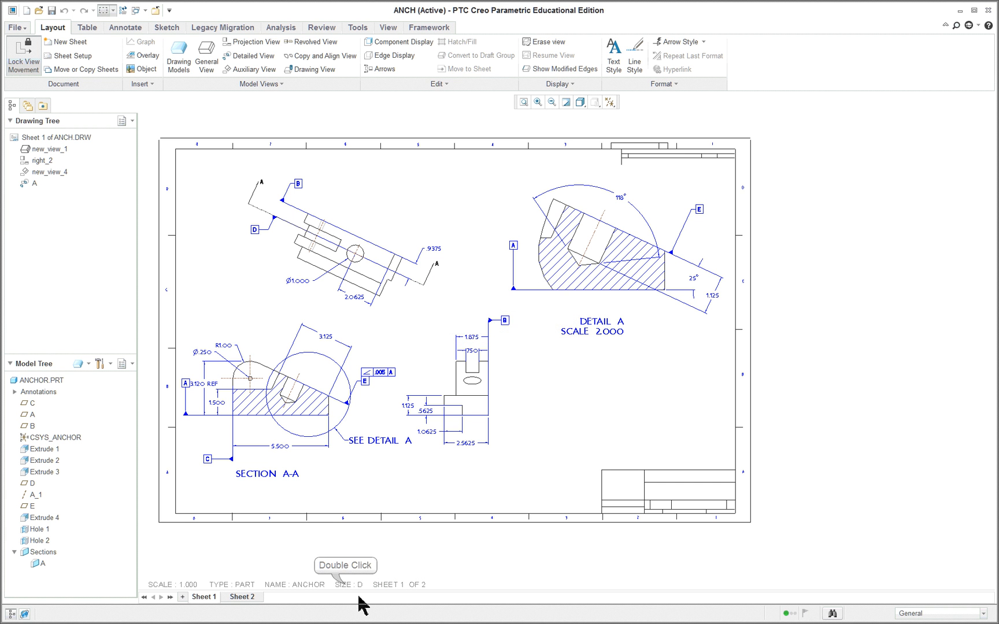
click(69, 56)
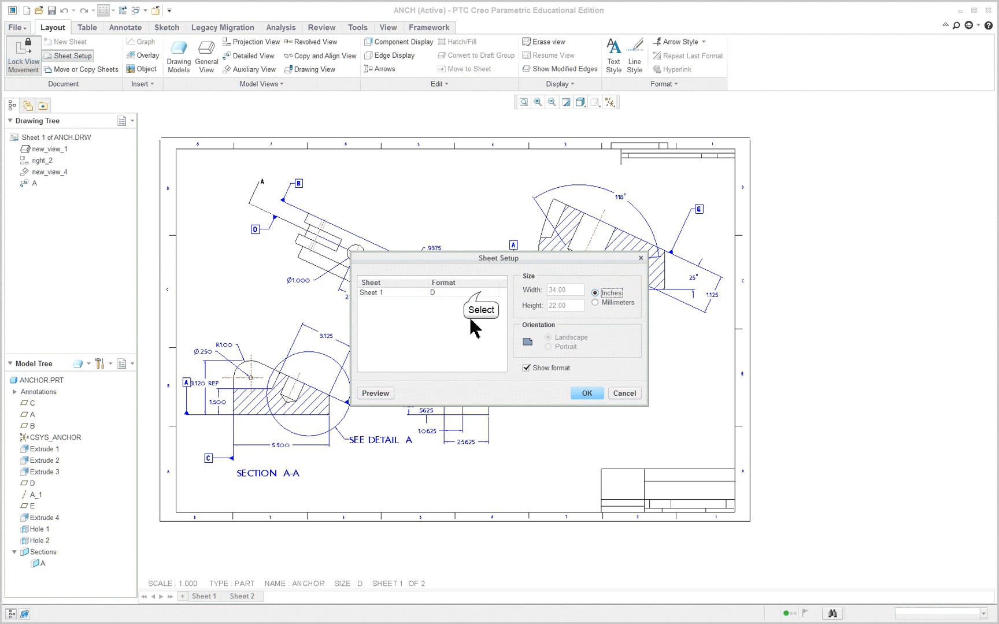
click(494, 293)
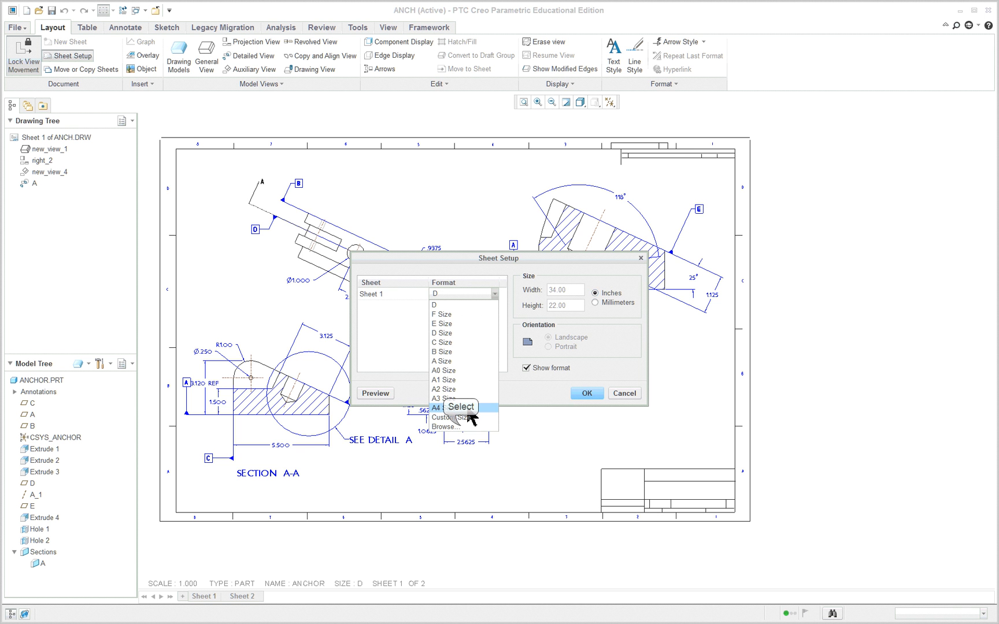
click(447, 426)
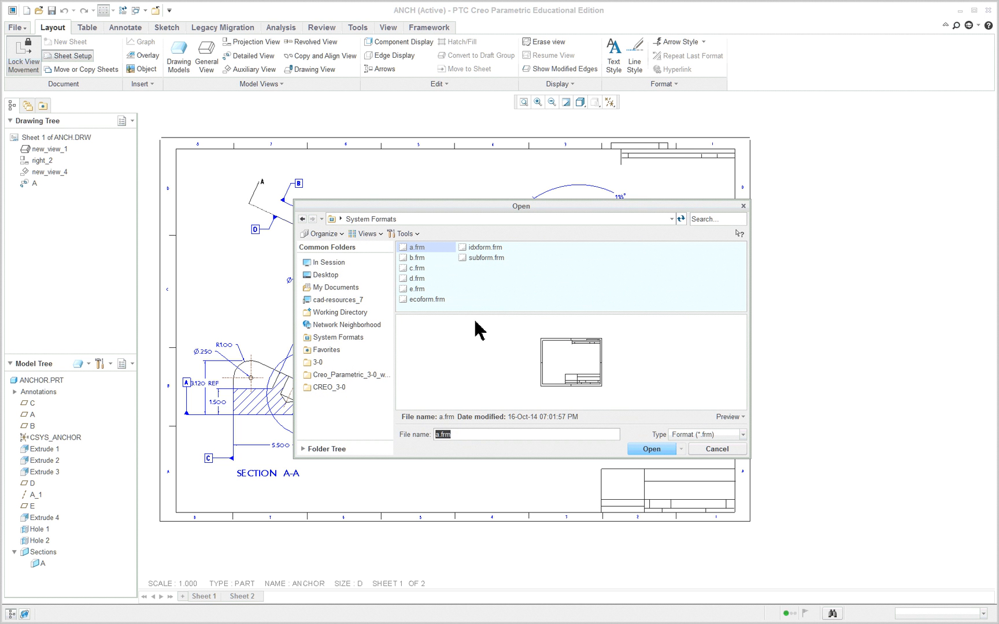
click(329, 261)
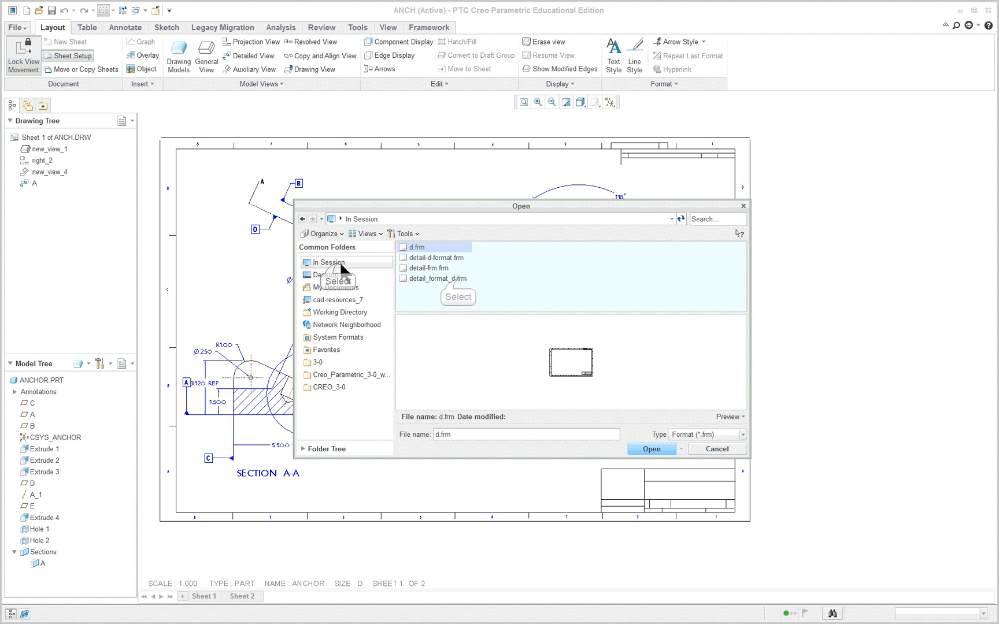
click(439, 278)
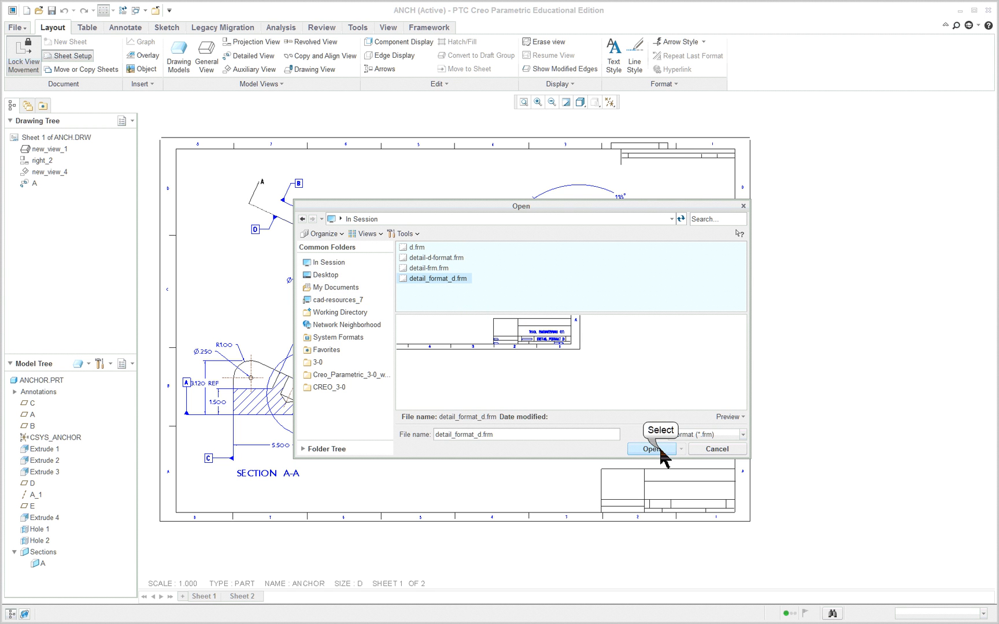
click(648, 449)
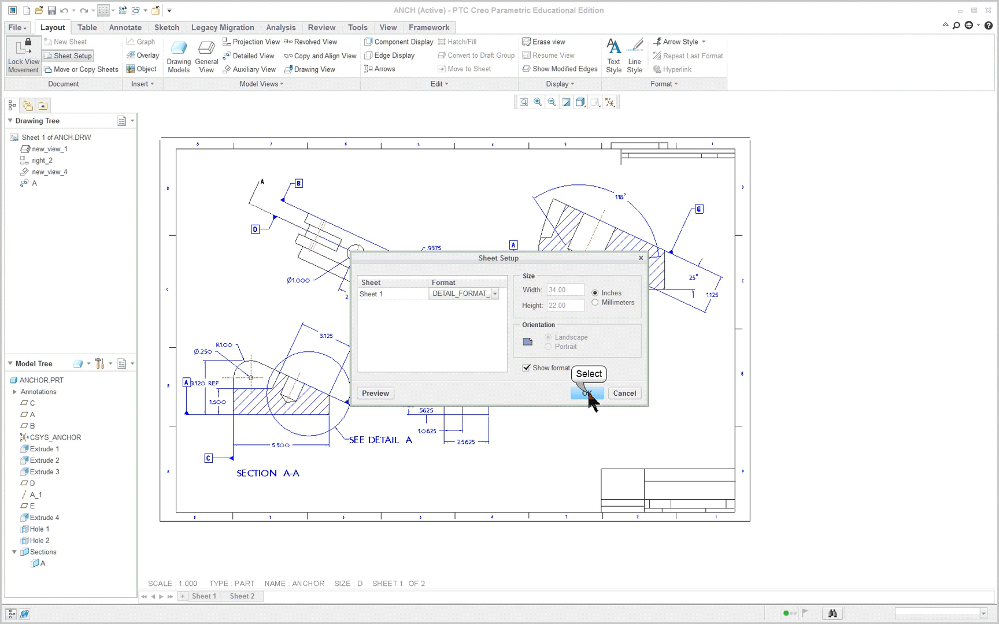
click(586, 393)
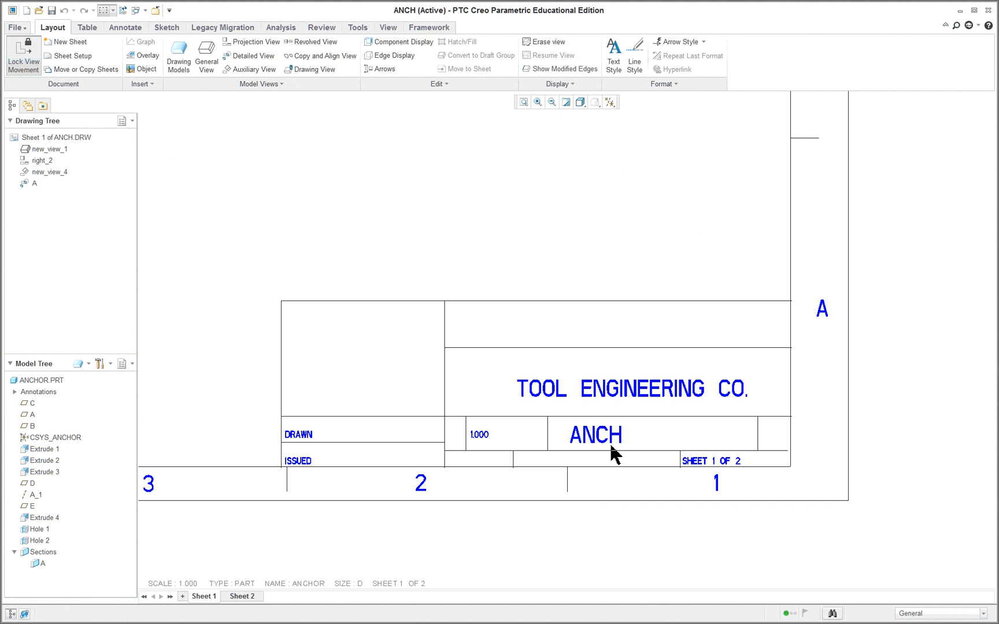
mouse_move(606, 444)
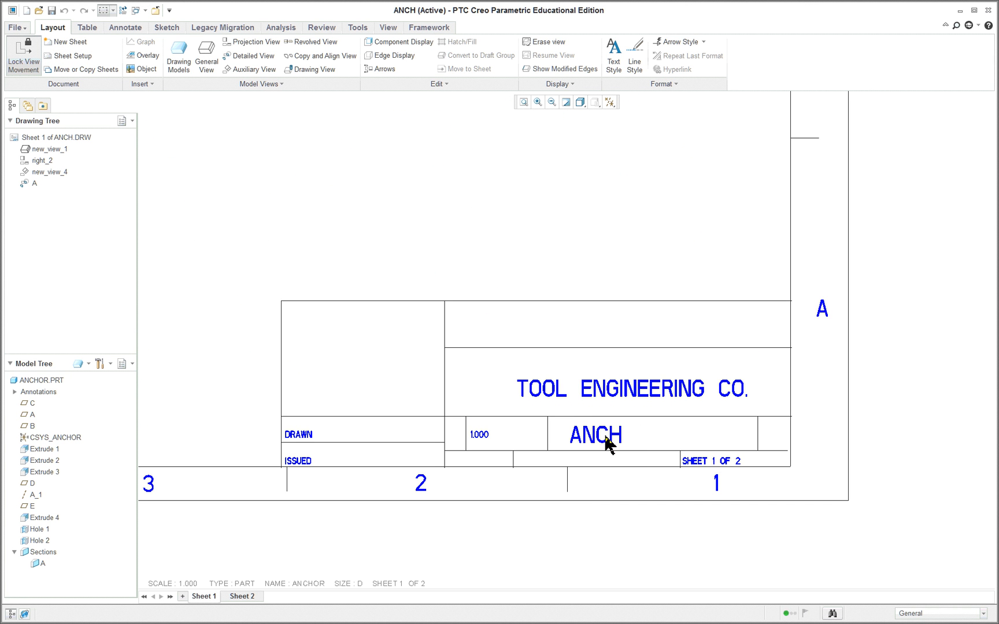
mouse_move(475, 491)
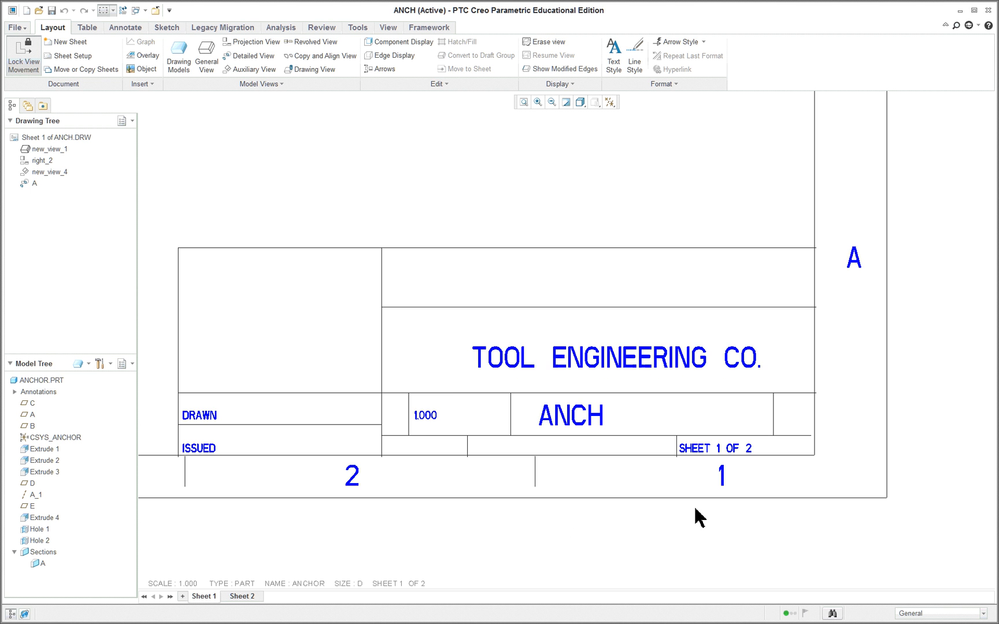
click(423, 415)
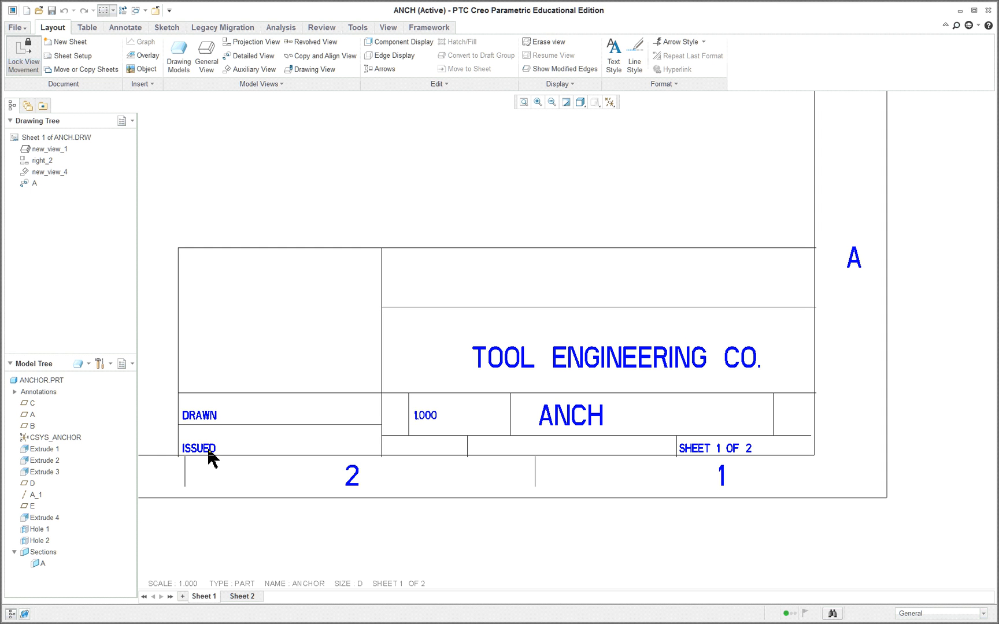
mouse_move(222, 437)
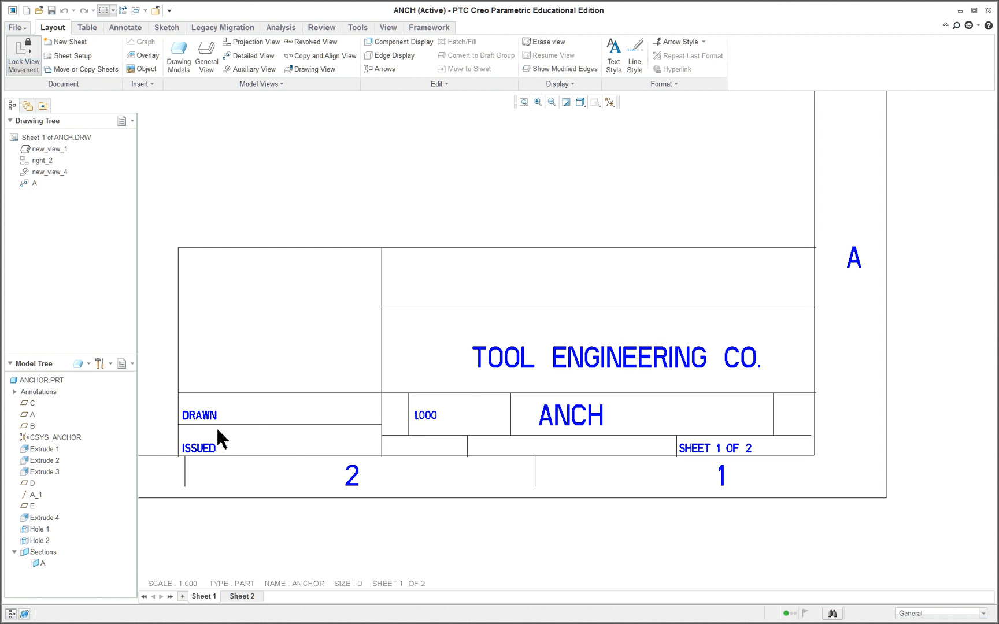
mouse_move(775, 357)
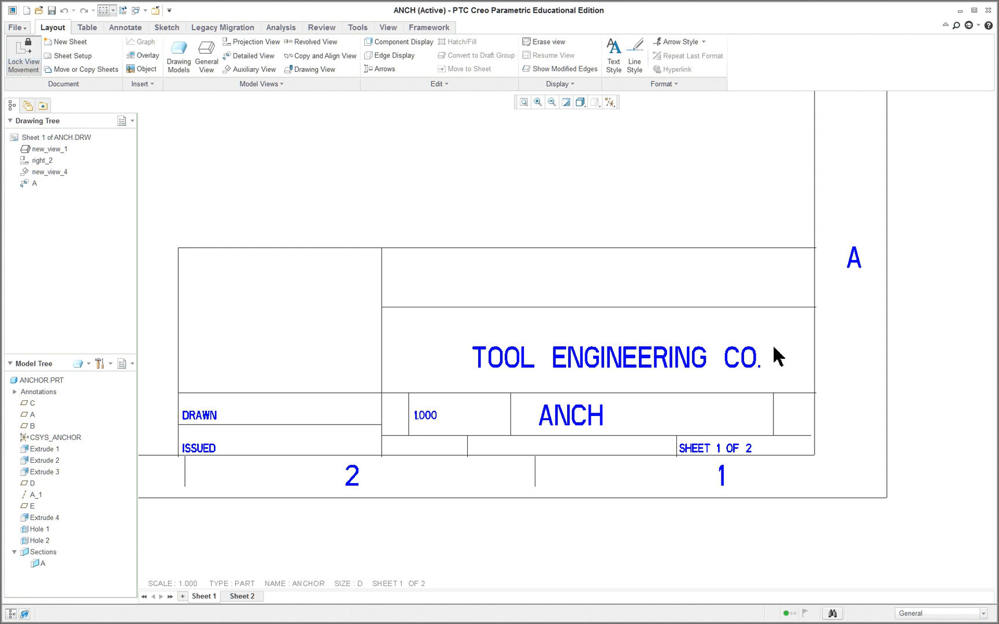
mouse_move(701, 452)
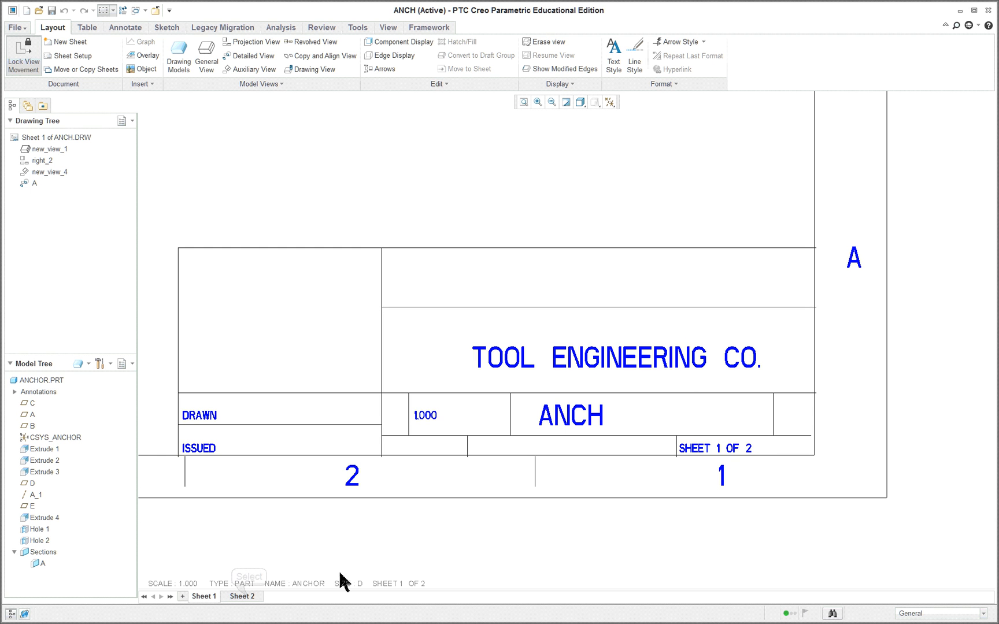
Give Sheet 2 the DETAIL_FORMAT_D format from session through its sheet setup.
click(242, 597)
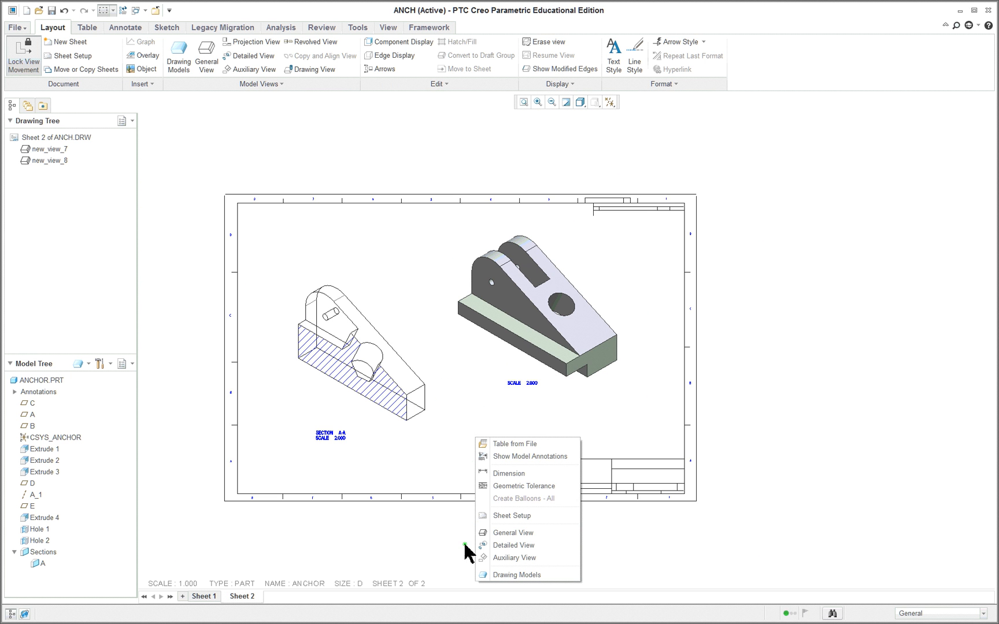
click(511, 515)
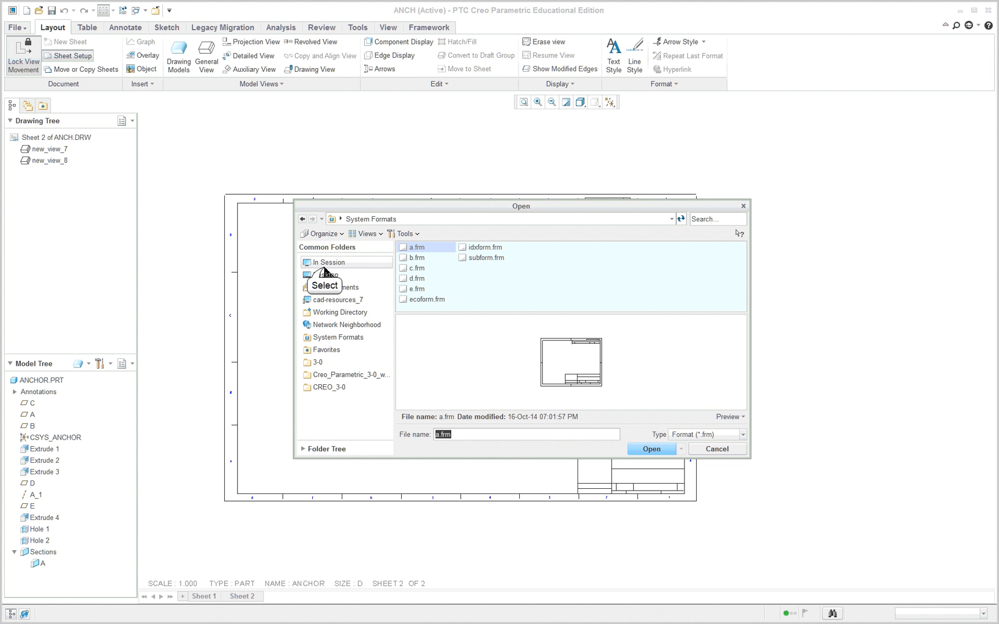
click(652, 448)
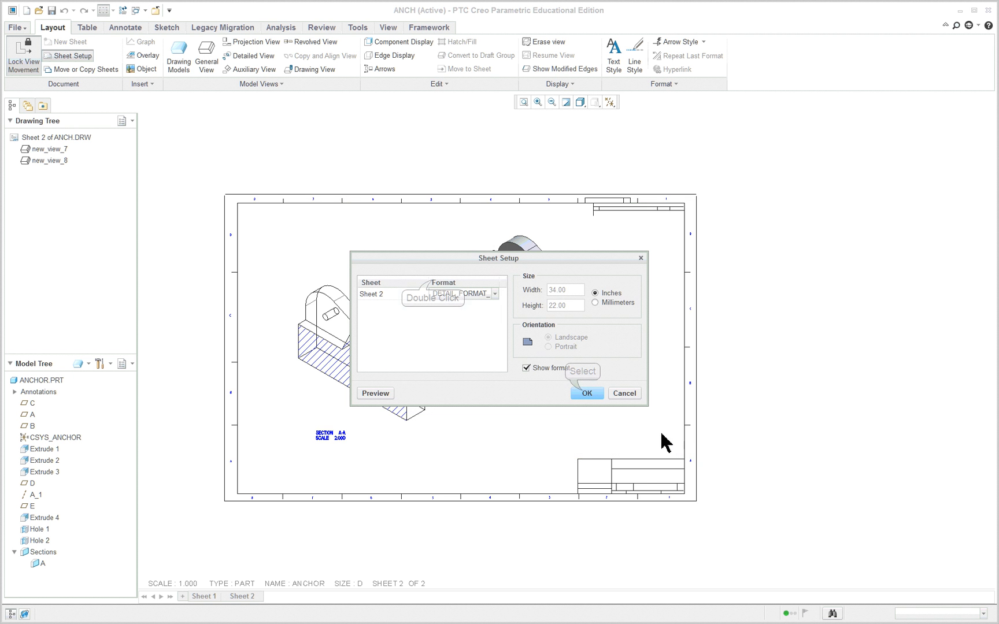
click(585, 393)
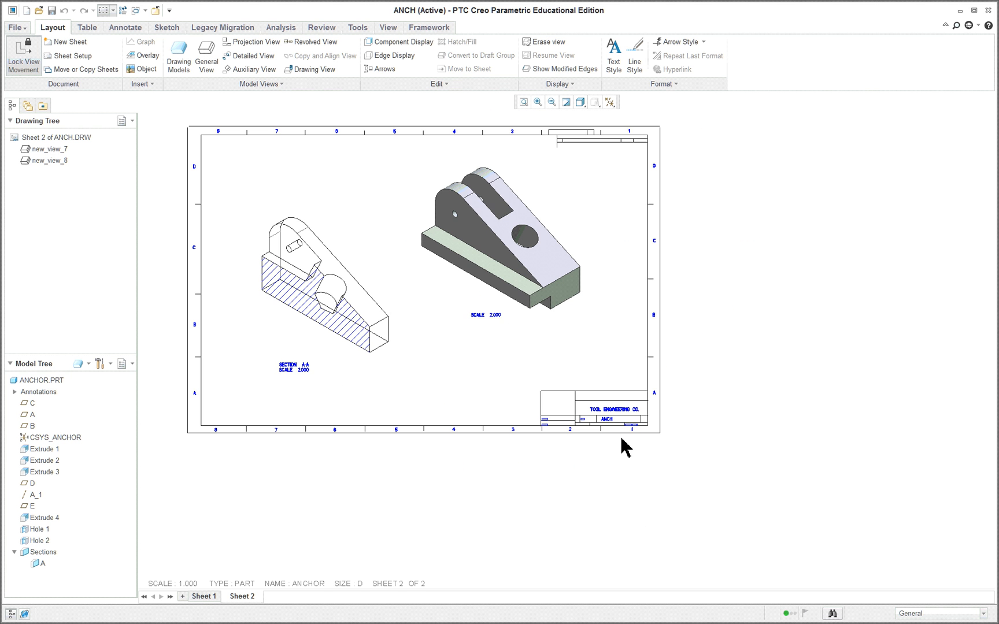
mouse_move(612, 420)
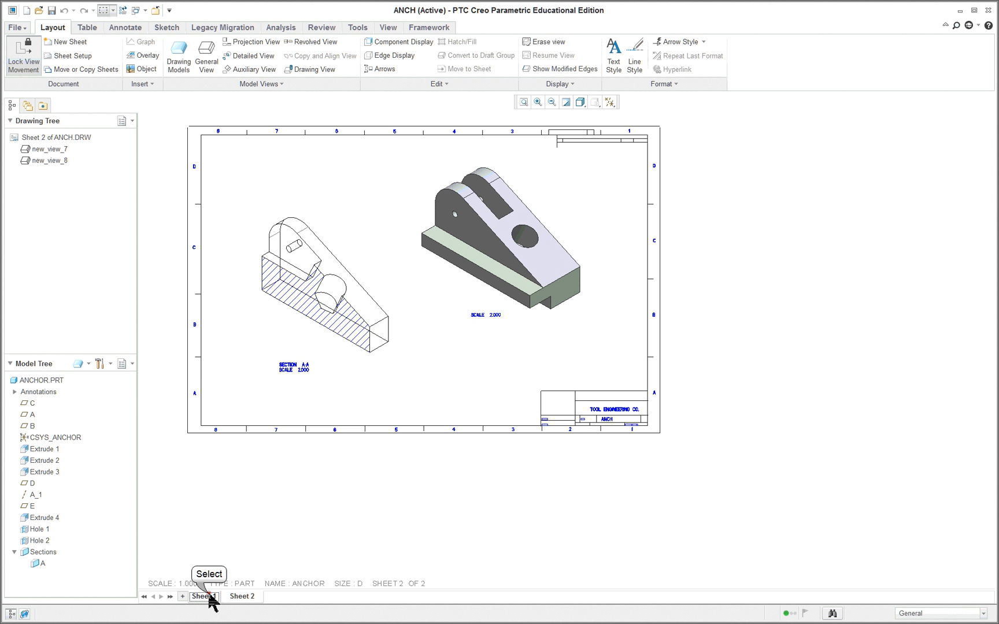
Switch back to Sheet 1 of the ANCH drawing.
click(203, 596)
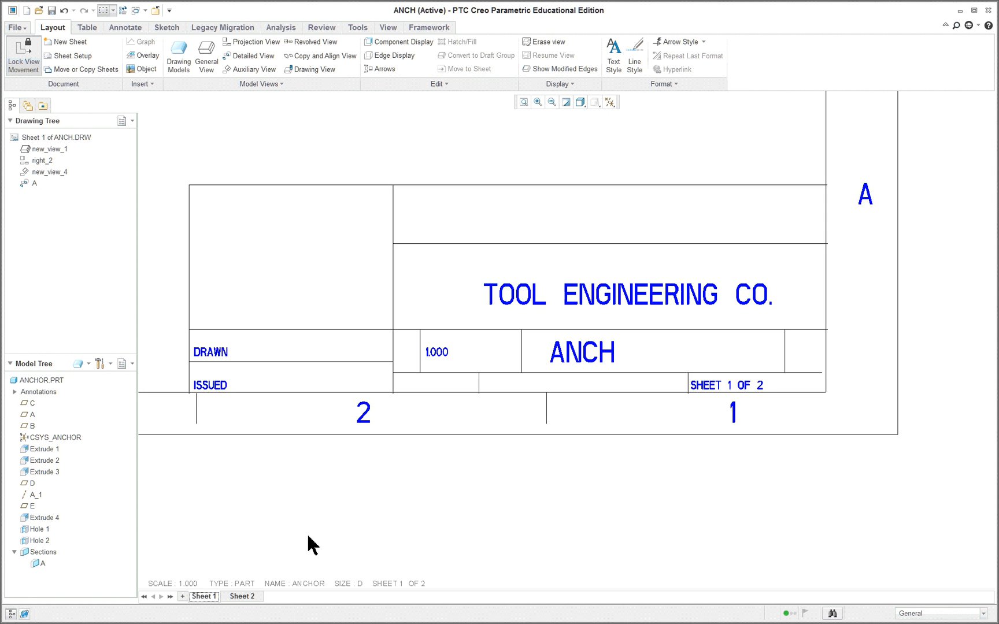
mouse_move(479, 313)
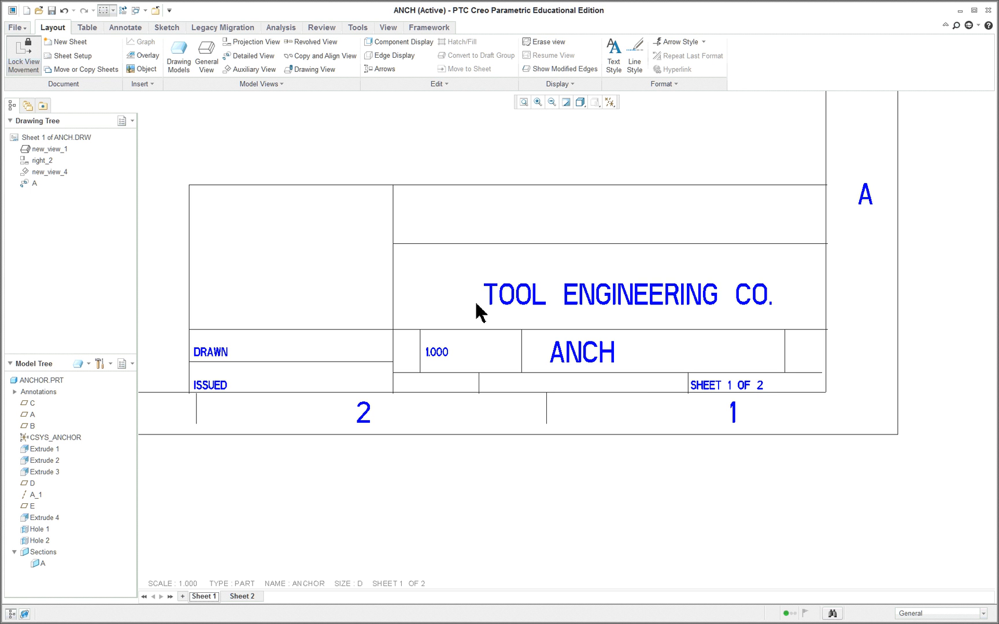
mouse_move(559, 507)
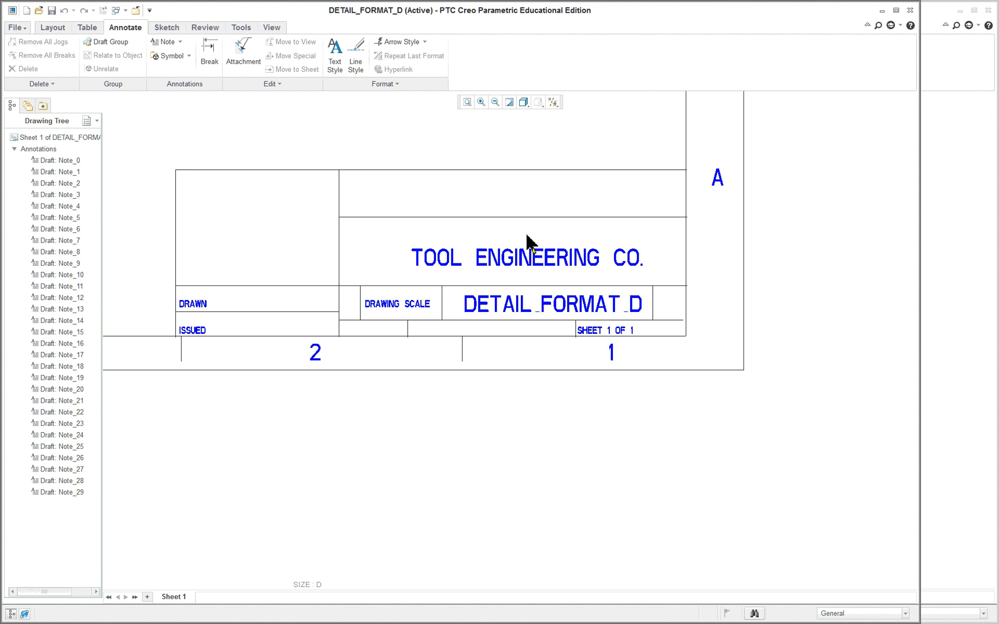
mouse_move(505, 440)
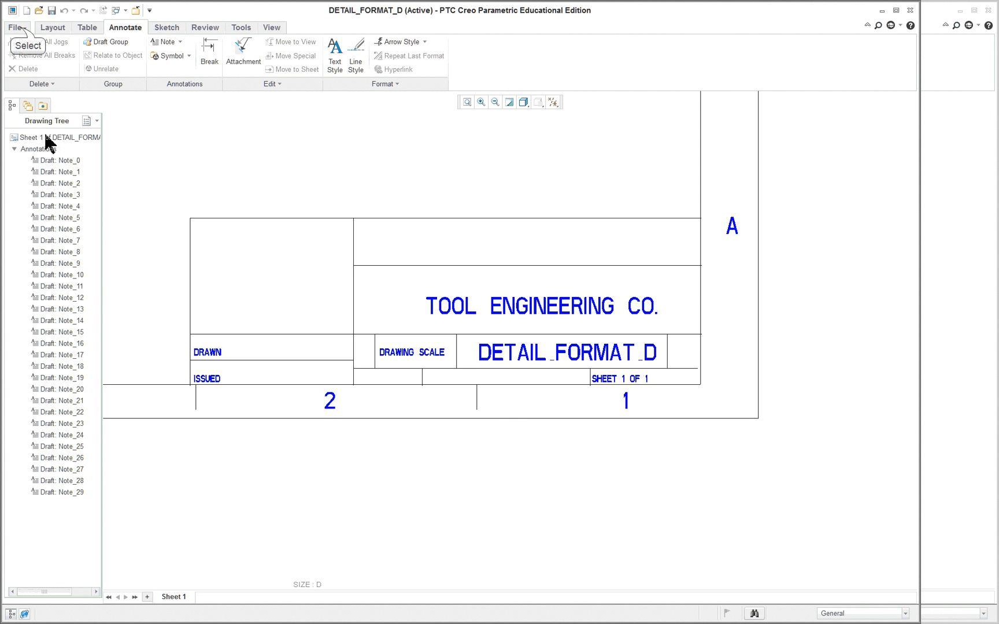
click(15, 27)
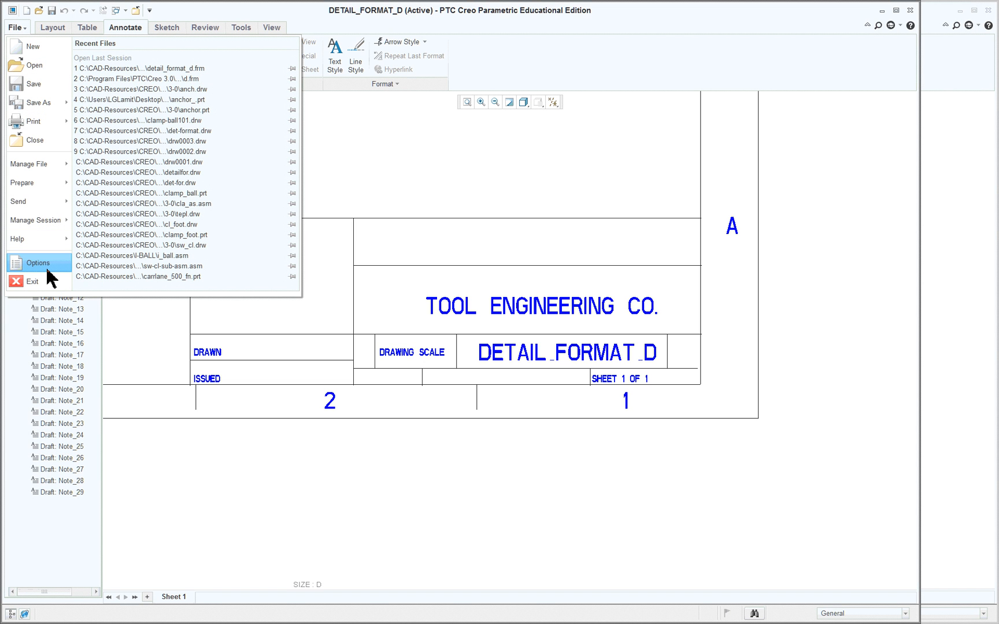
mouse_move(26, 201)
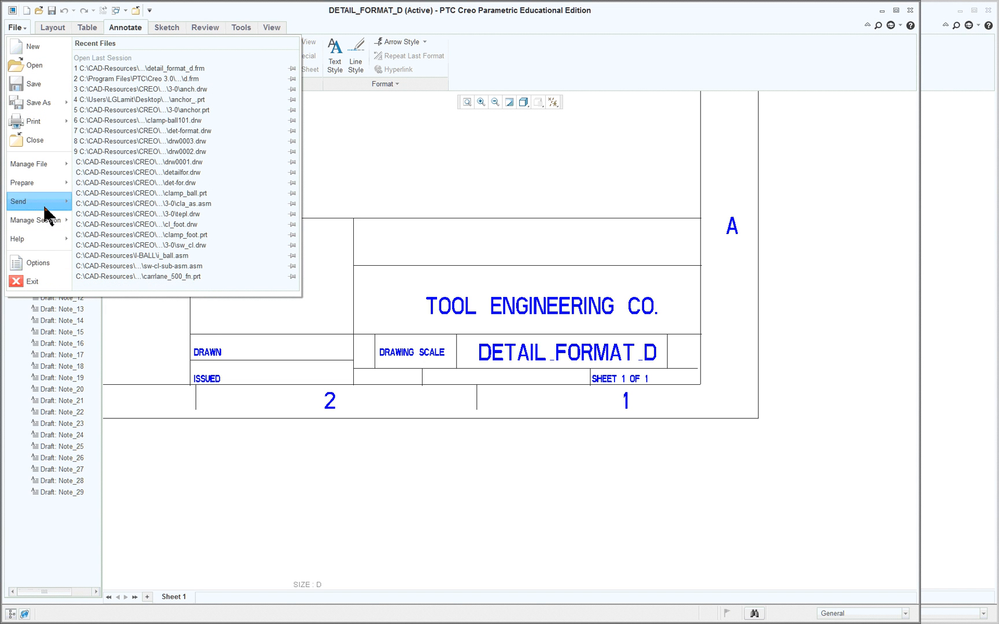
mouse_move(32, 183)
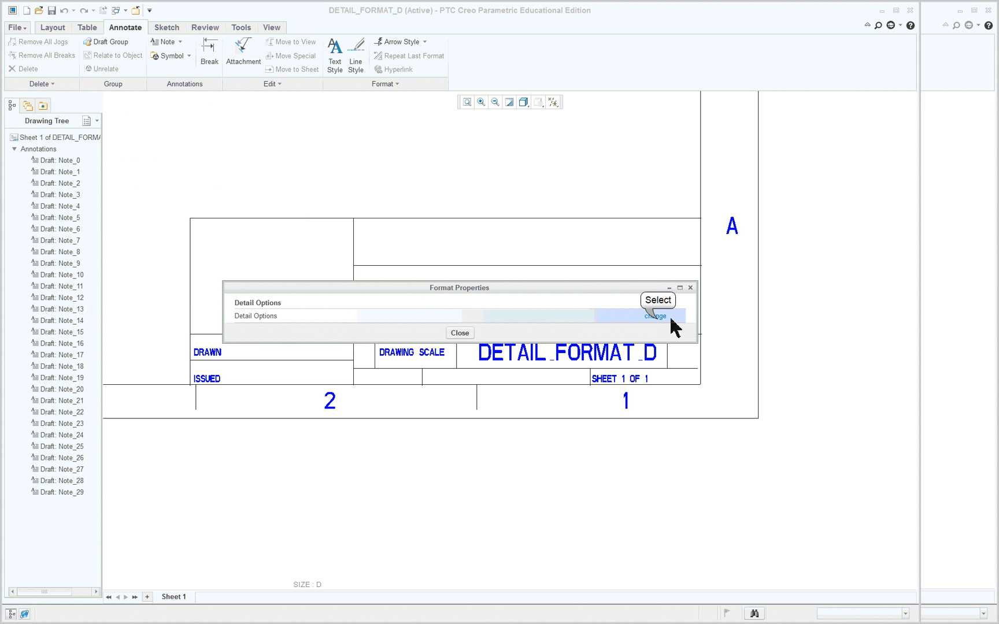
click(655, 316)
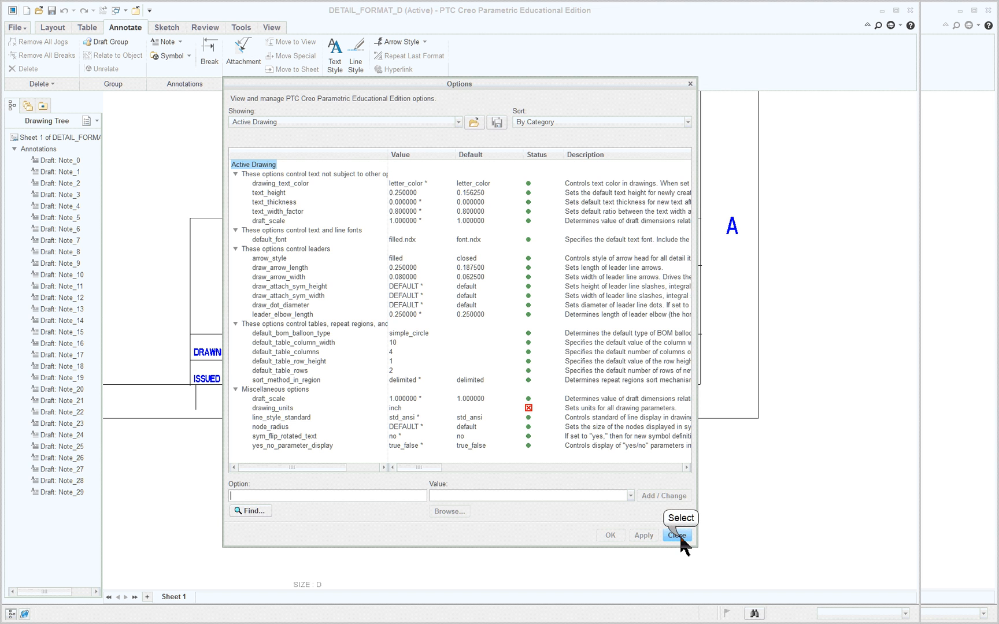
click(676, 535)
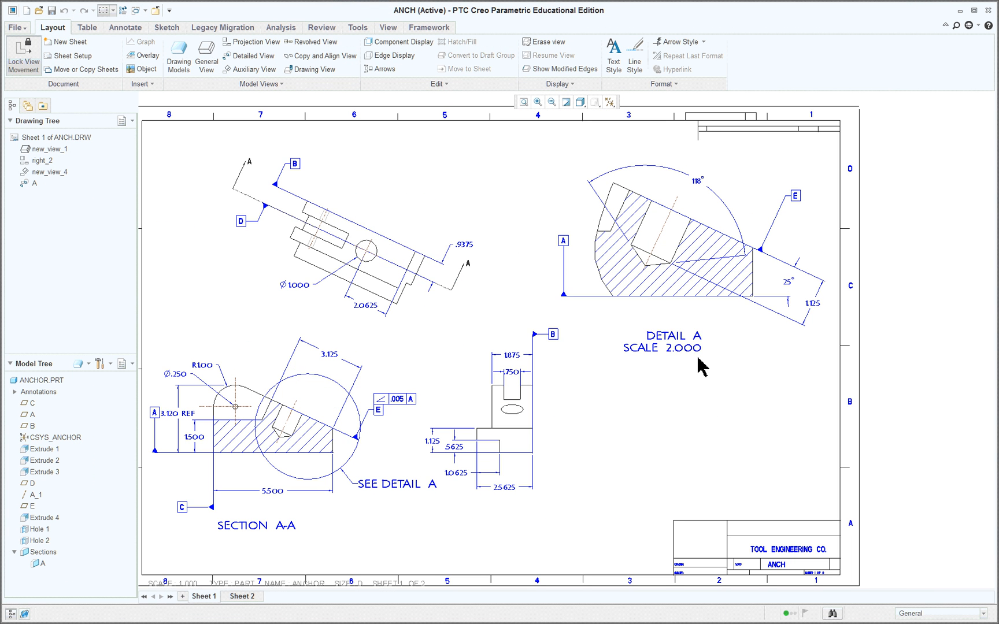
mouse_move(875, 602)
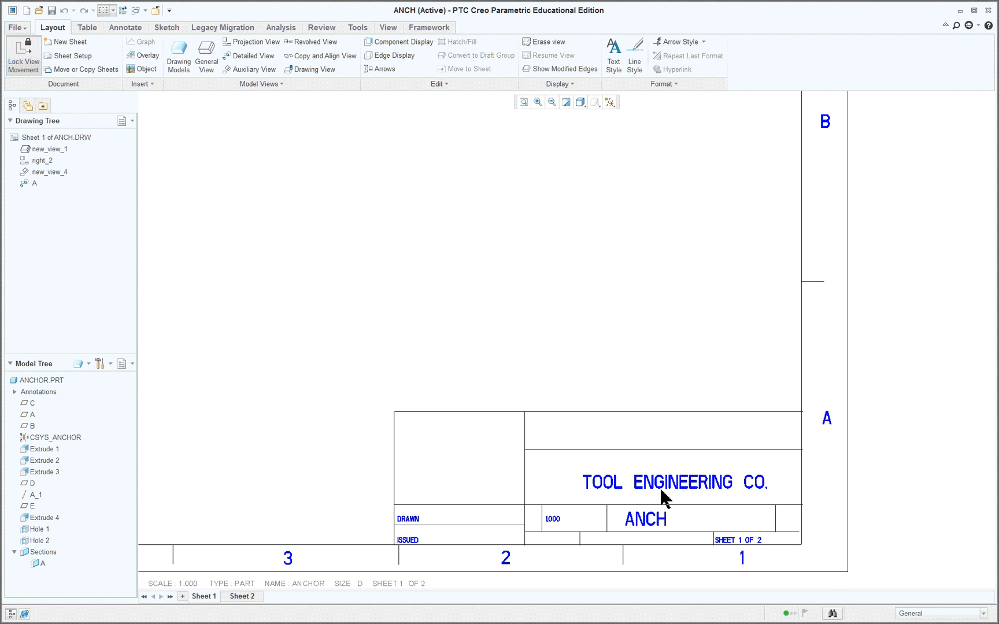
mouse_move(642, 521)
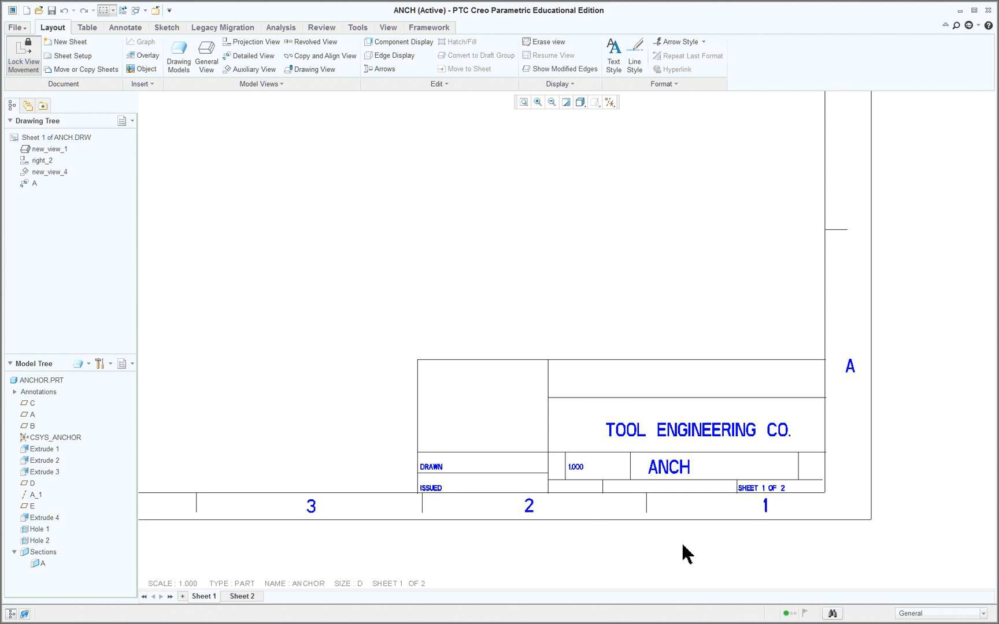
mouse_move(400, 335)
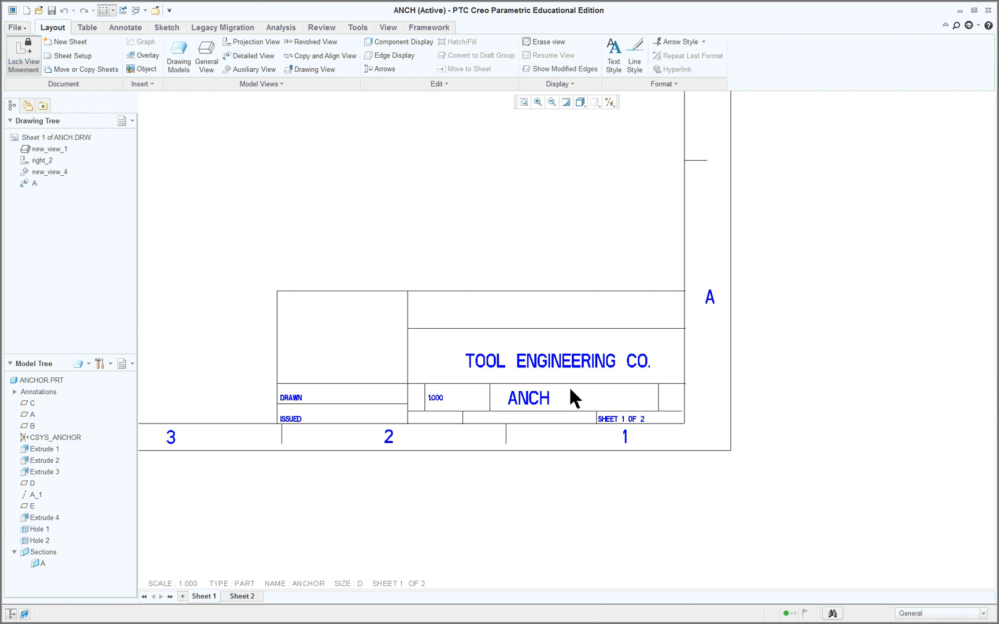
mouse_move(125, 27)
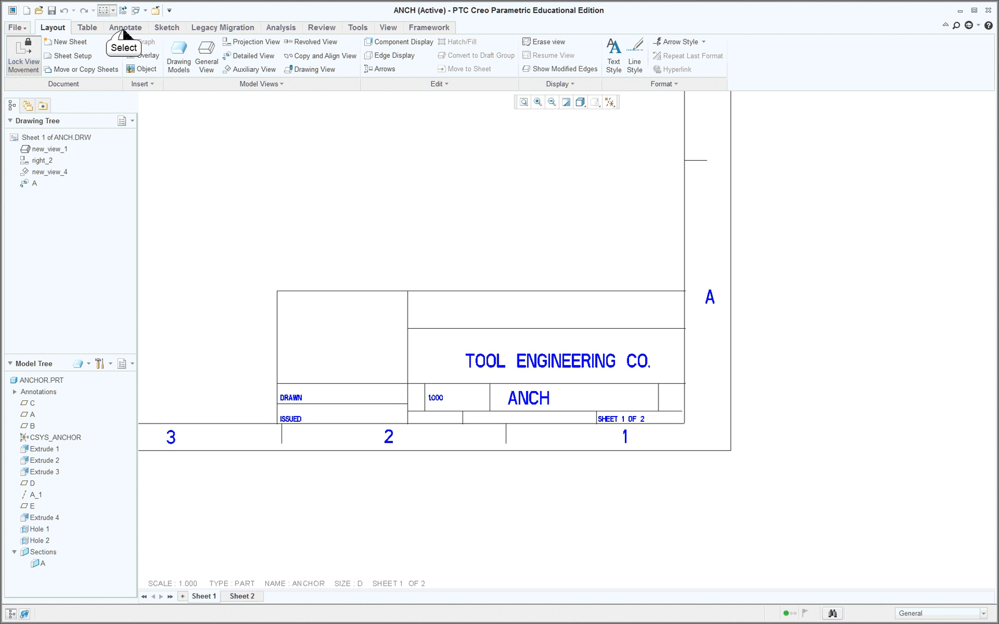
Add an 'Engineering design' note in the top row of Sheet 1's title block.
click(125, 27)
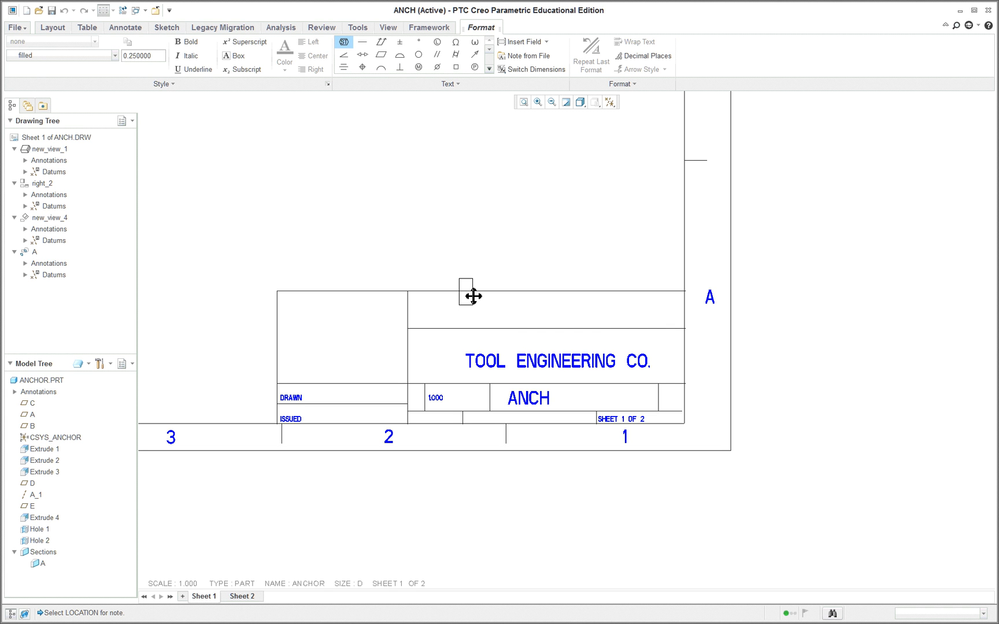
text(Engineering)
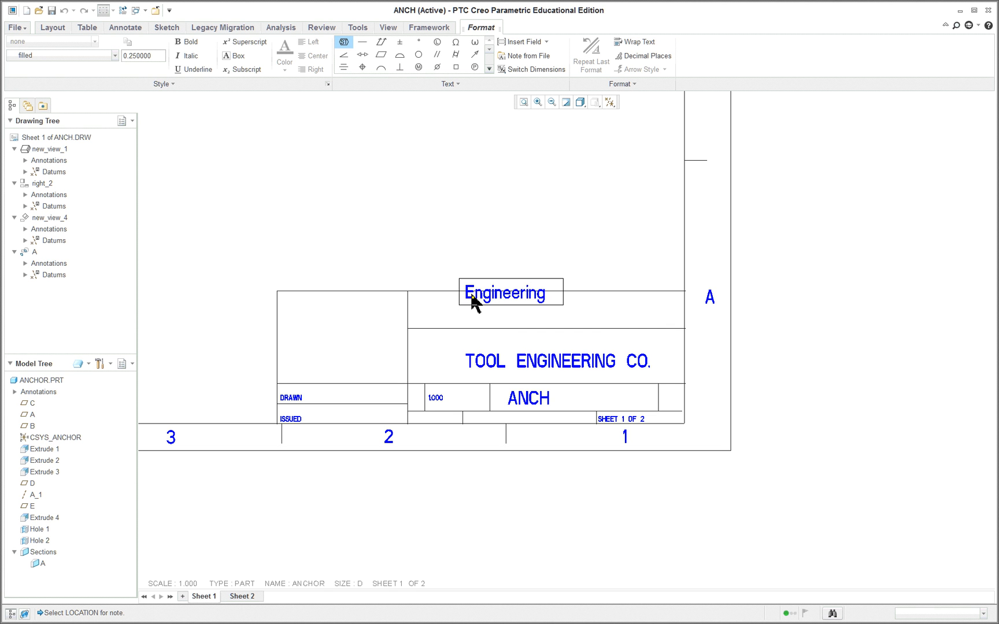
text(design)
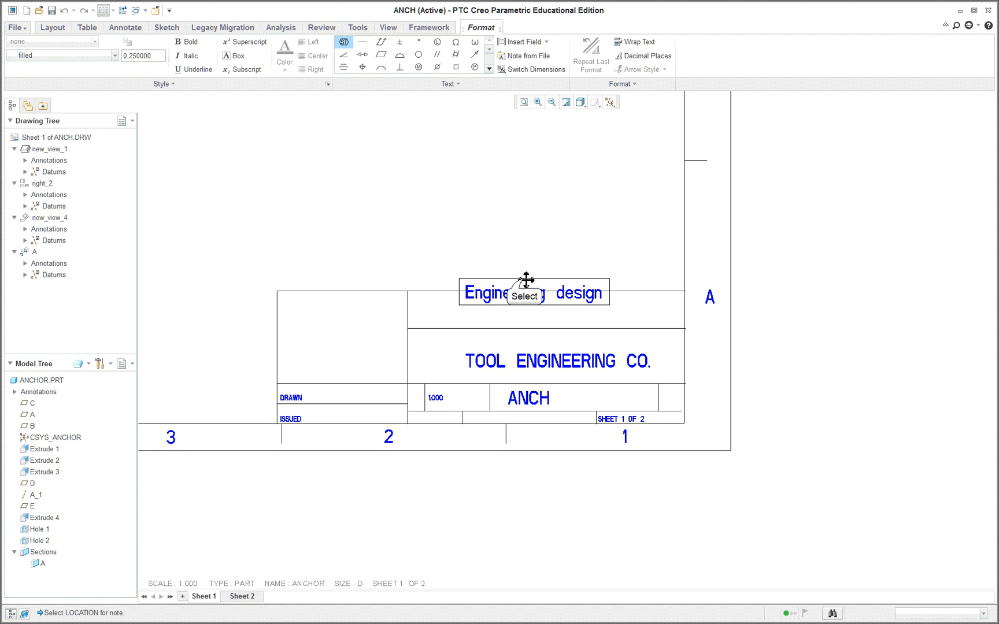
click(534, 293)
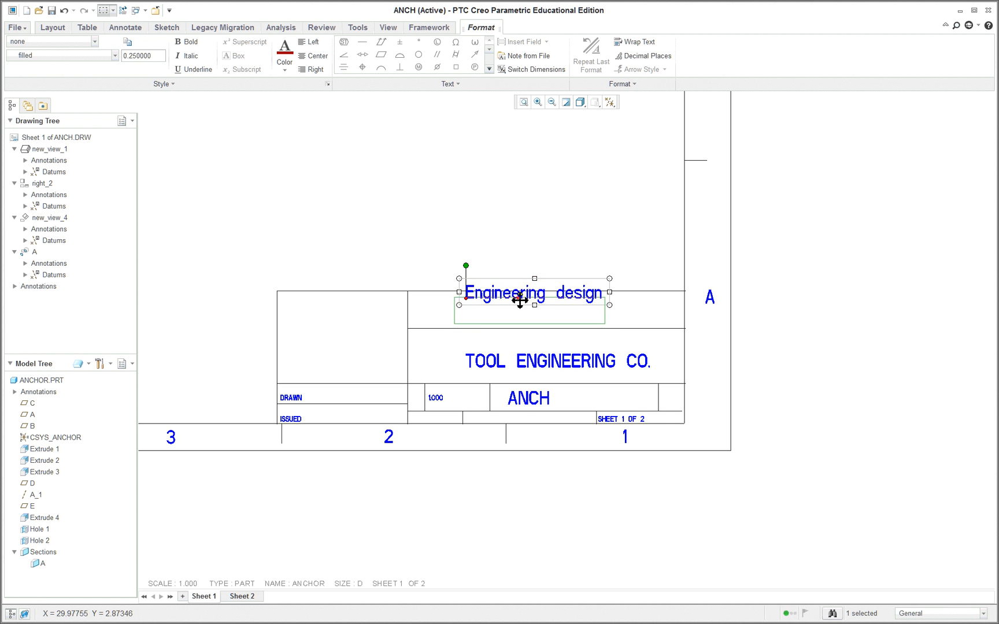
click(125, 27)
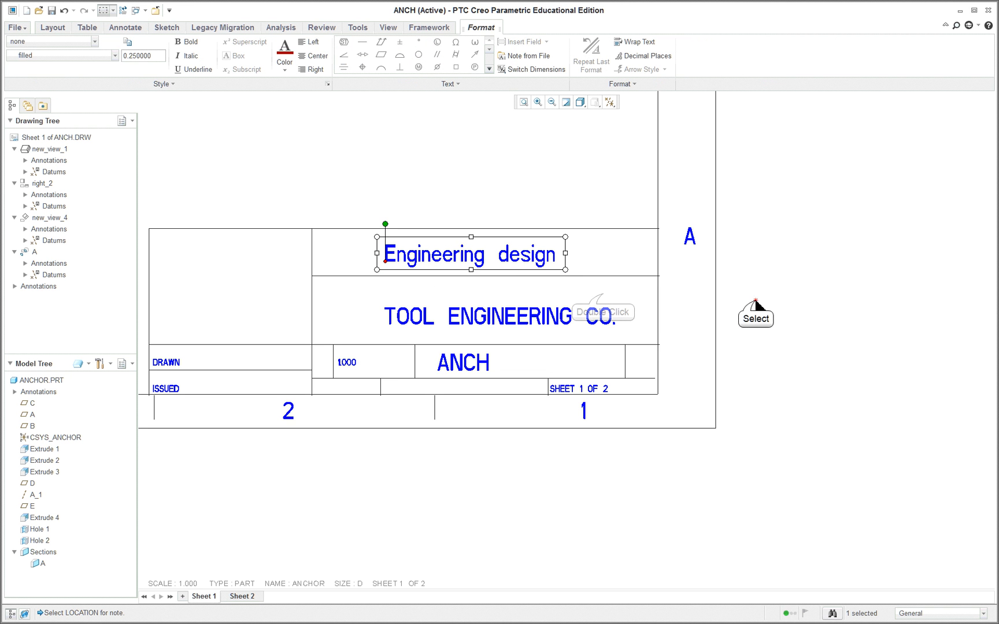
click(125, 27)
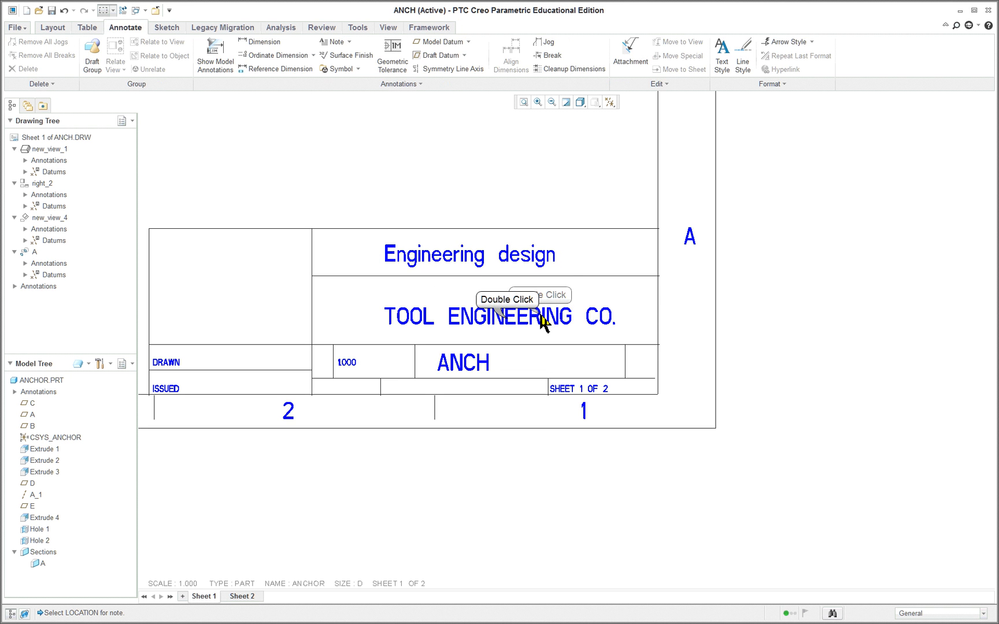
mouse_move(46, 44)
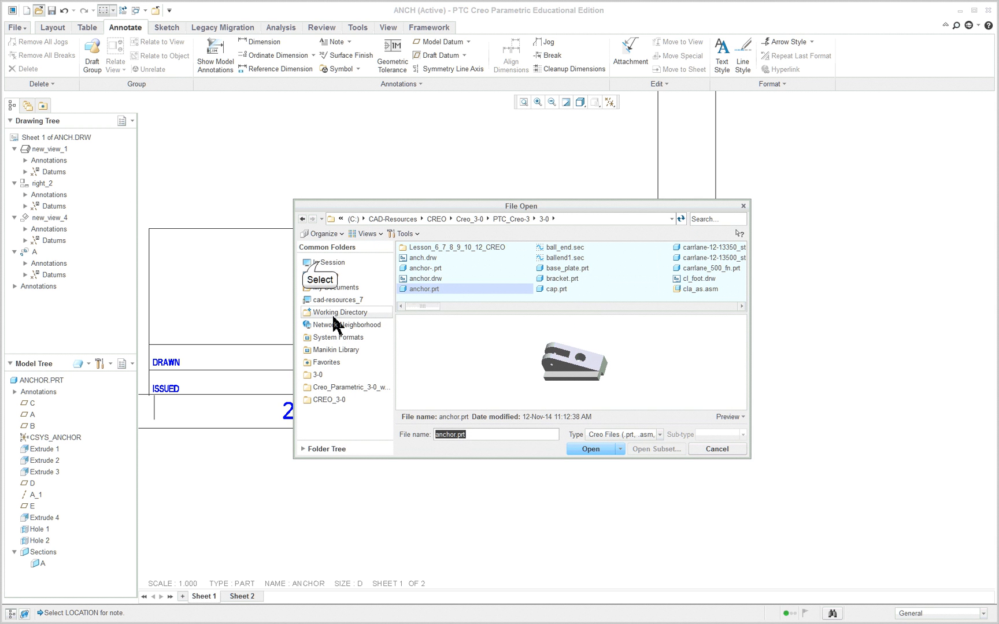
Open detail_format_d.frm from the files currently in session.
click(329, 262)
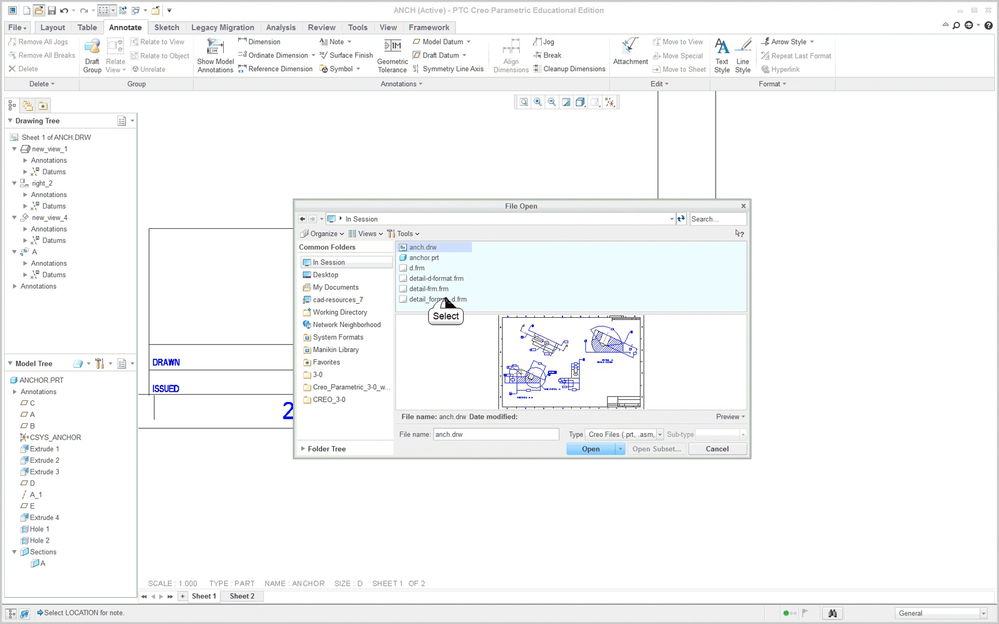
click(589, 449)
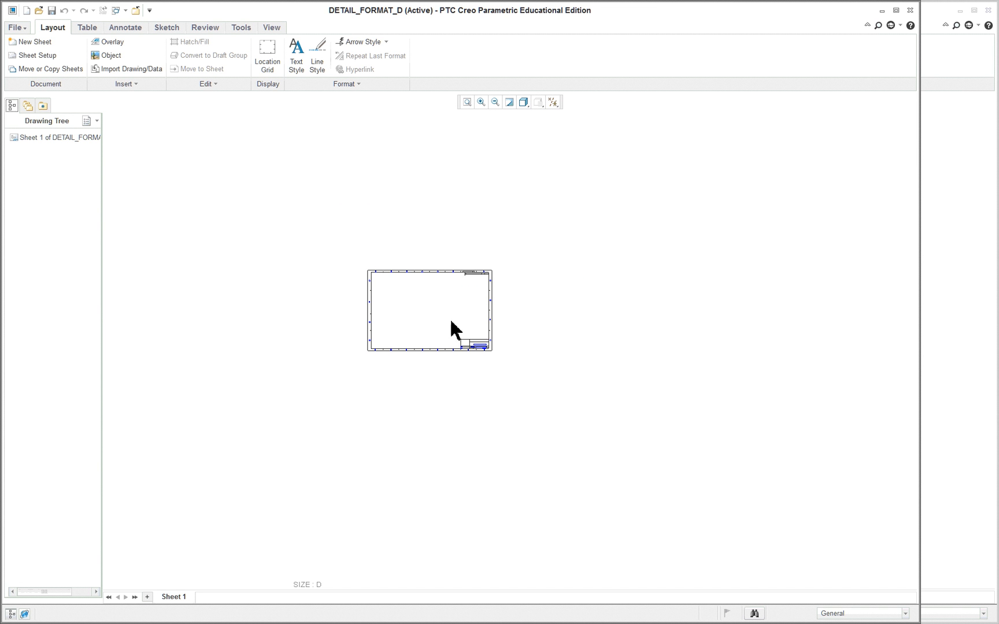
mouse_move(370, 463)
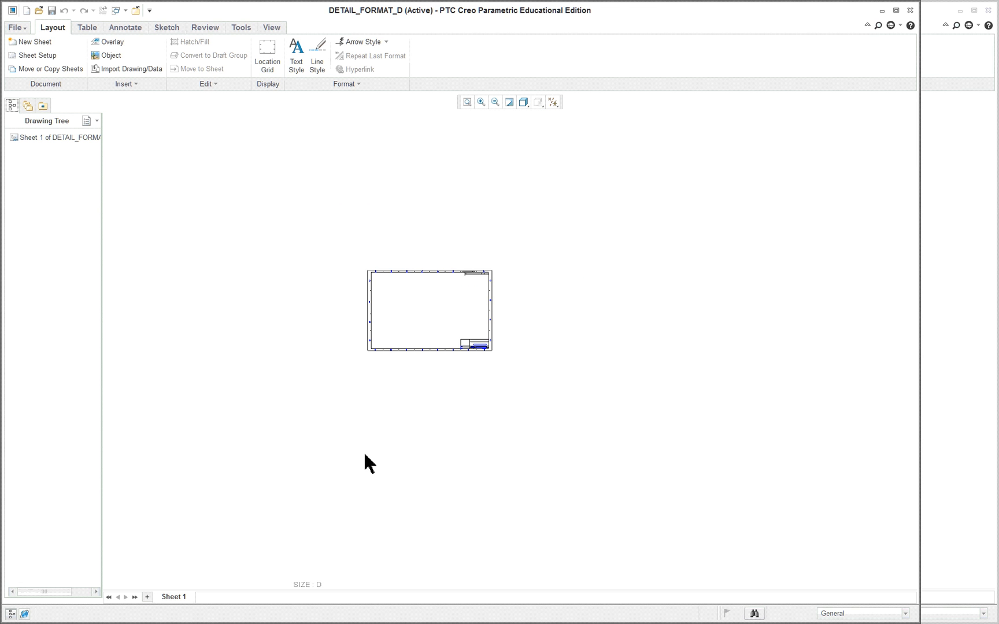